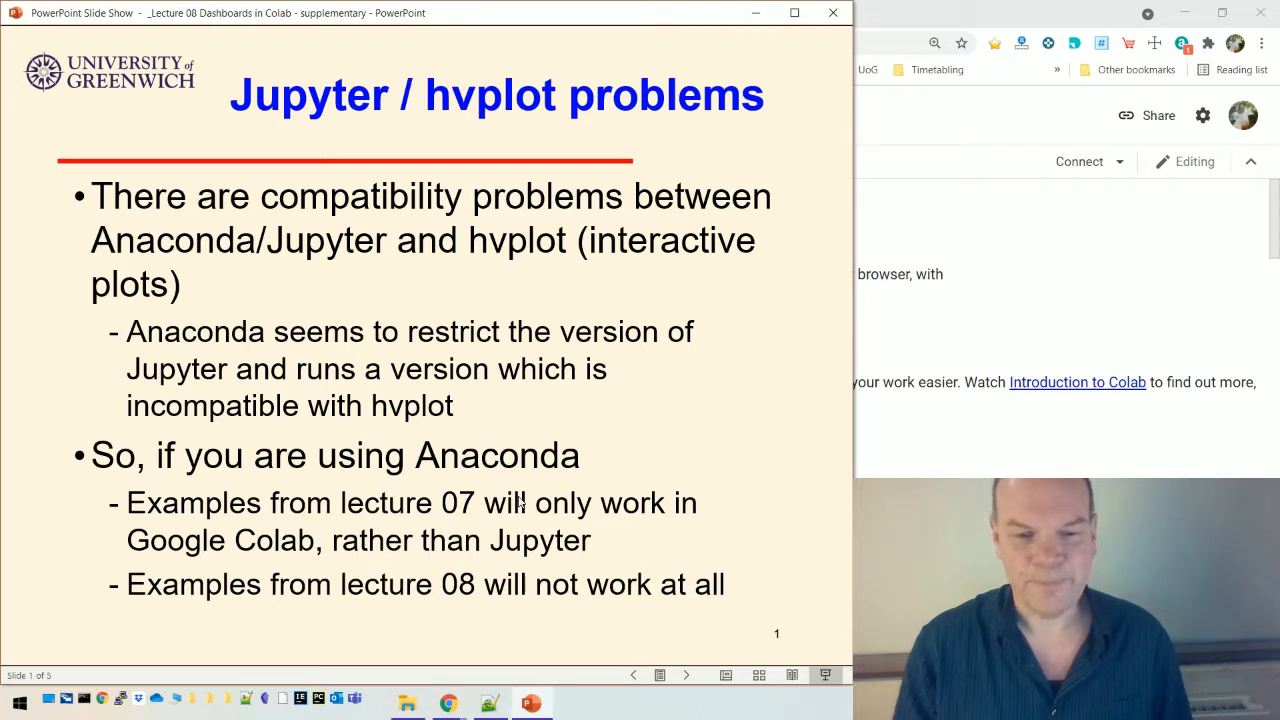
- Advance the slideshow to slide 2, 'Solution 1 – stop using Anaconda'
key("Right")
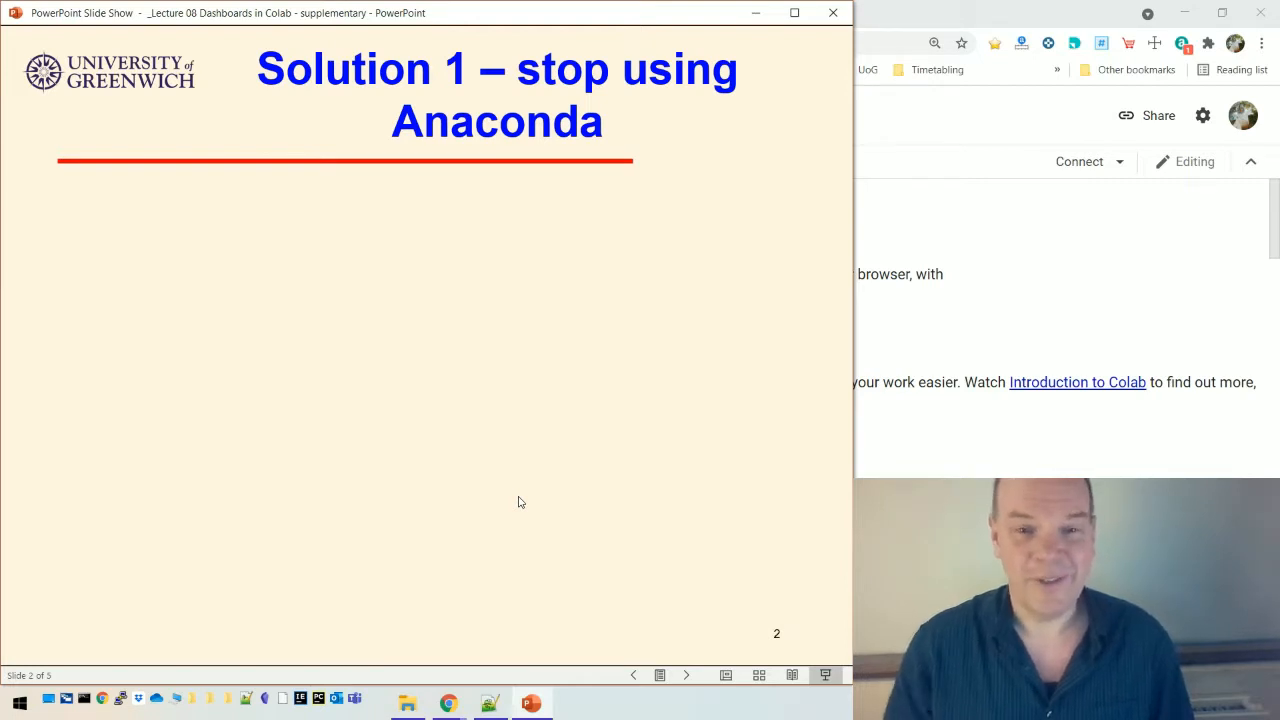
- Reveal the Python install point and pip commands, including 'pip install --upgrade statsmodels seaborn'
key("right")
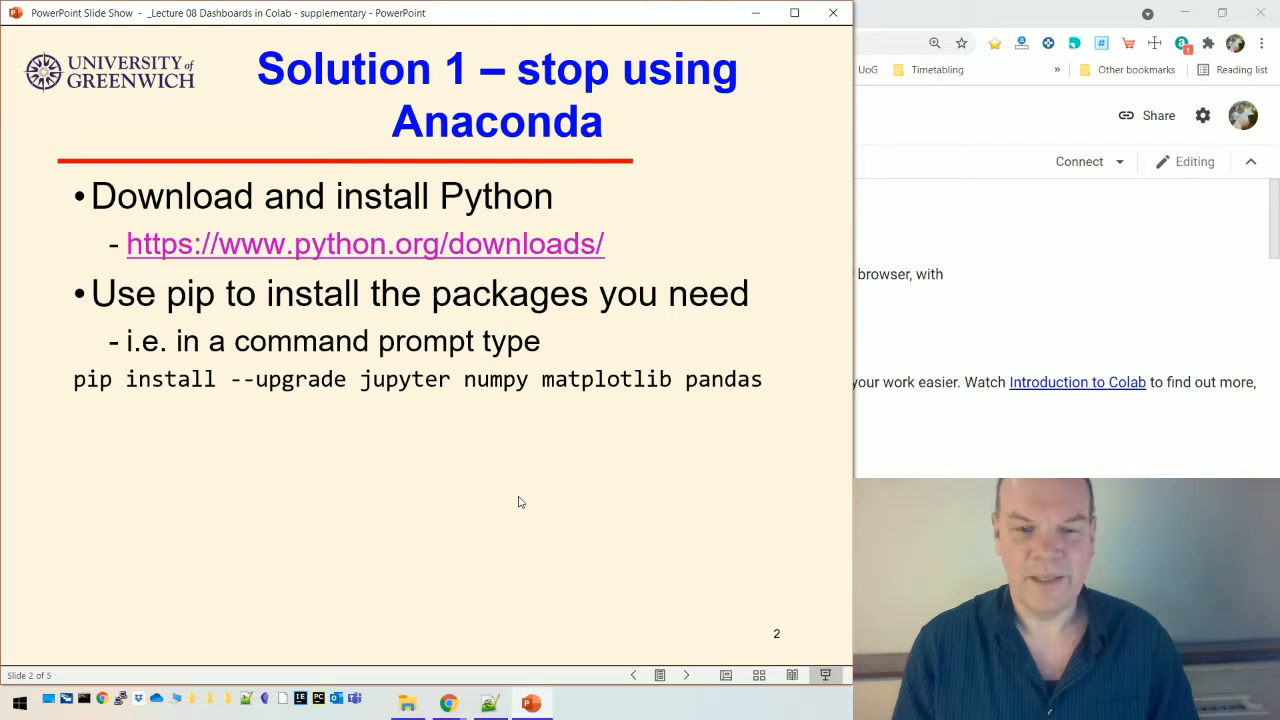
type("pip install --upgrade statsmodels seaborn")
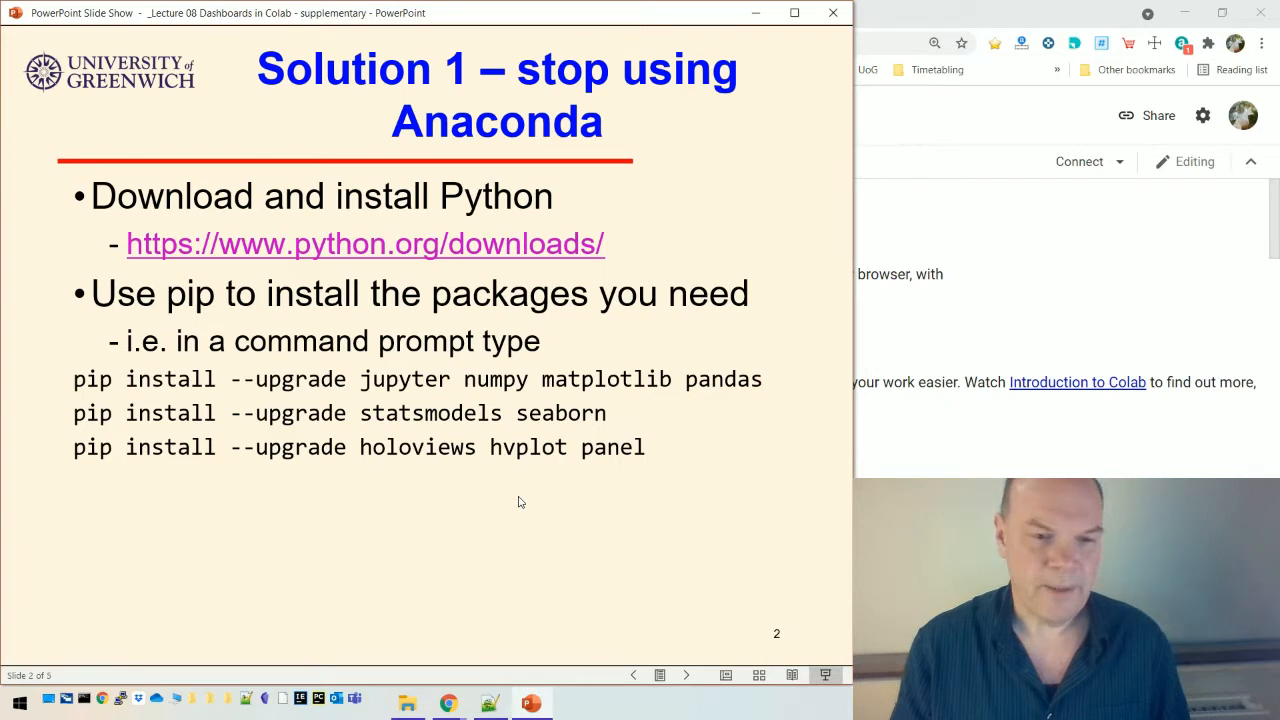
- Advance to slide 3, 'Solution 2 – use Google Colab'
key("right")
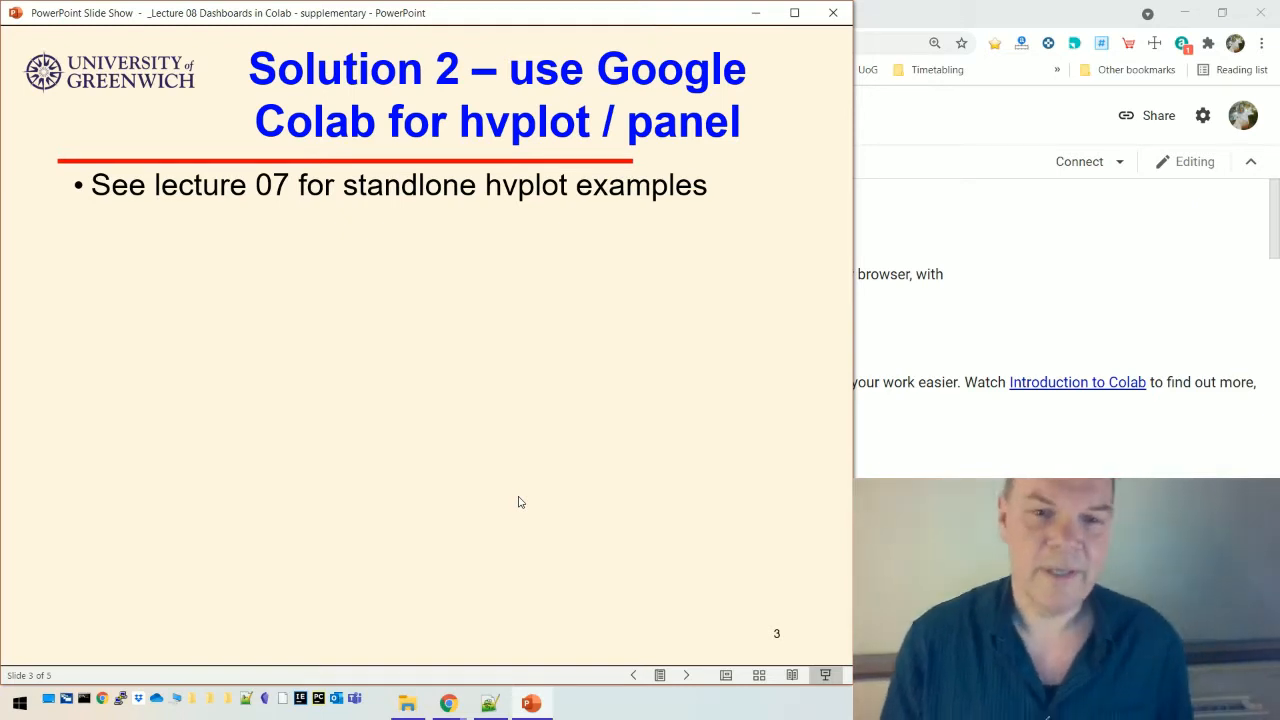
- Reveal the pip install cell, runtime restart and pn.extension(comms='colab') steps
key("right")
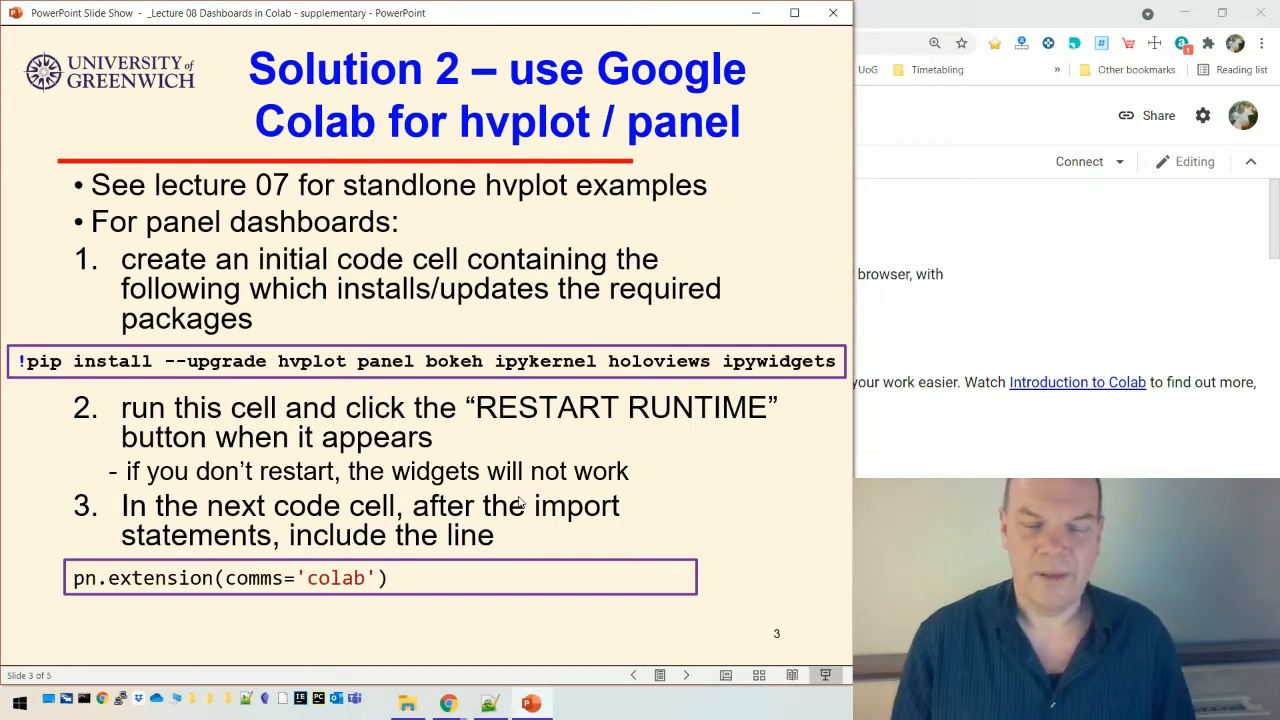
- Advance to slide 4, 'Solution 2 – entire dashboard', showing servable() and pn.Column steps
key("right")
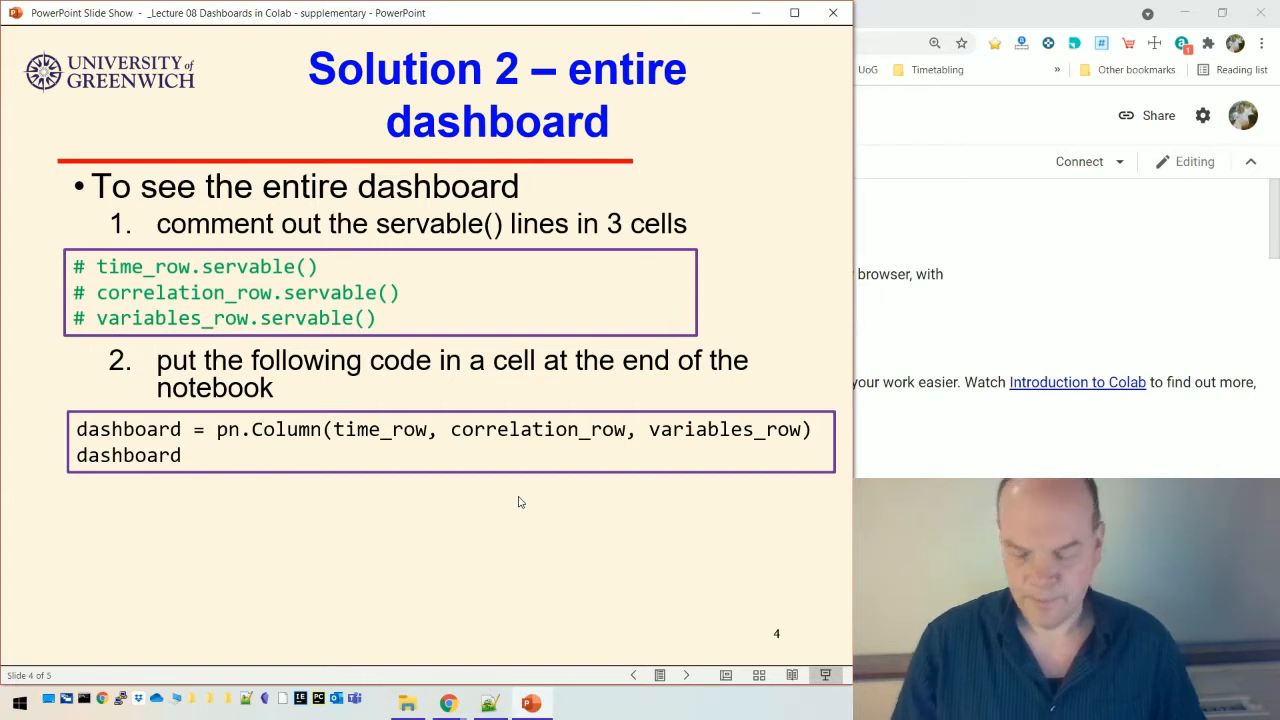
key("right")
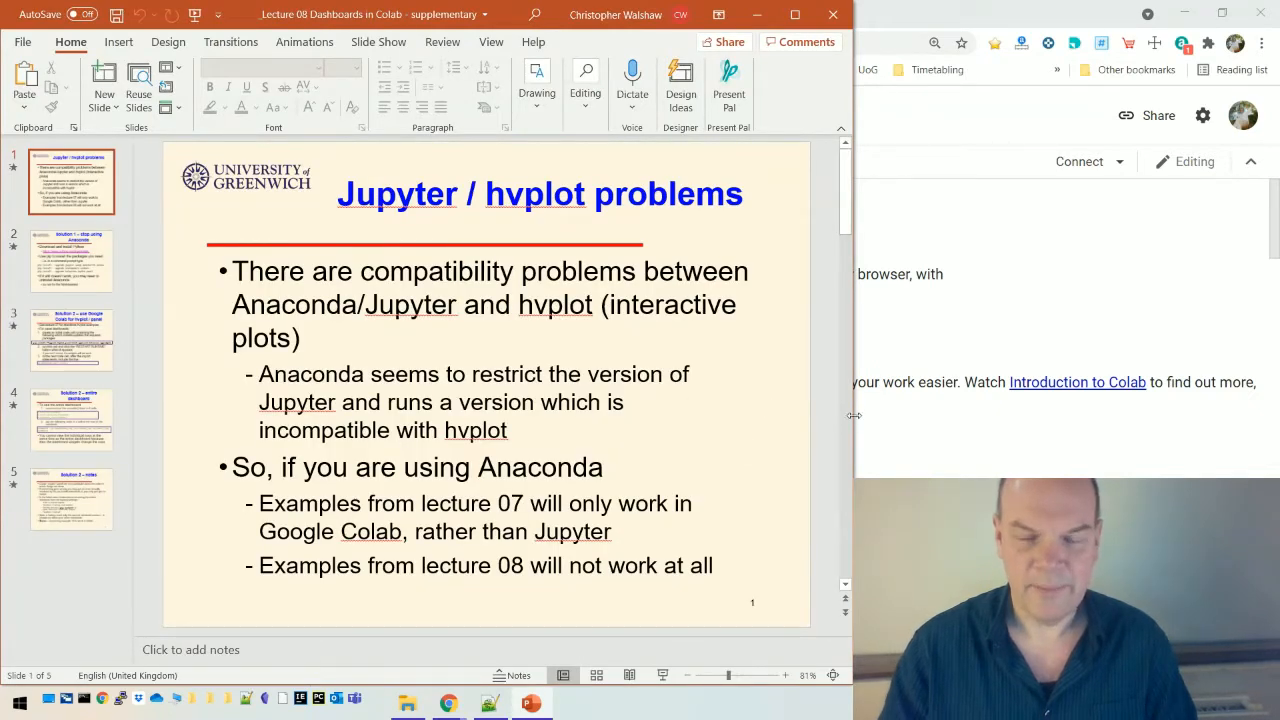
mouse_move(903, 399)
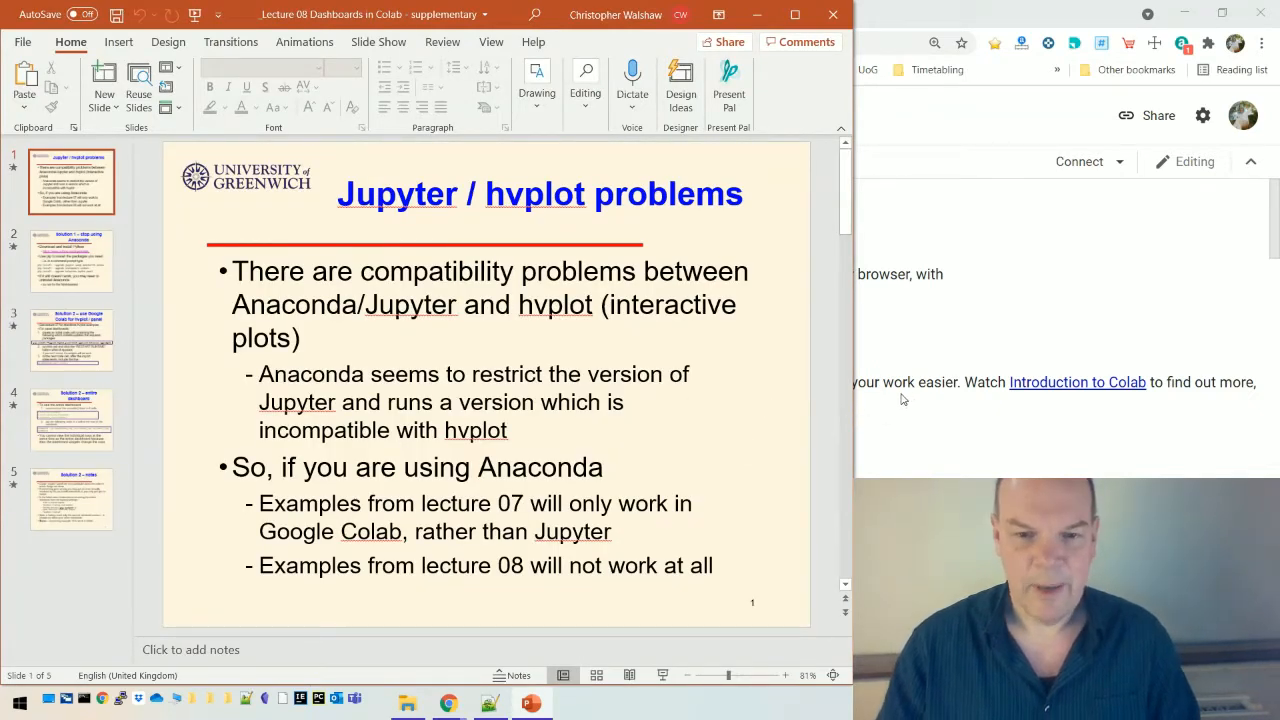
left_click(71, 339)
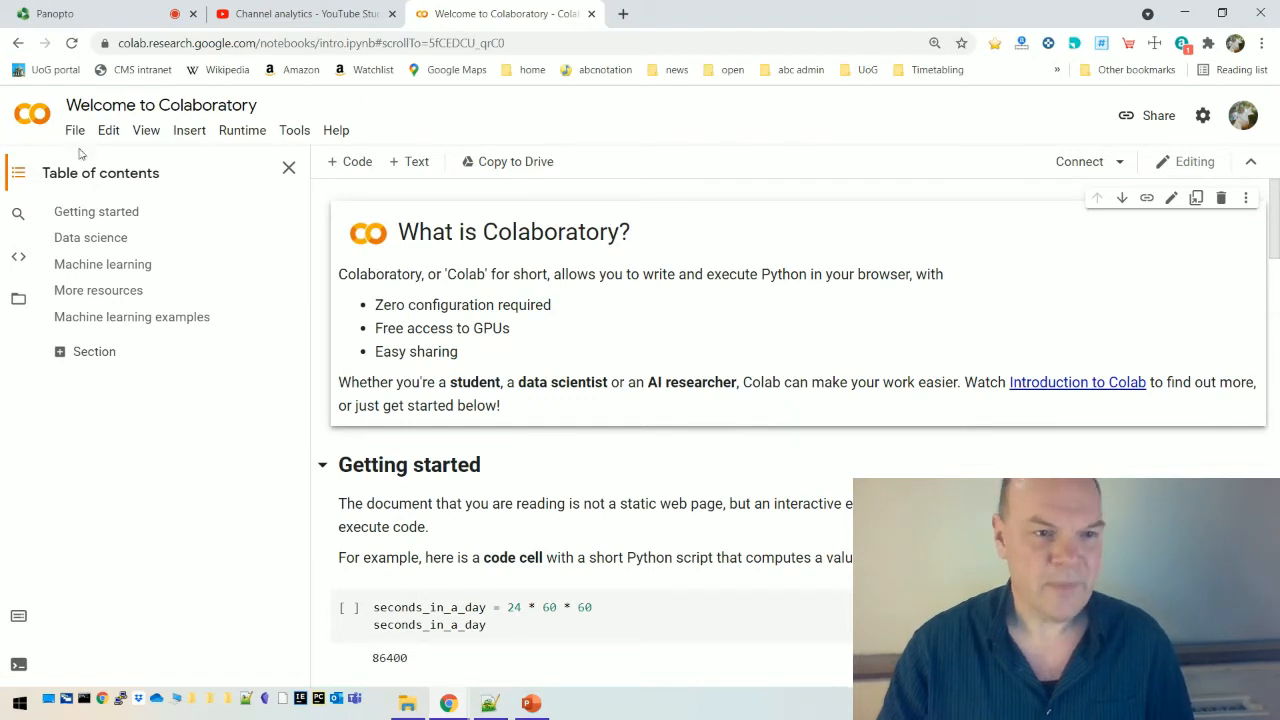
- Upload 10Dashboard.ipynb from Desktop/Visualisation/L08 Dashboards into Colab
left_click(74, 130)
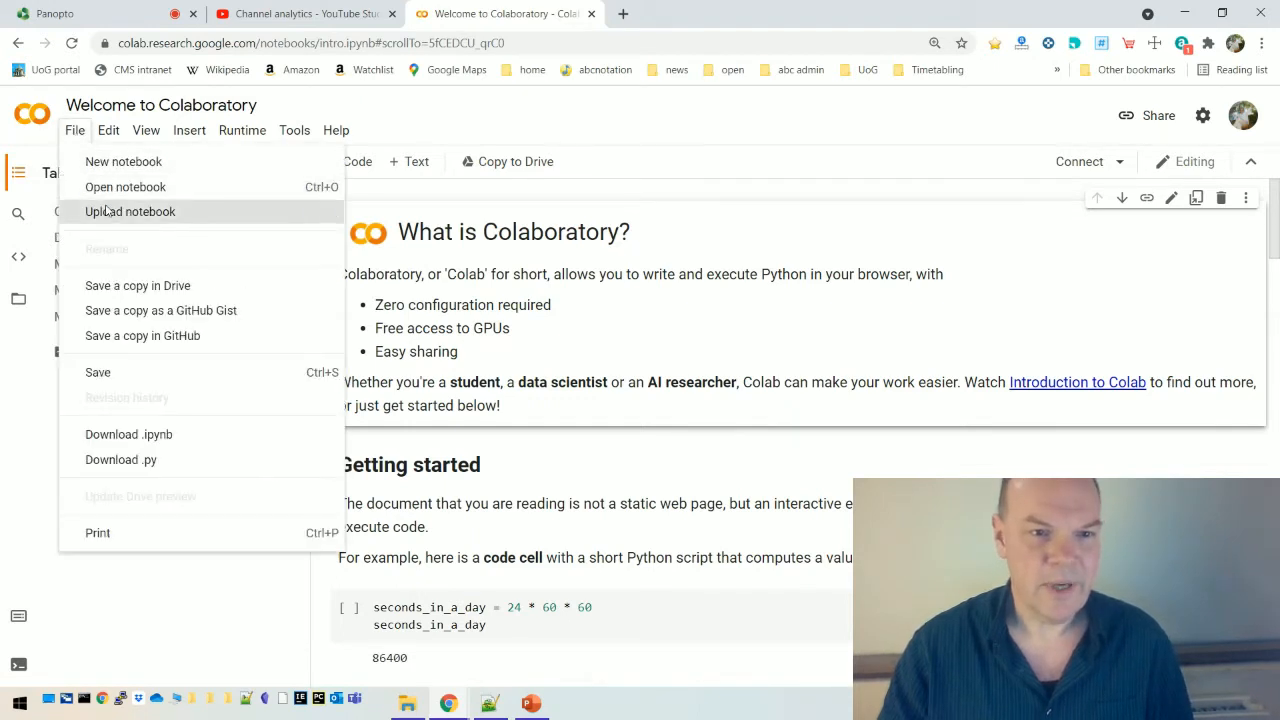
left_click(130, 211)
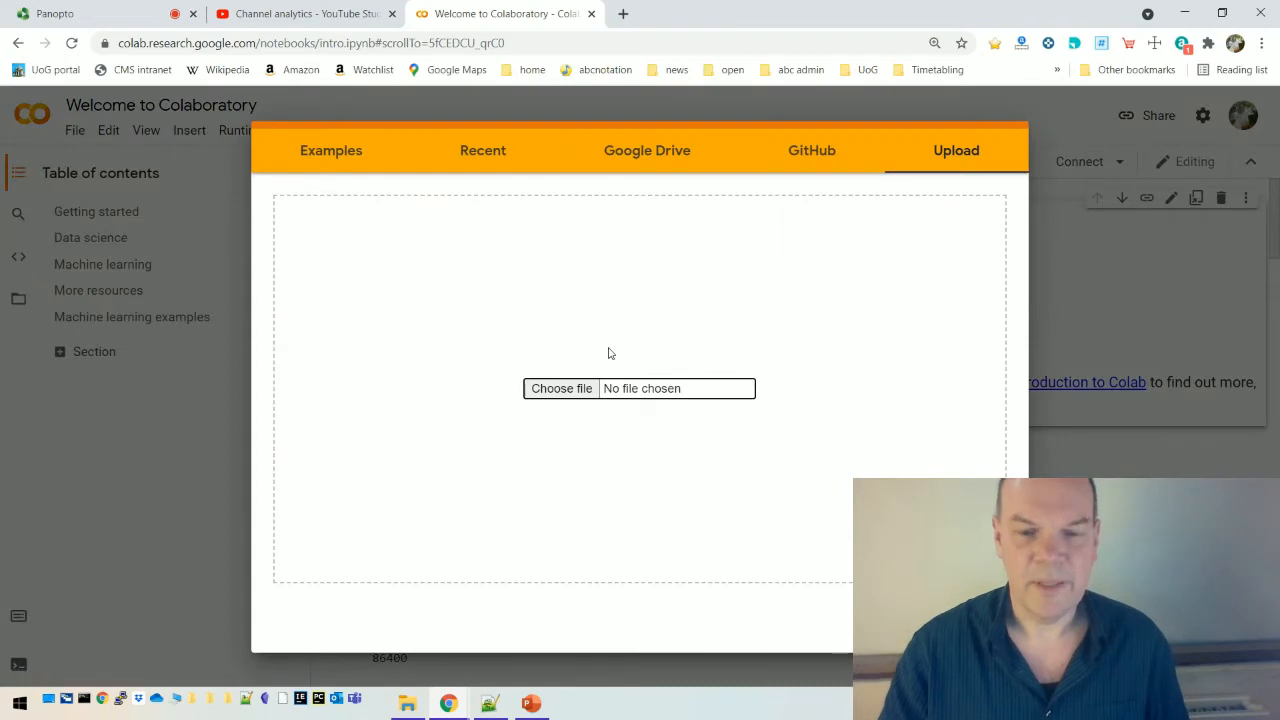
left_click(561, 388)
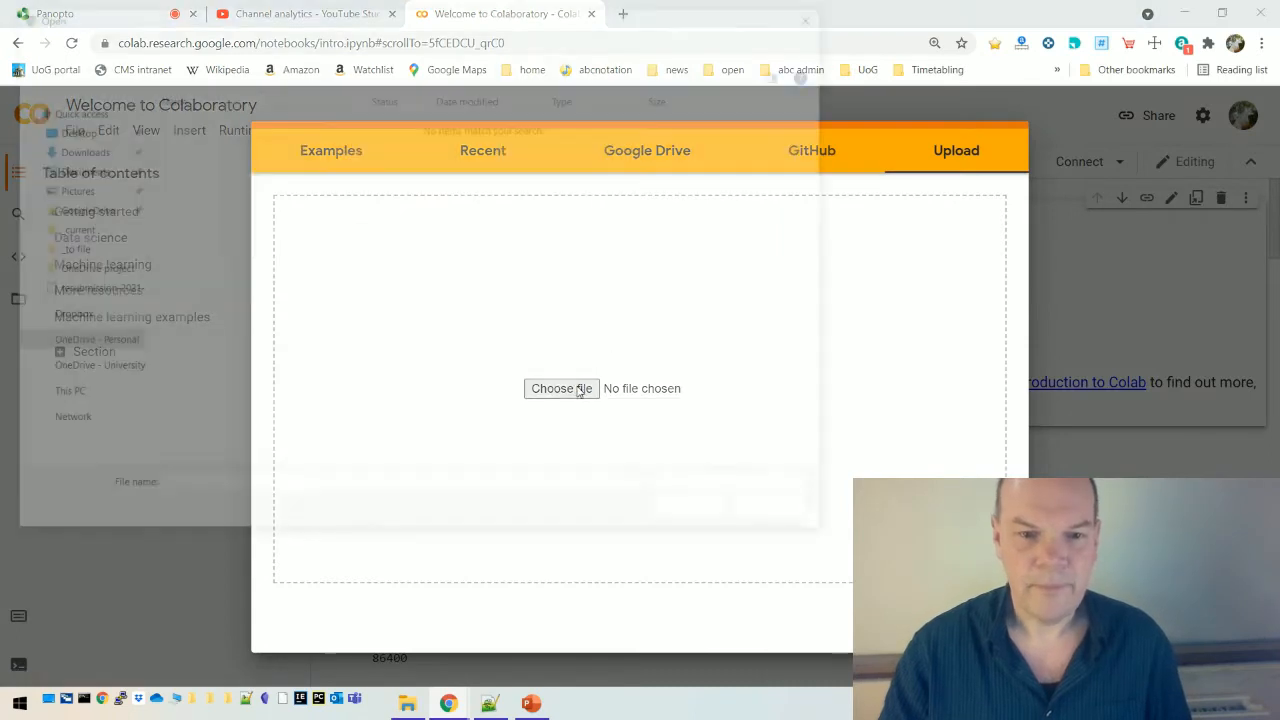
left_click(561, 388)
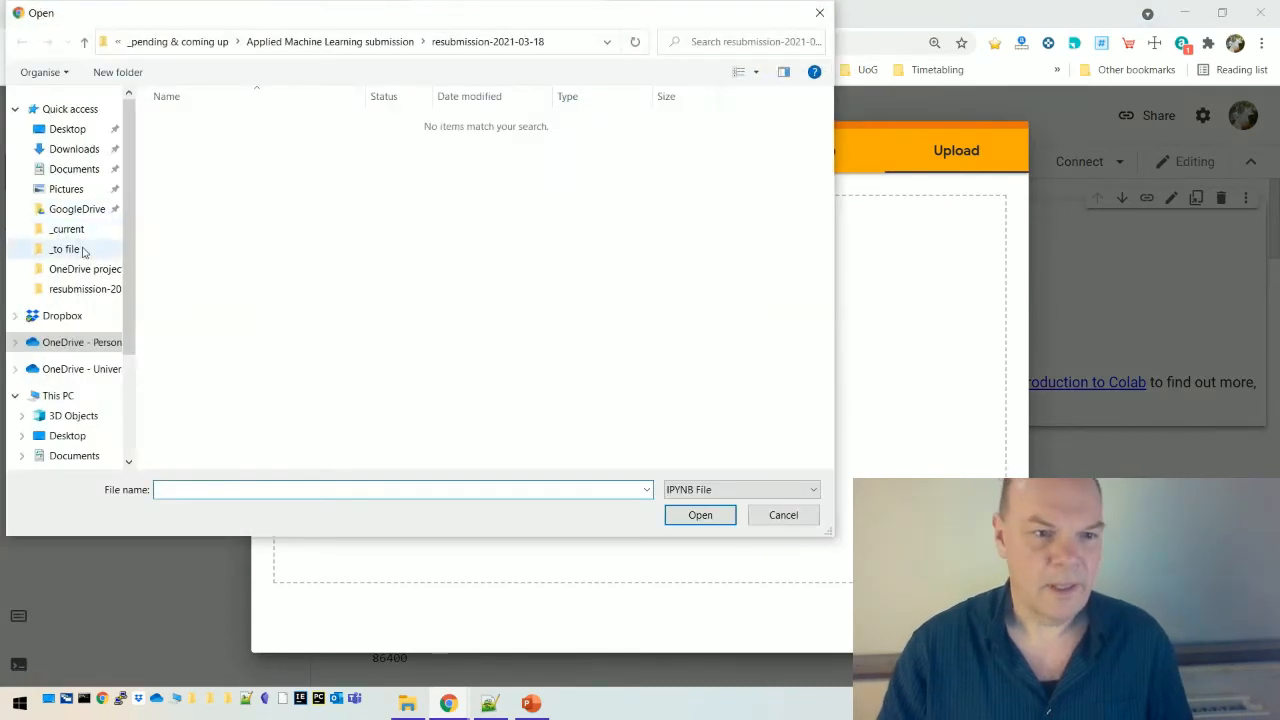
left_click(67, 402)
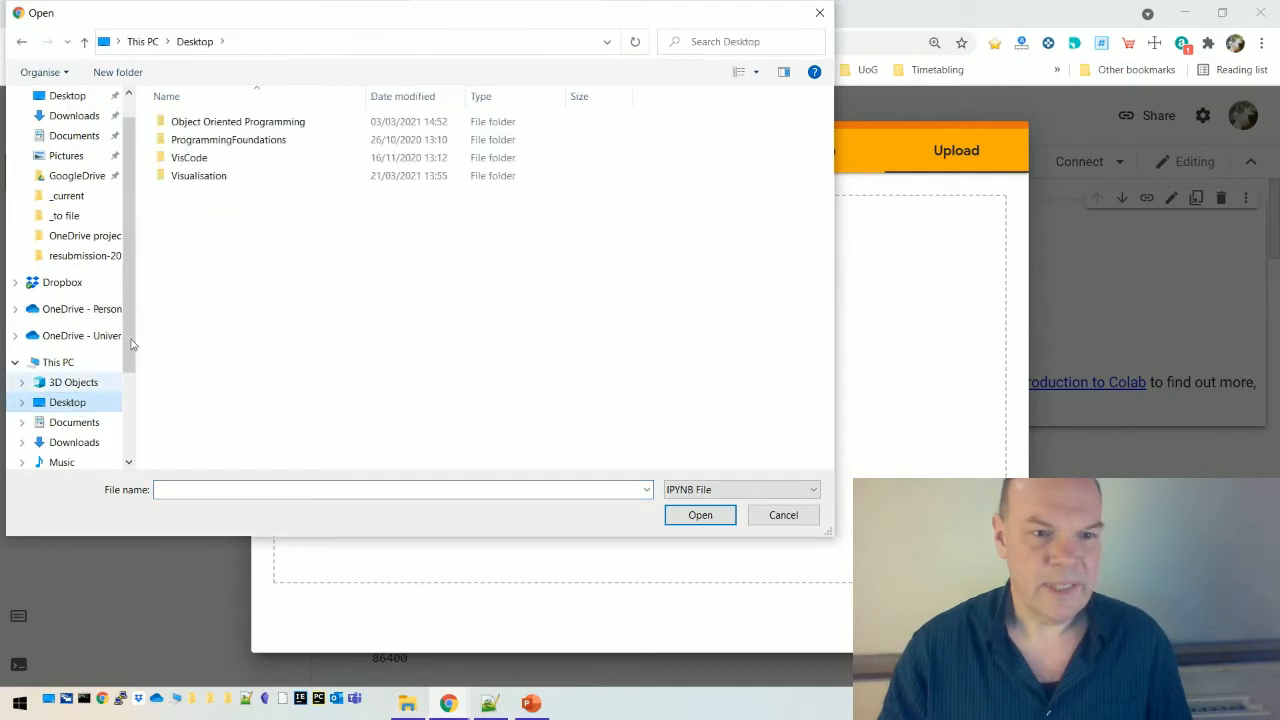
double_click(198, 175)
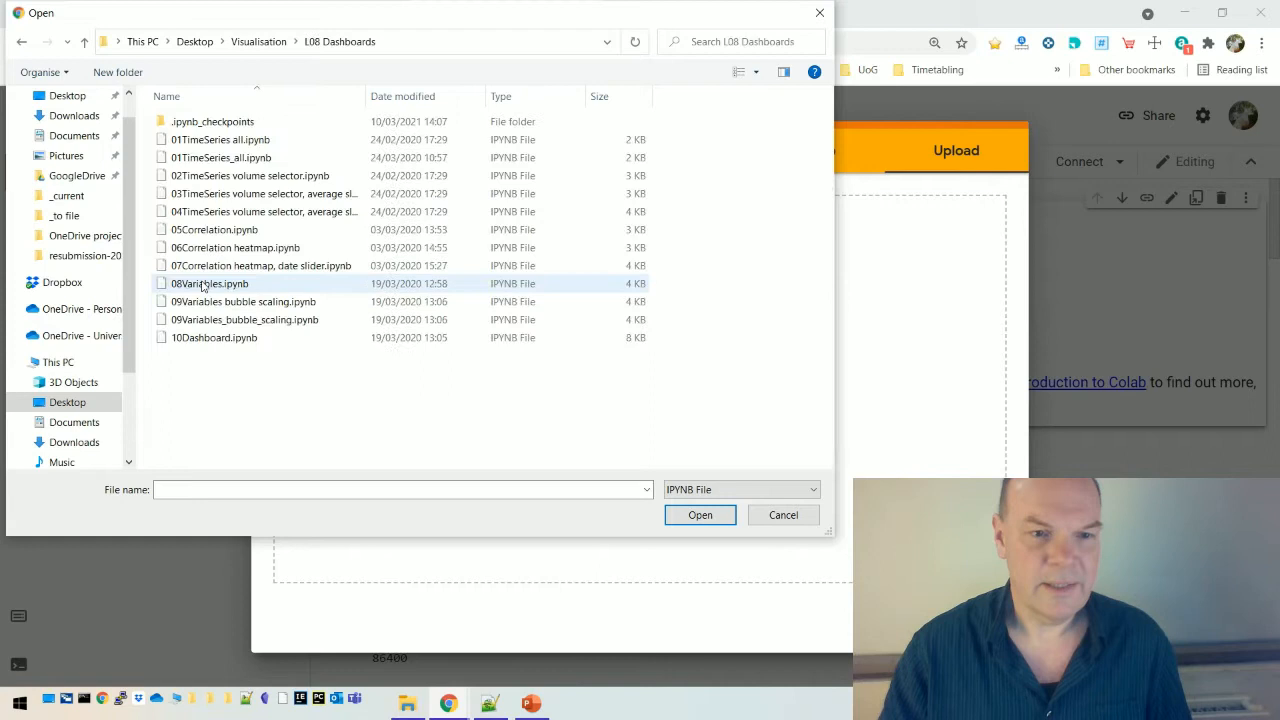
left_click(214, 337)
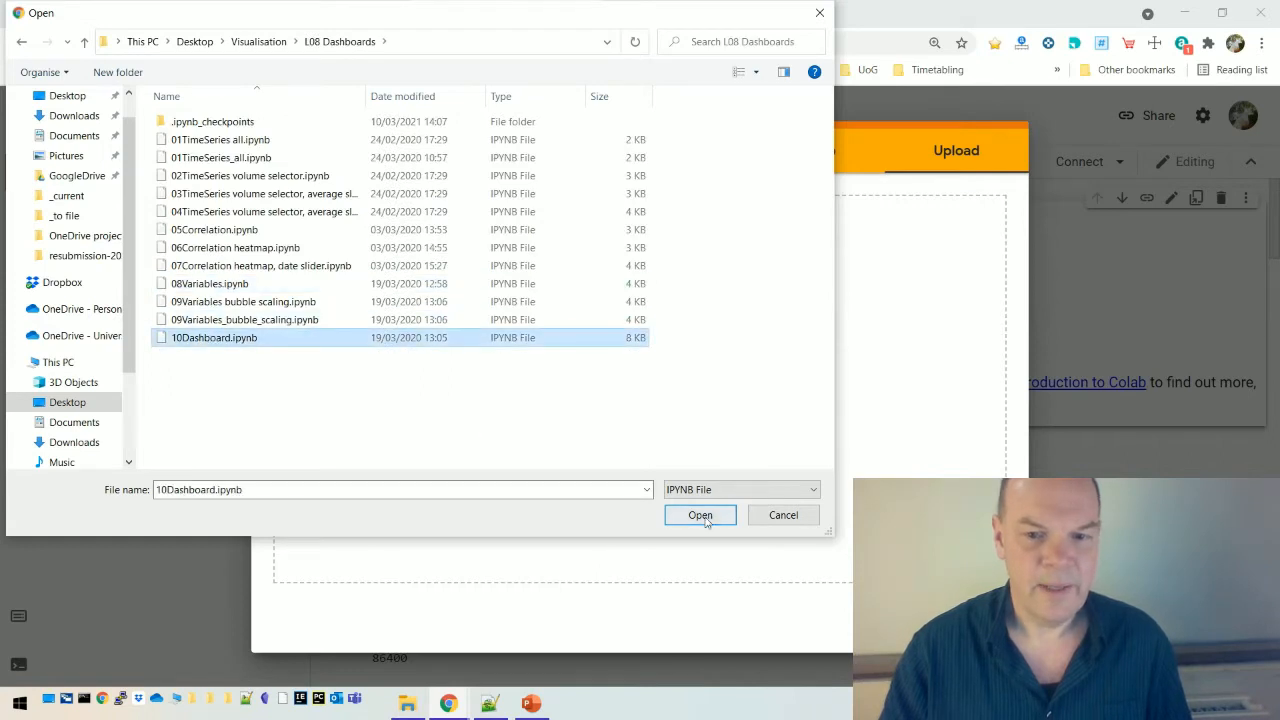
left_click(700, 514)
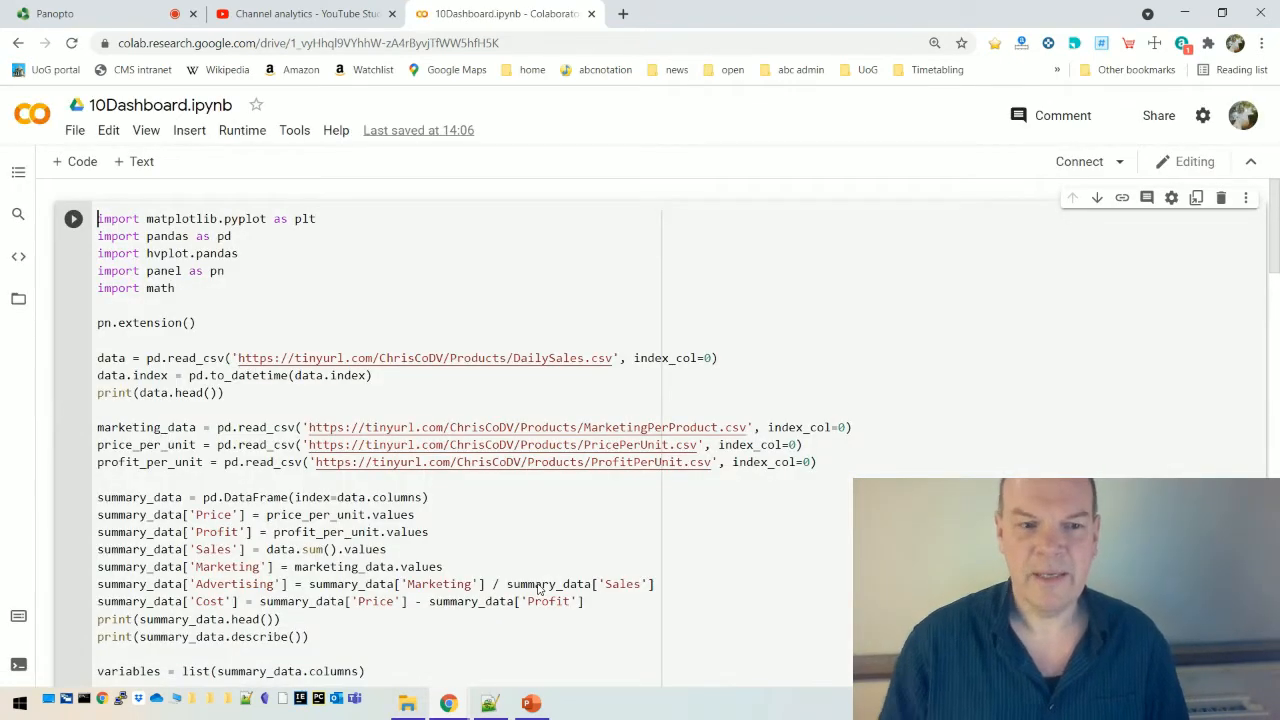
- Scroll through the line-plot, correlation and variables dashboard cells of 10Dashboard
scroll("down", 3)
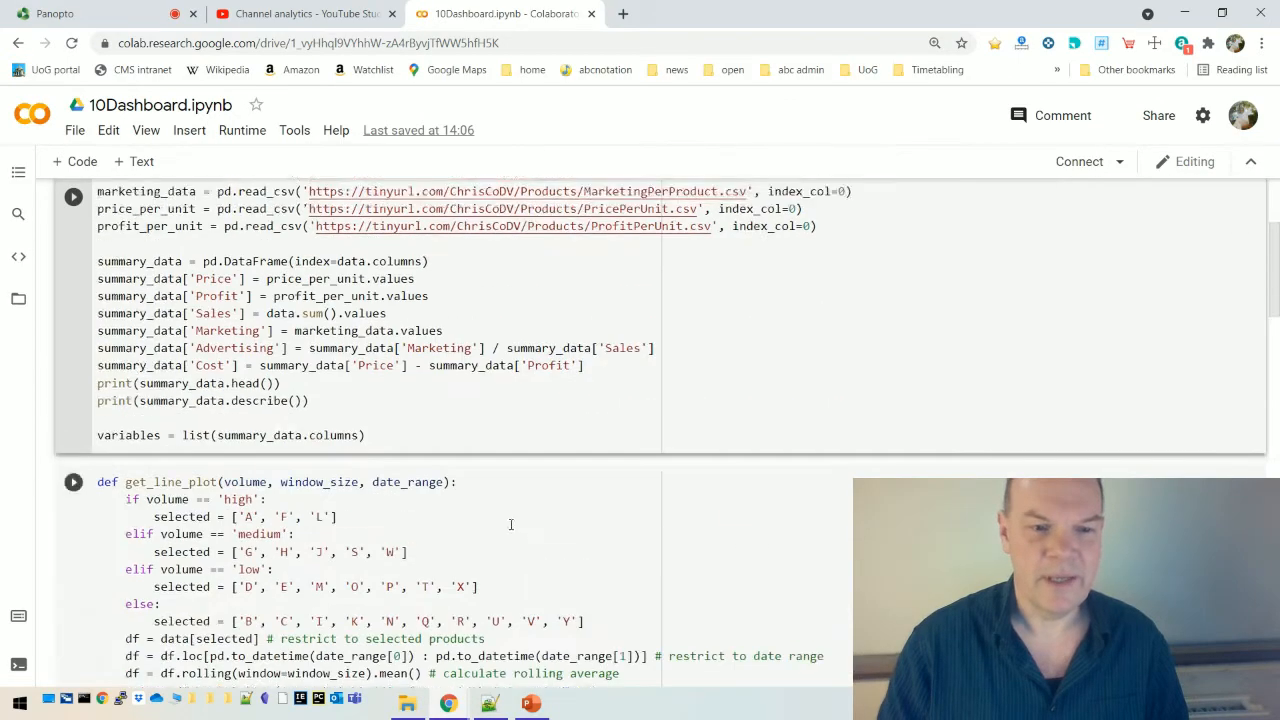
scroll("down", 3)
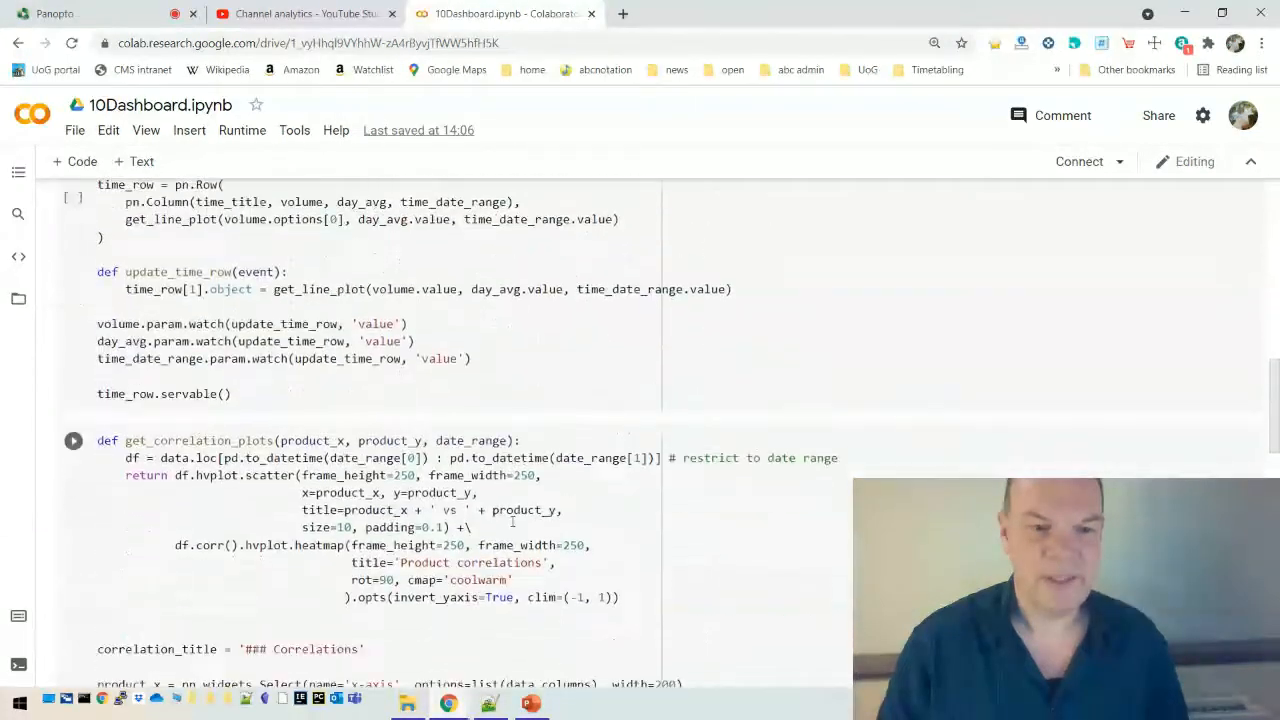
scroll("down", 3)
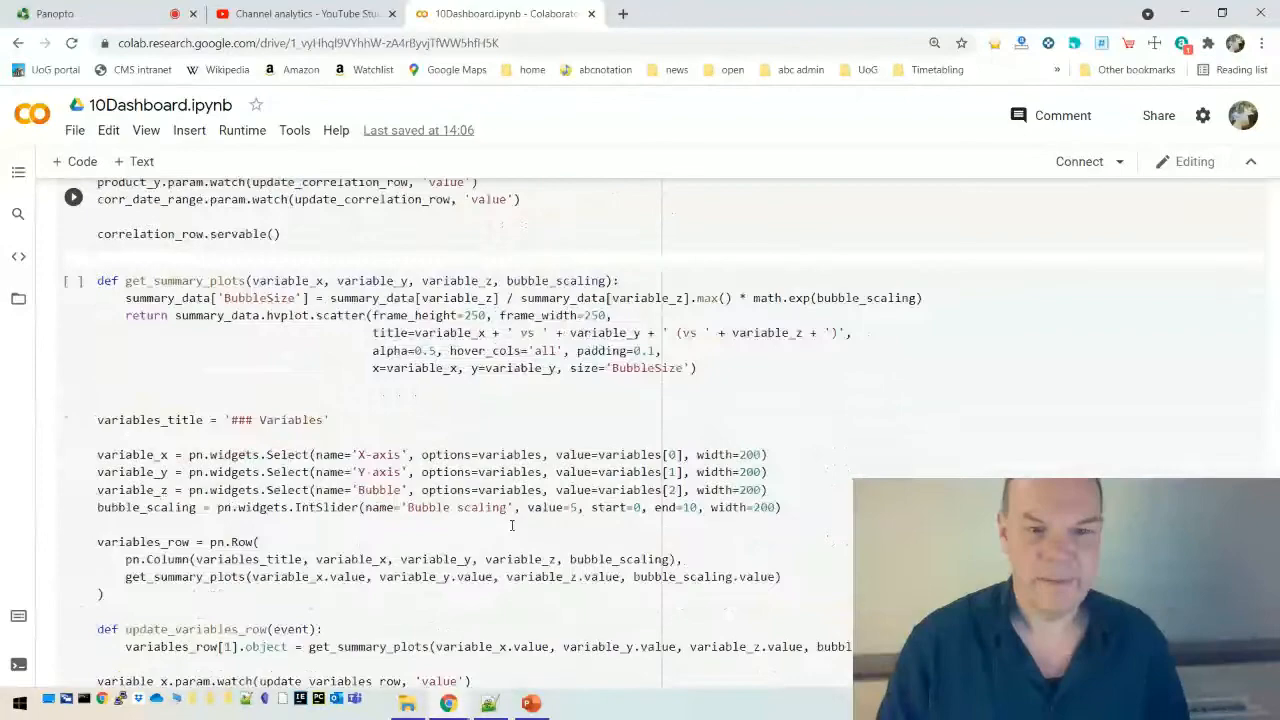
scroll("down", 3)
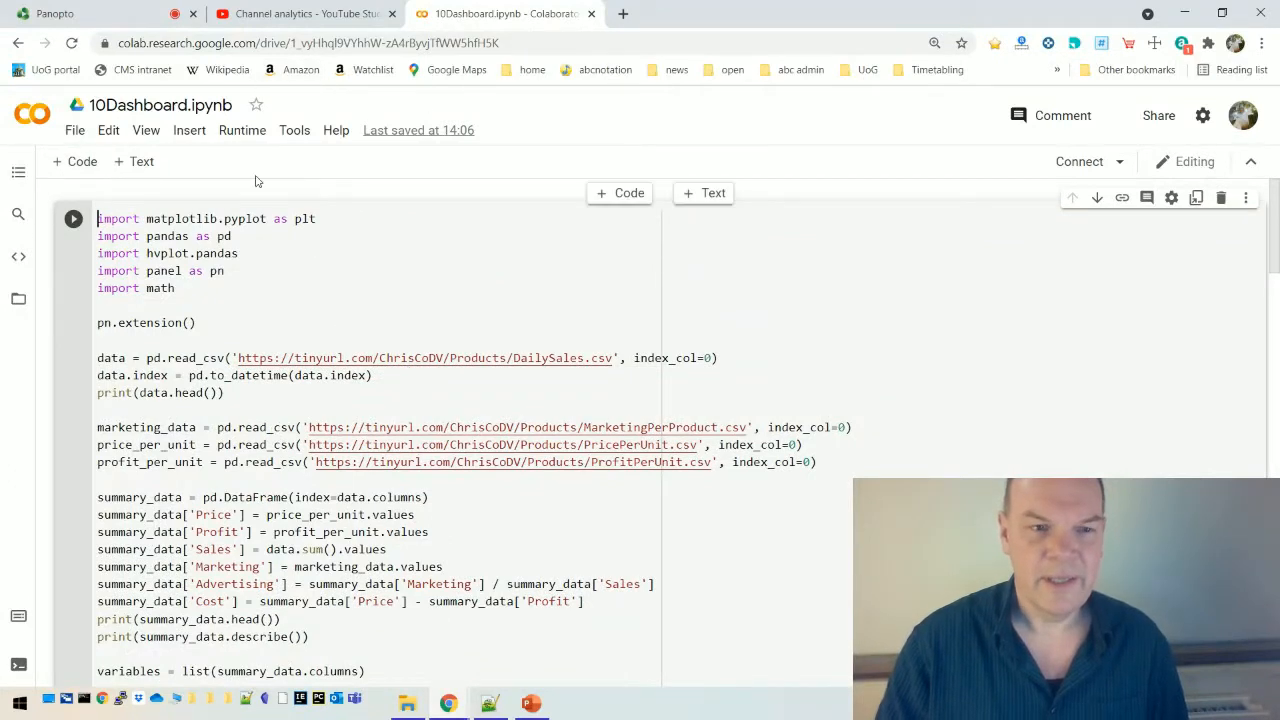
mouse_move(90, 208)
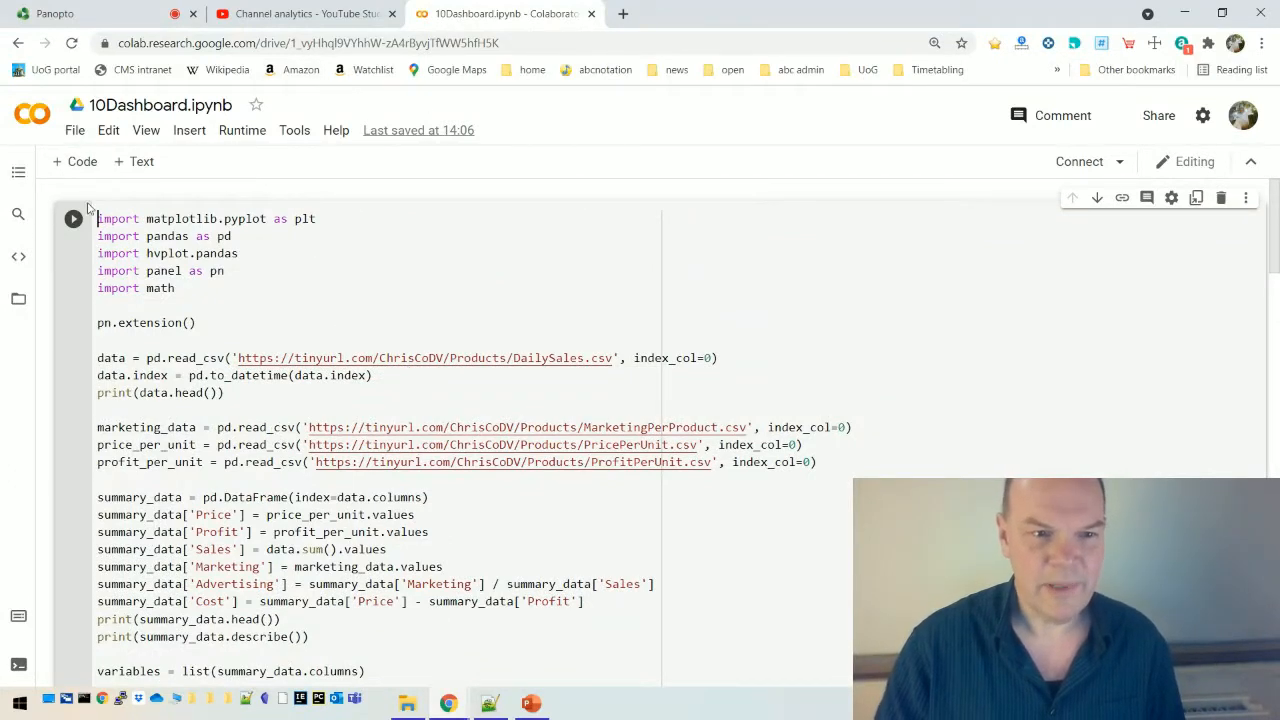
mouse_move(74, 161)
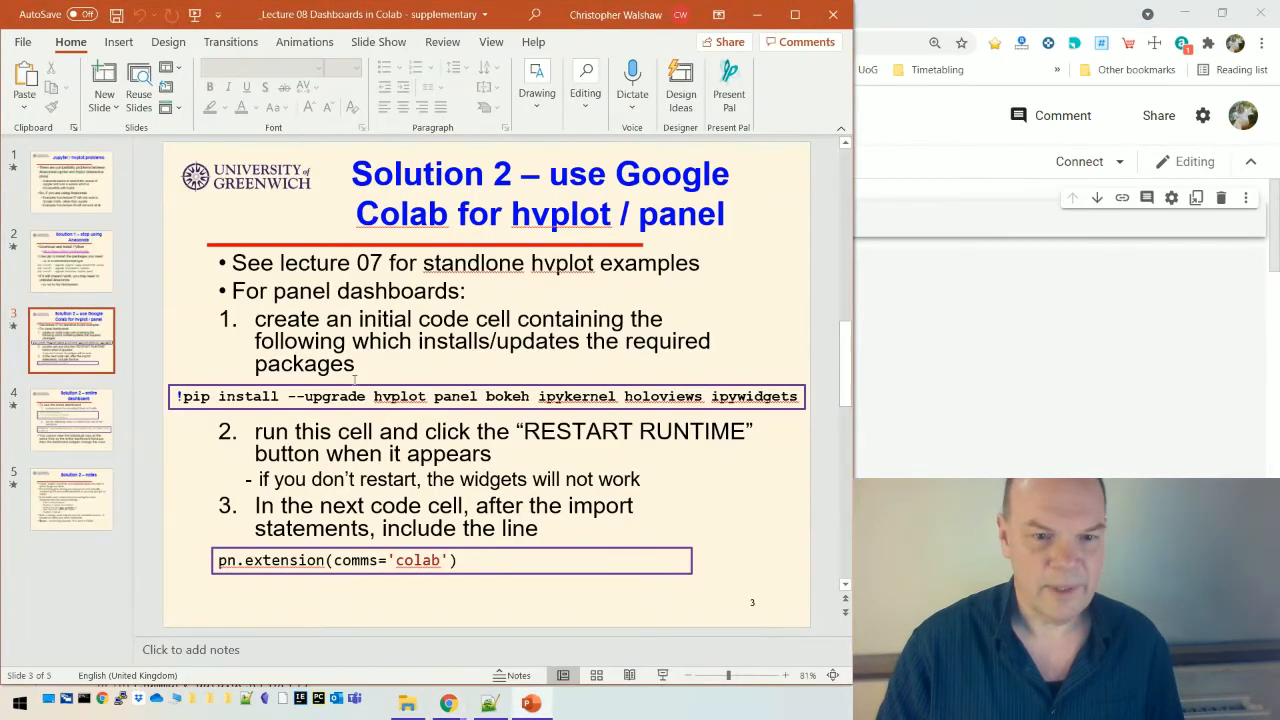
- Select the !pip install box on the Colab setup slide and start a new top code cell
left_click(487, 396)
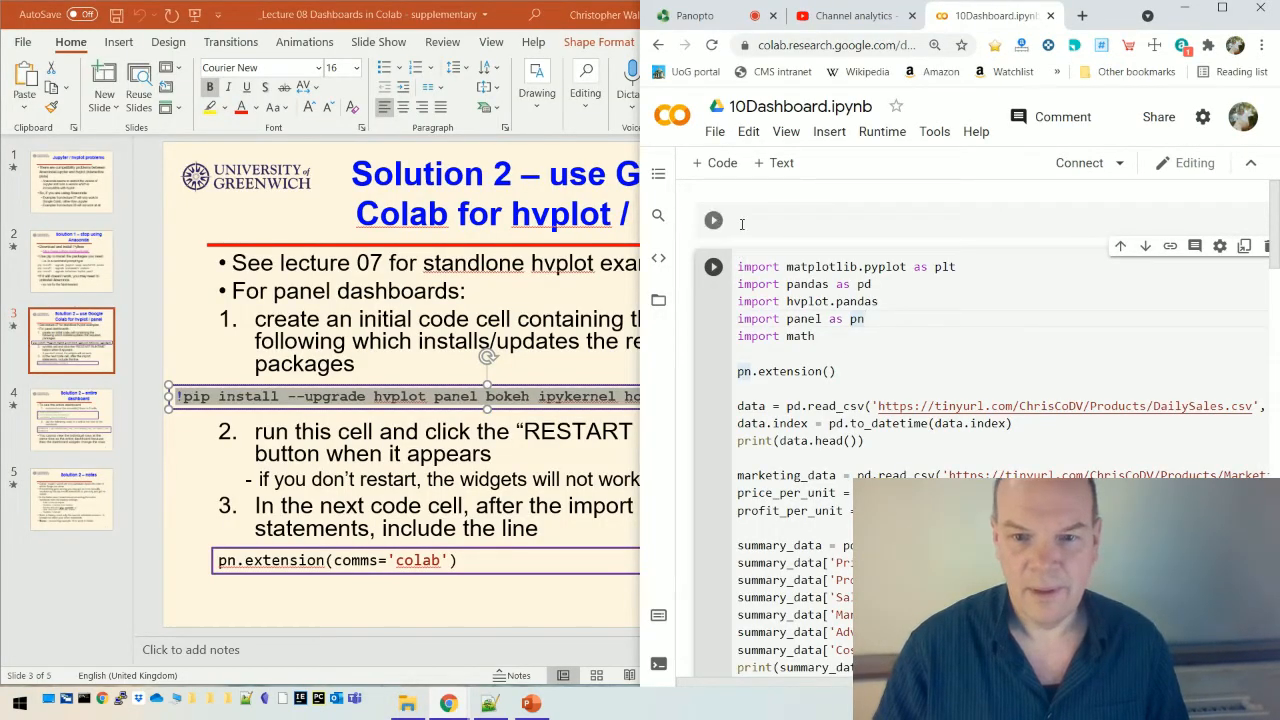
type("pip")
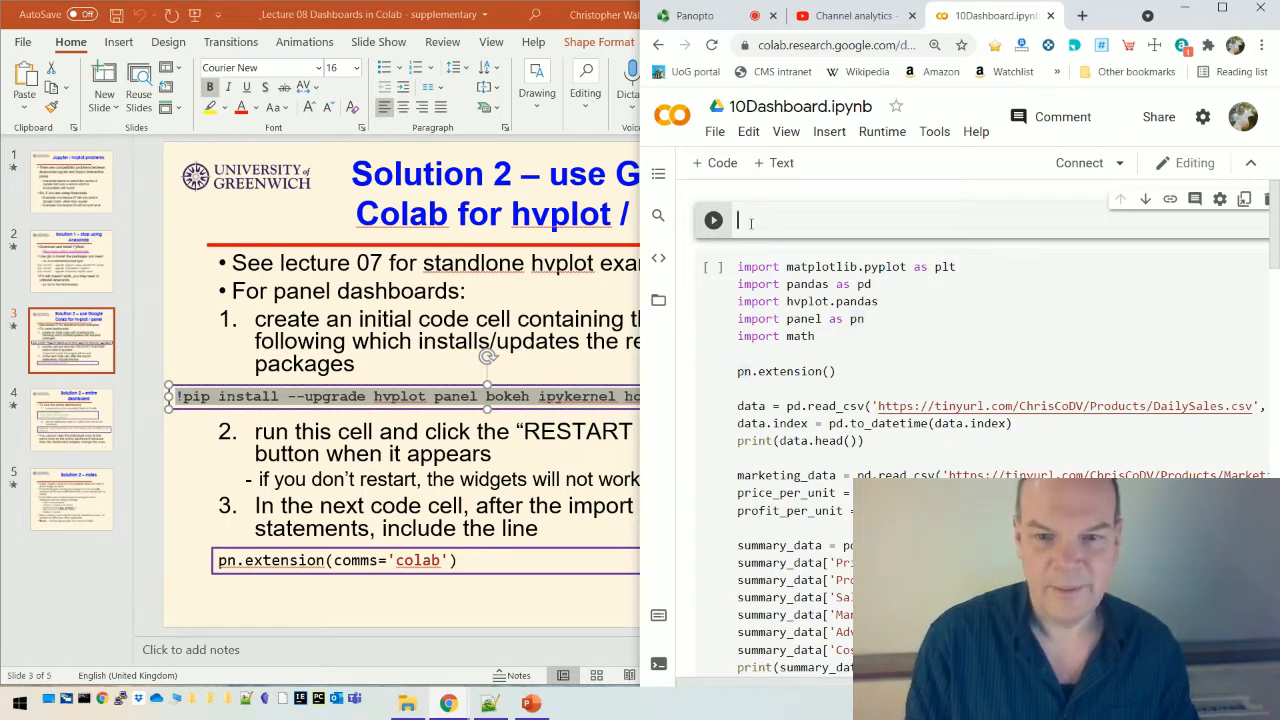
- Type '!pip install --upgrade hvplot panel bokeh ipykernel holoviews ipywidgets' into the top cell
type("!pip")
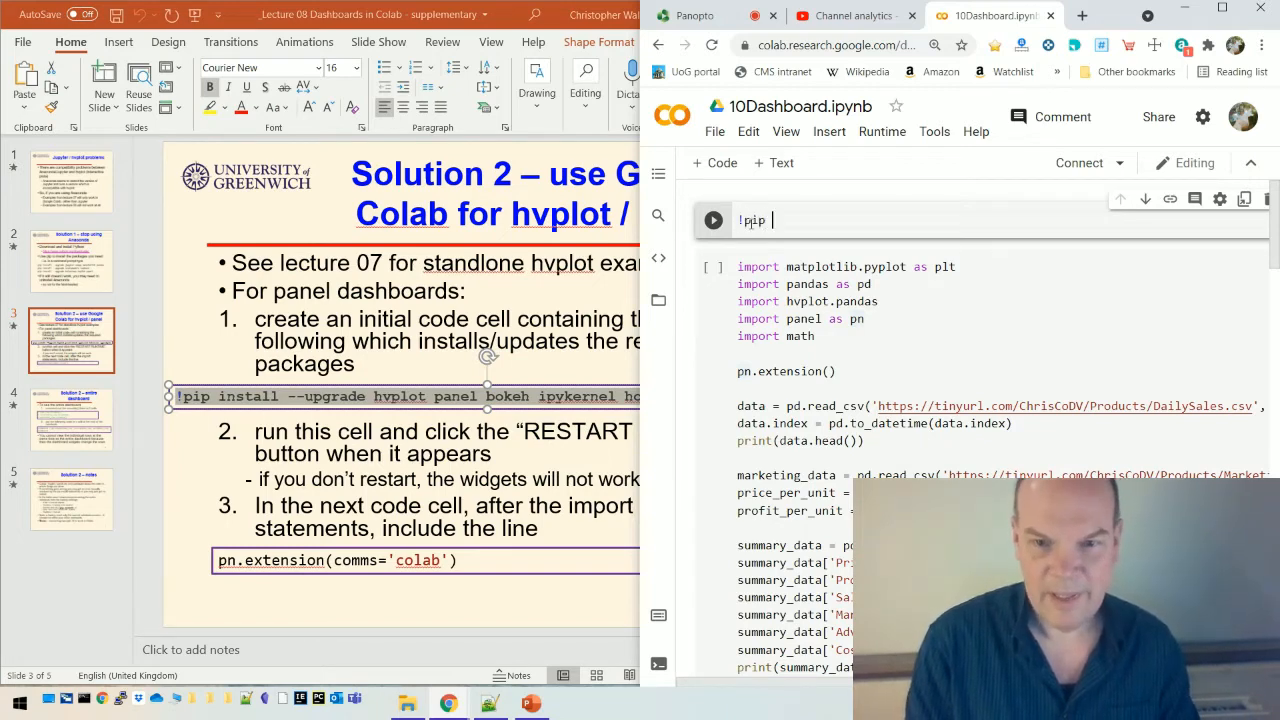
type("install")
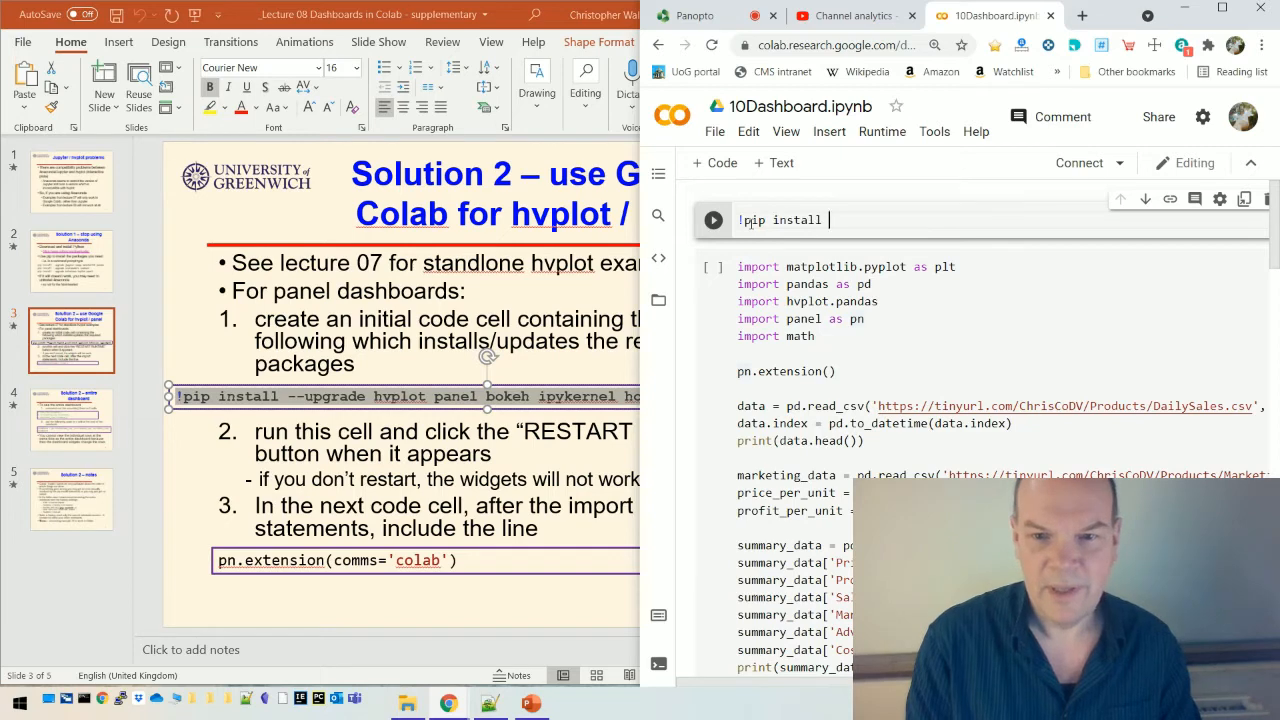
type("--up")
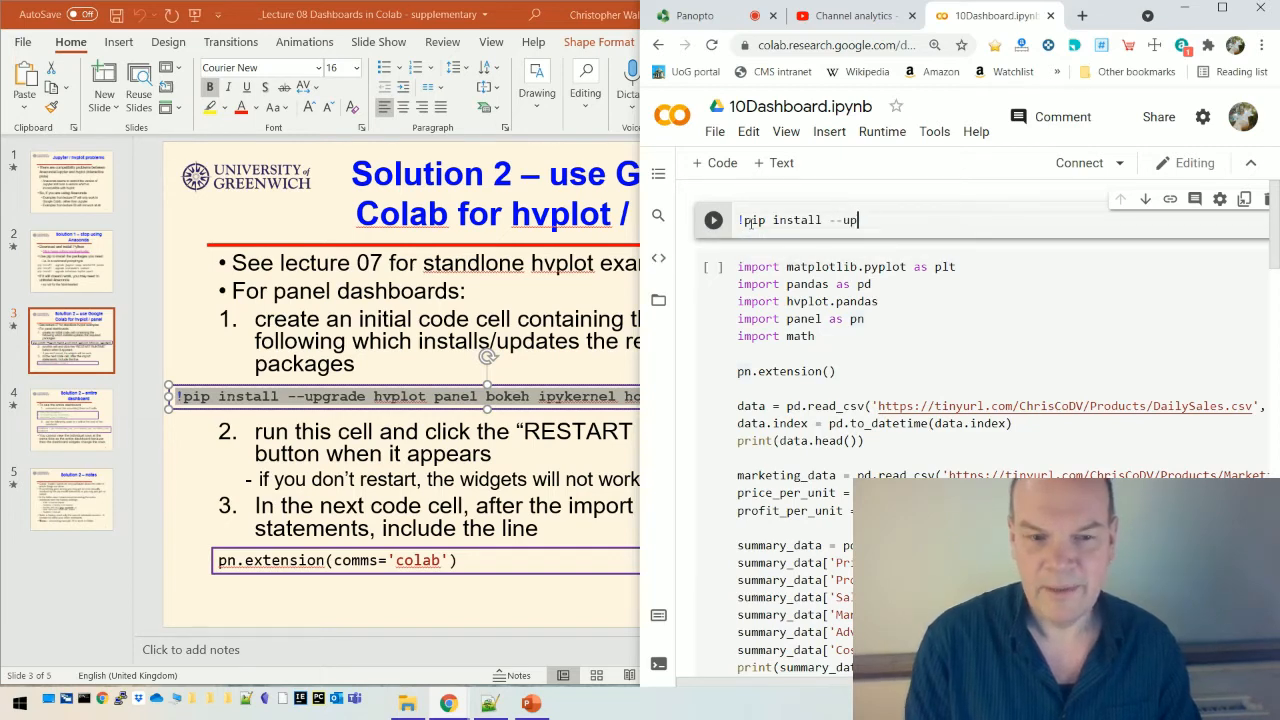
type("grade")
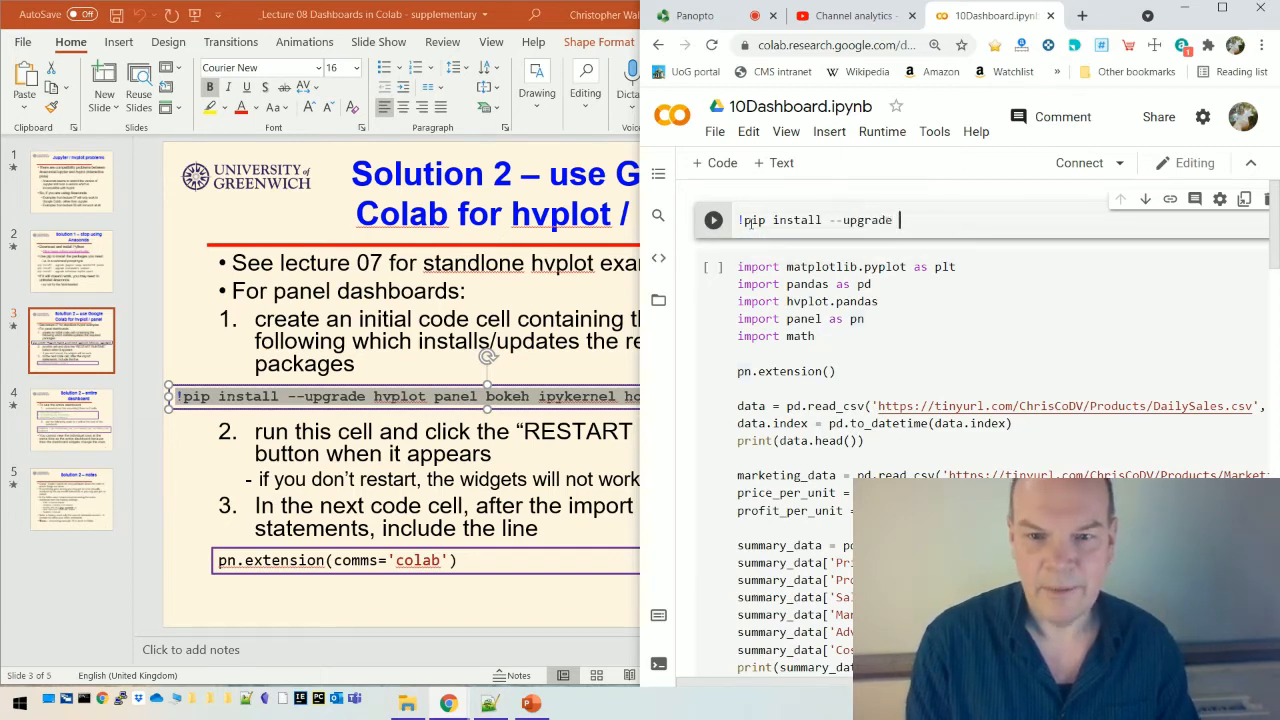
type("hvp")
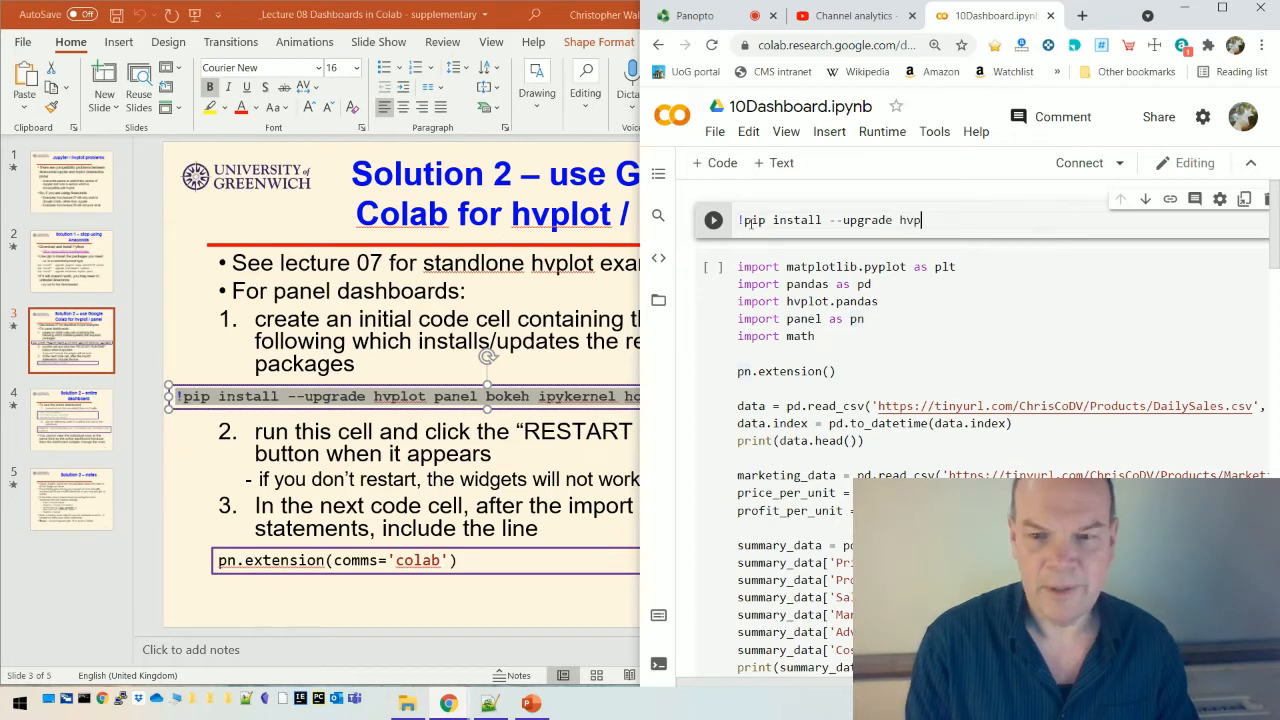
type("panel bokeh ipykernel")
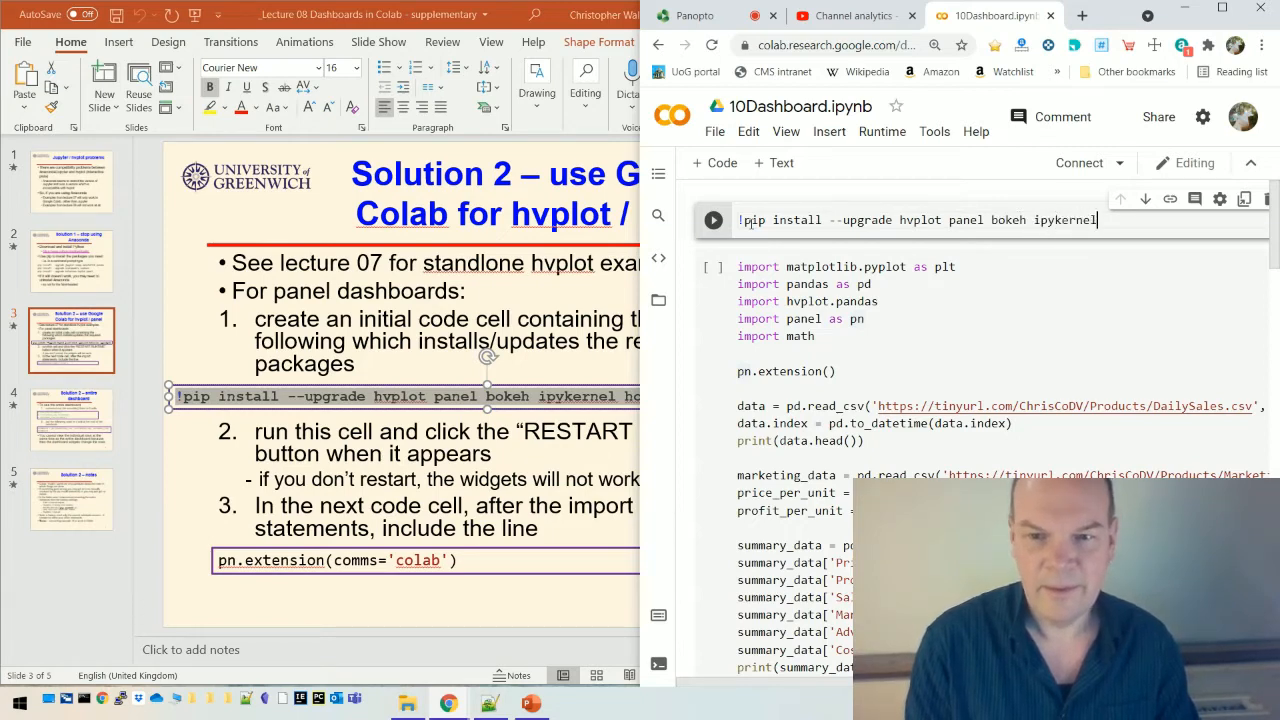
type("holo")
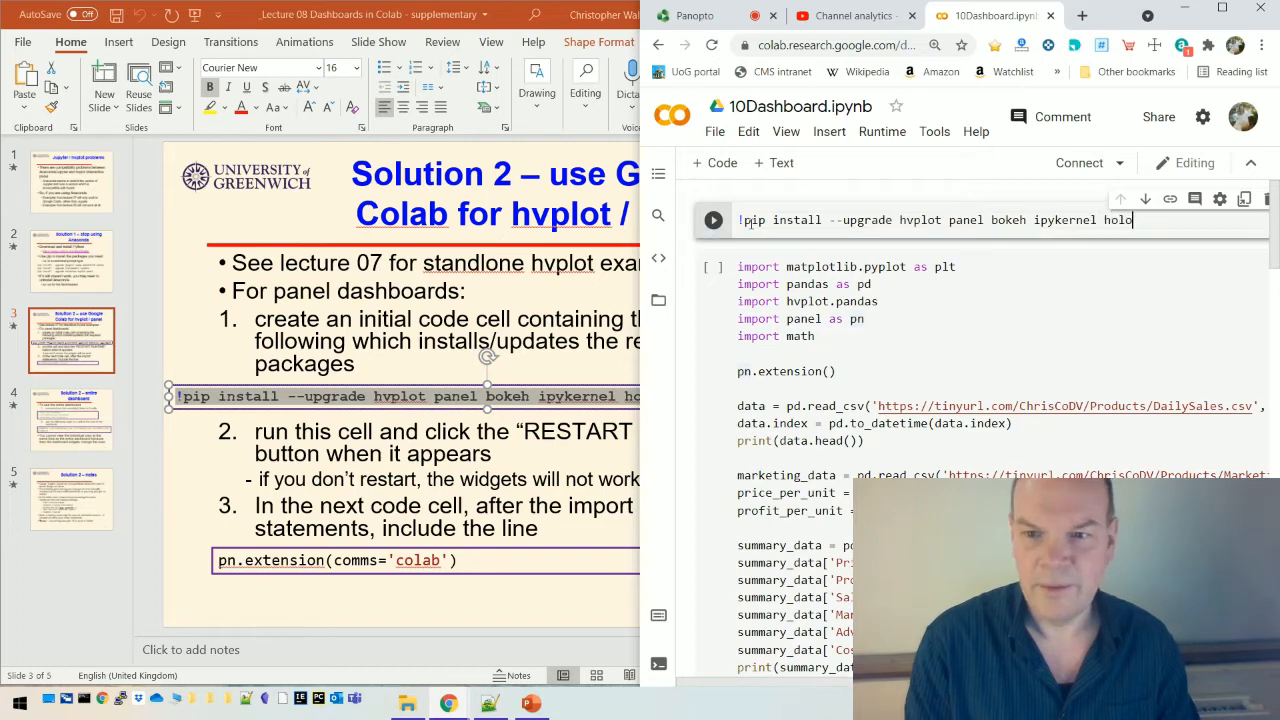
type("views")
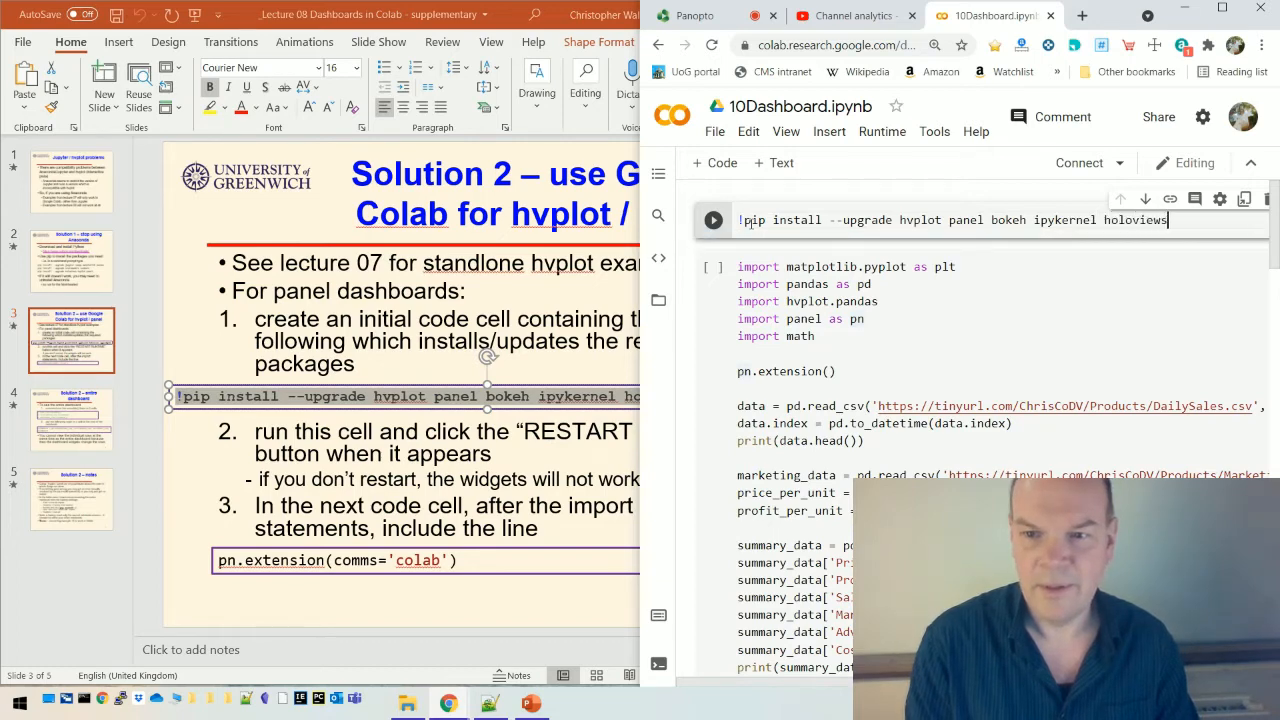
type("ipywidg")
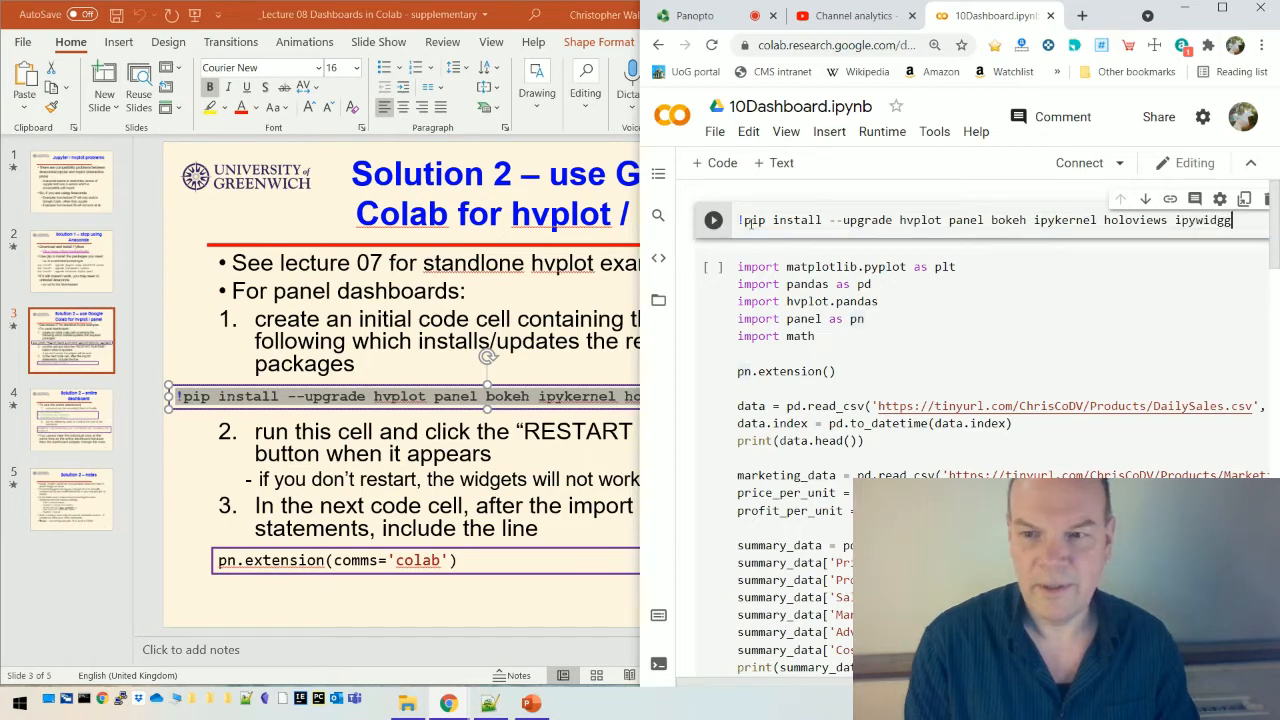
type("ets")
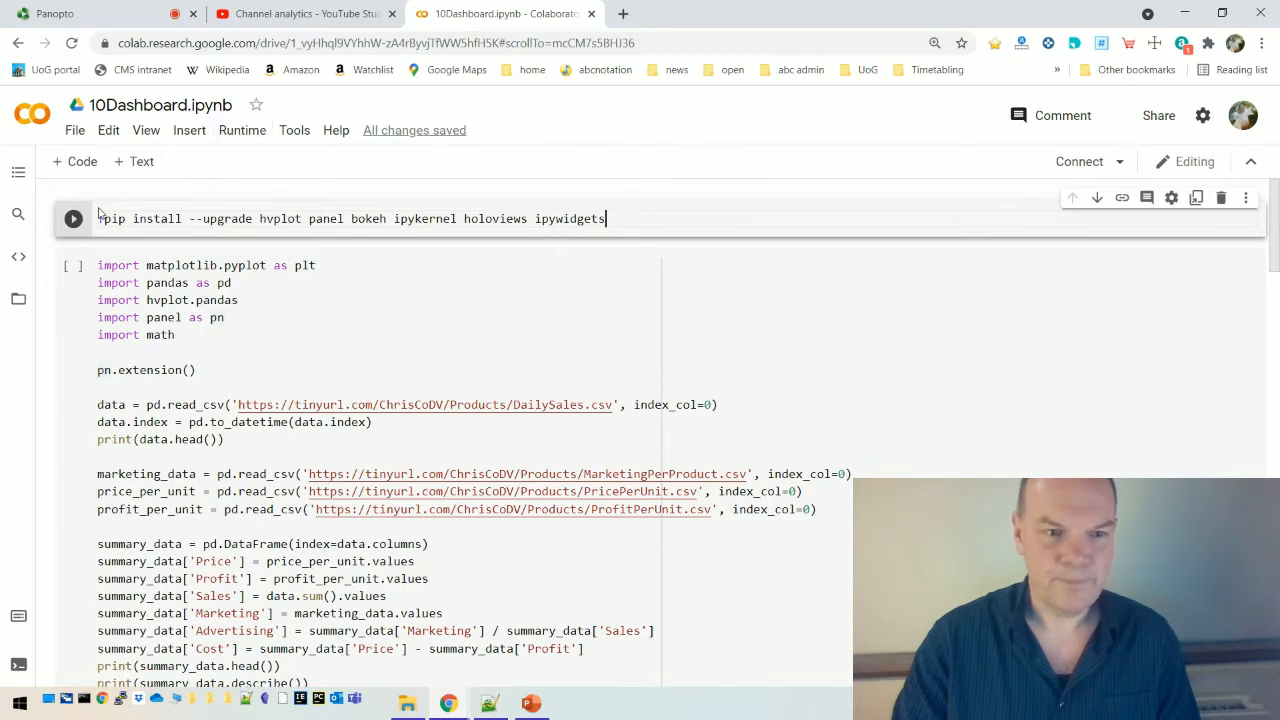
- Run the pip install cell and change pn.extension() to pn.extension(comms='colab')
left_click(72, 218)
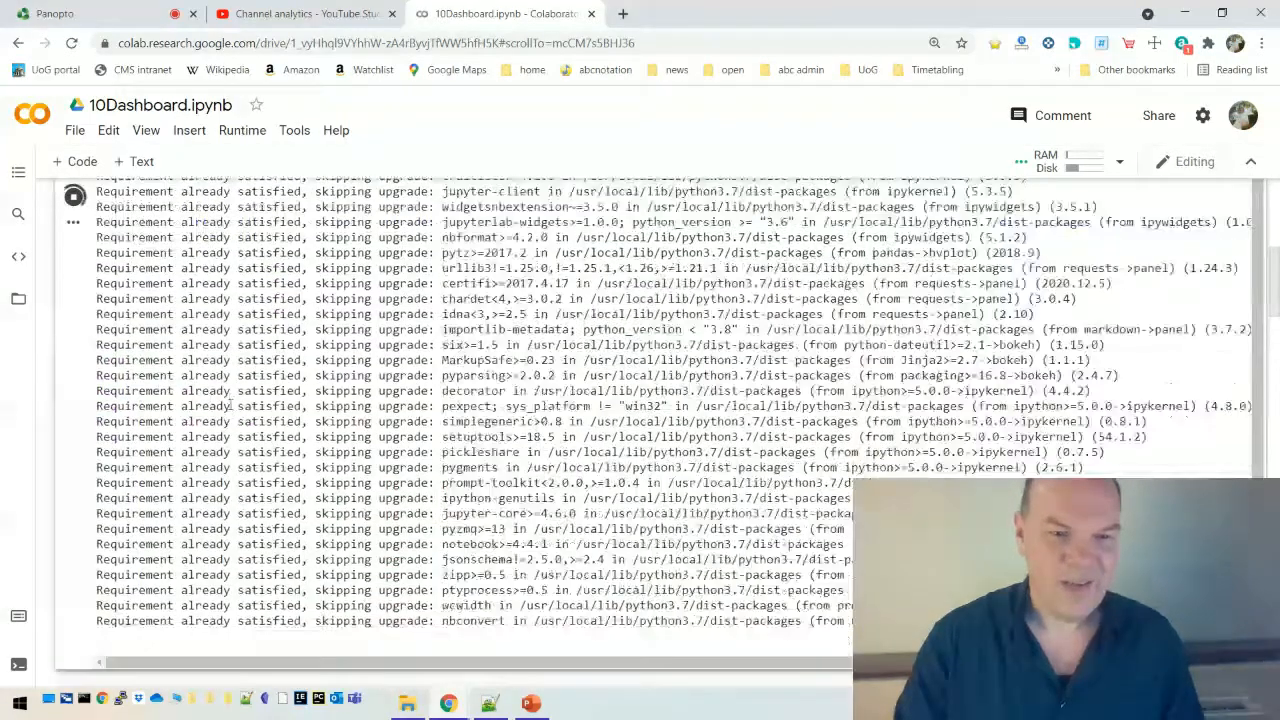
scroll("down", 3)
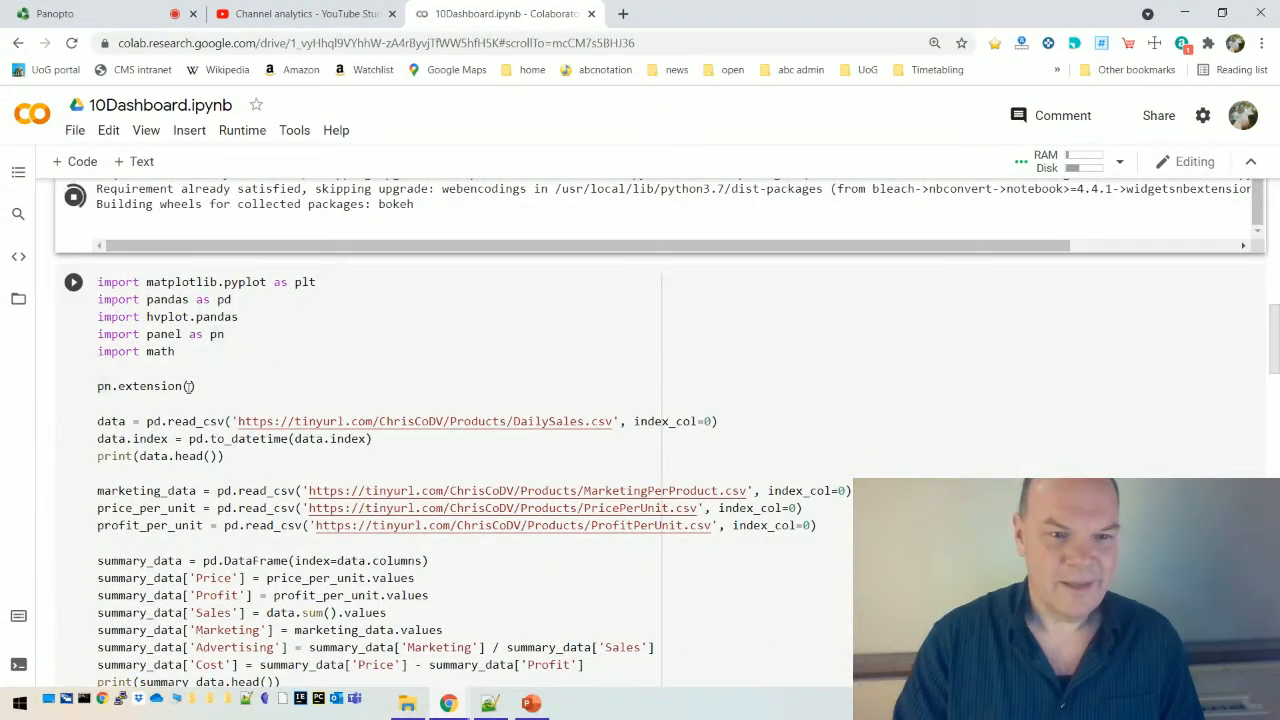
left_click(225, 334)
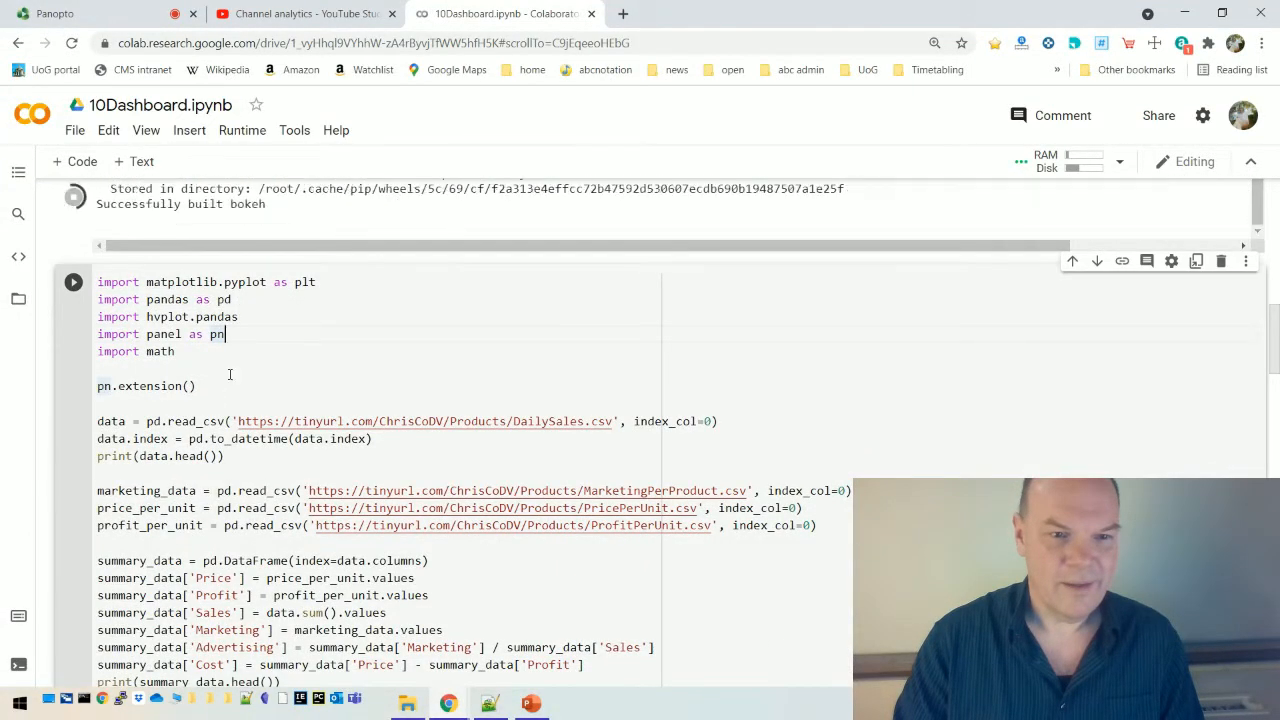
scroll("down", 3)
type("comms='")
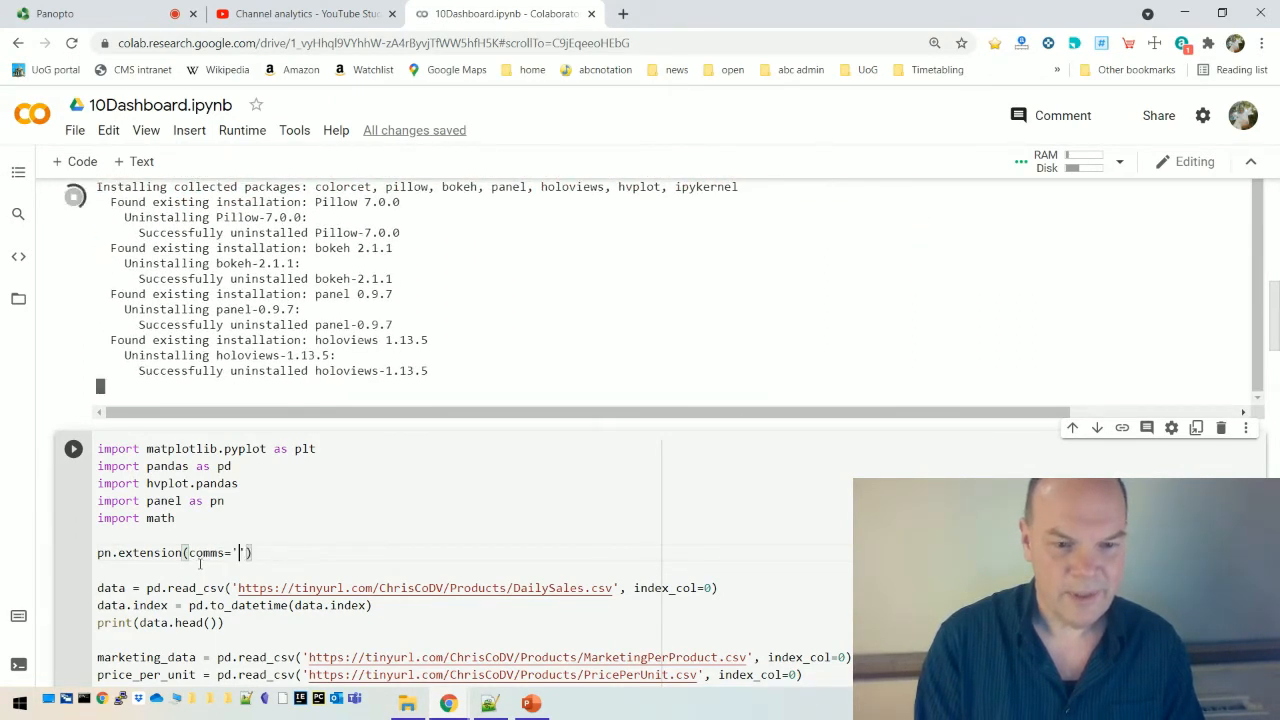
type("colab")
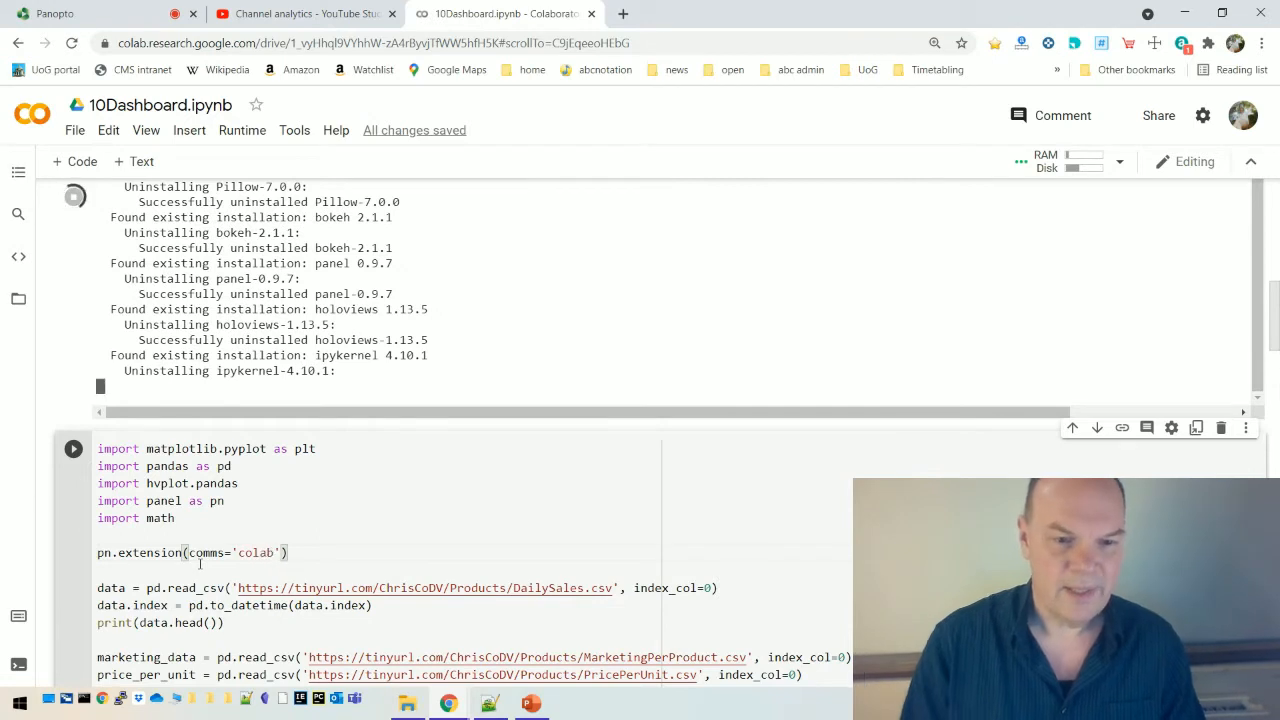
double_click(149, 552)
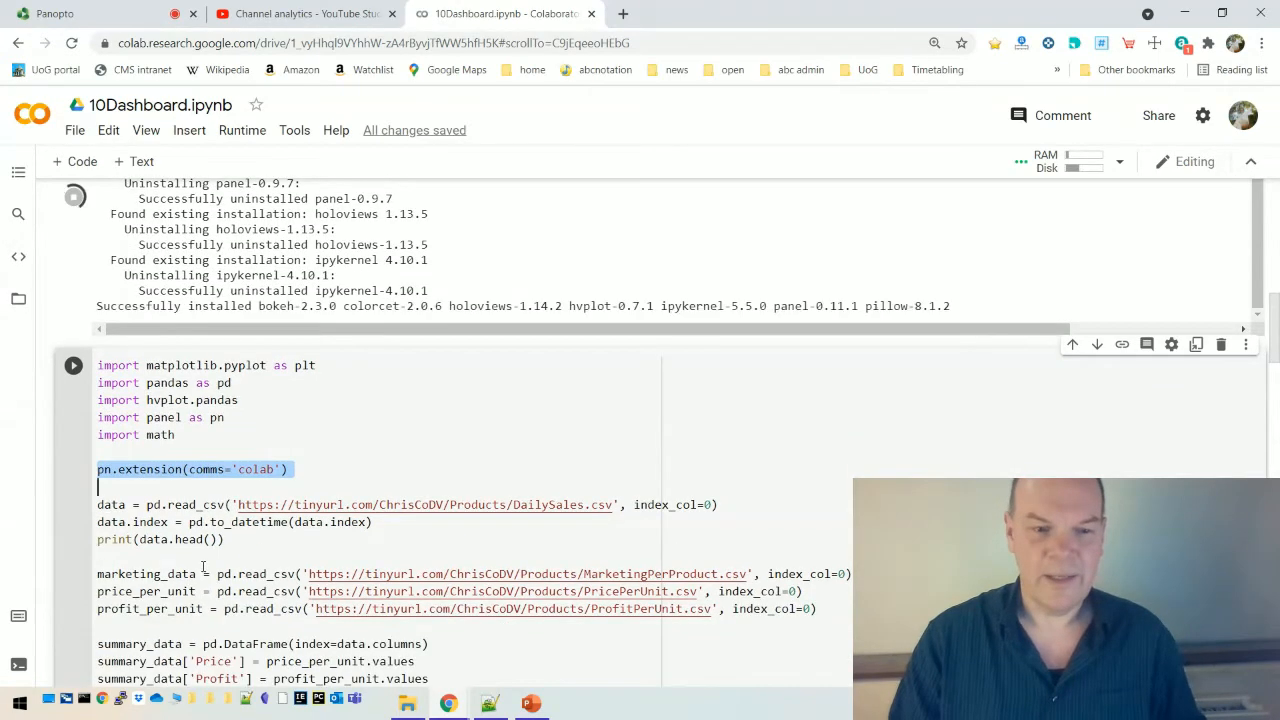
scroll("down", 3)
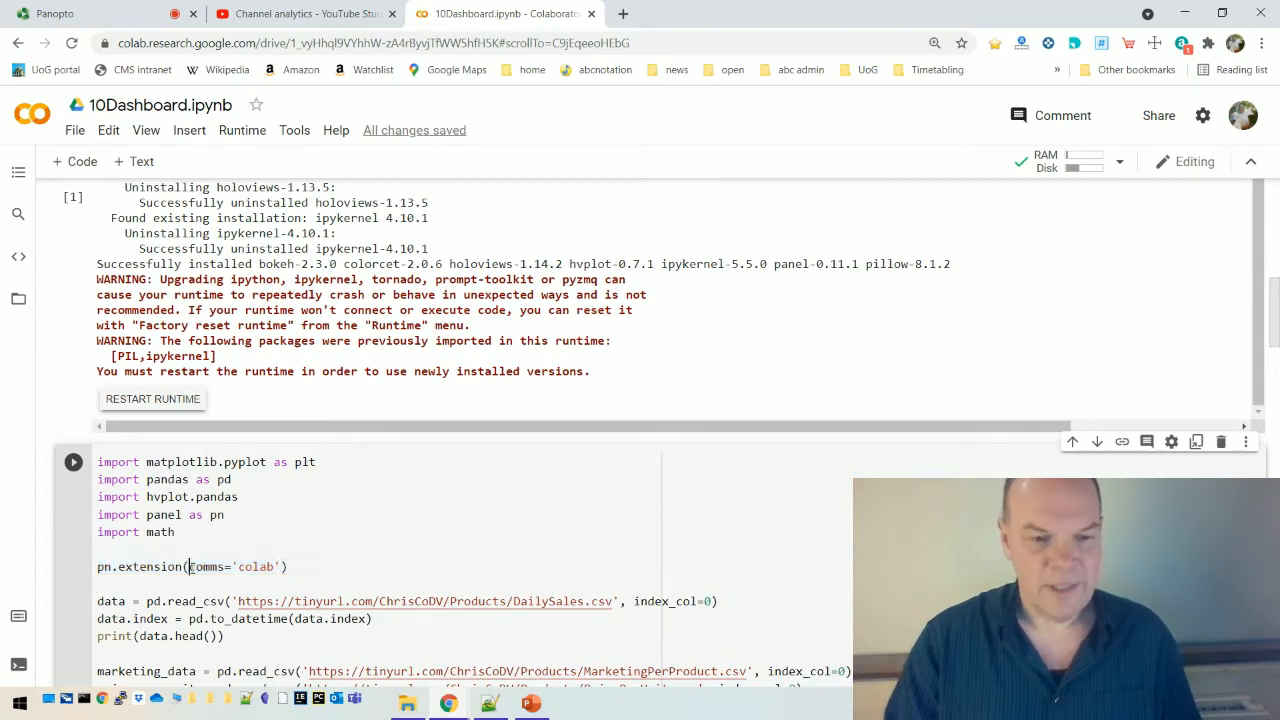
- Check the lecture slide, then restart the Colab runtime and confirm with Yes
left_click(530, 699)
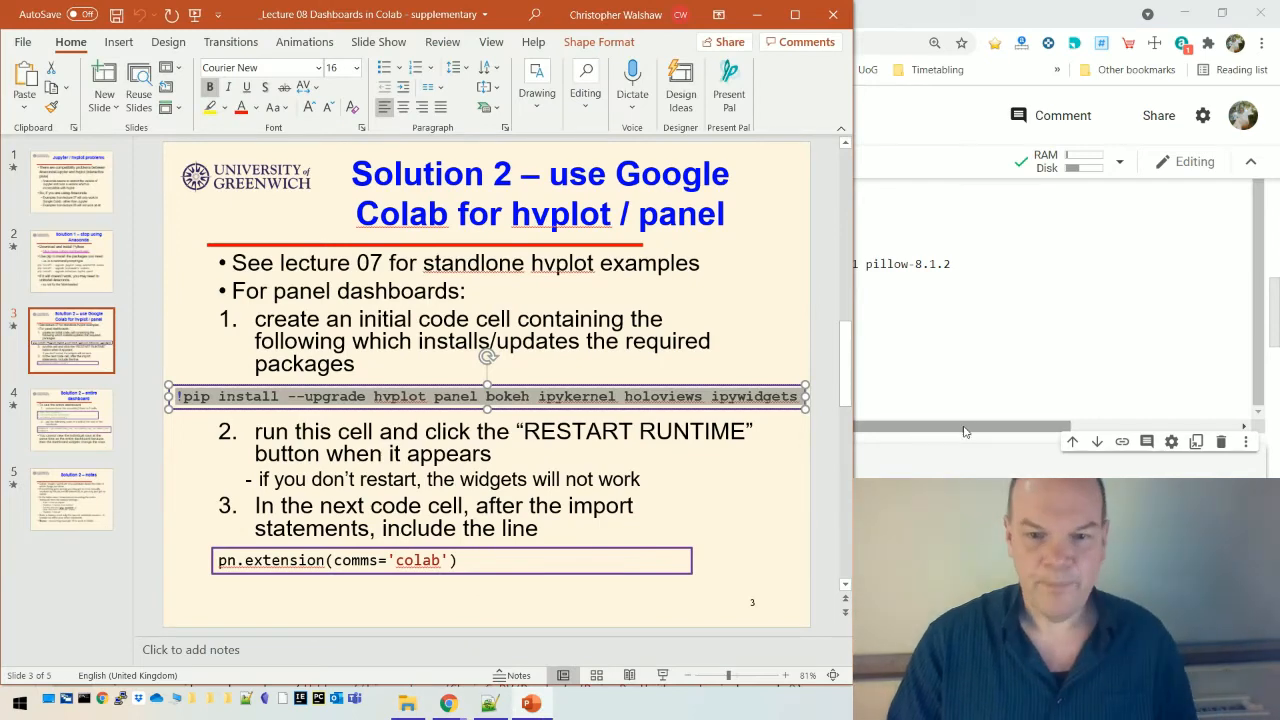
mouse_move(883, 376)
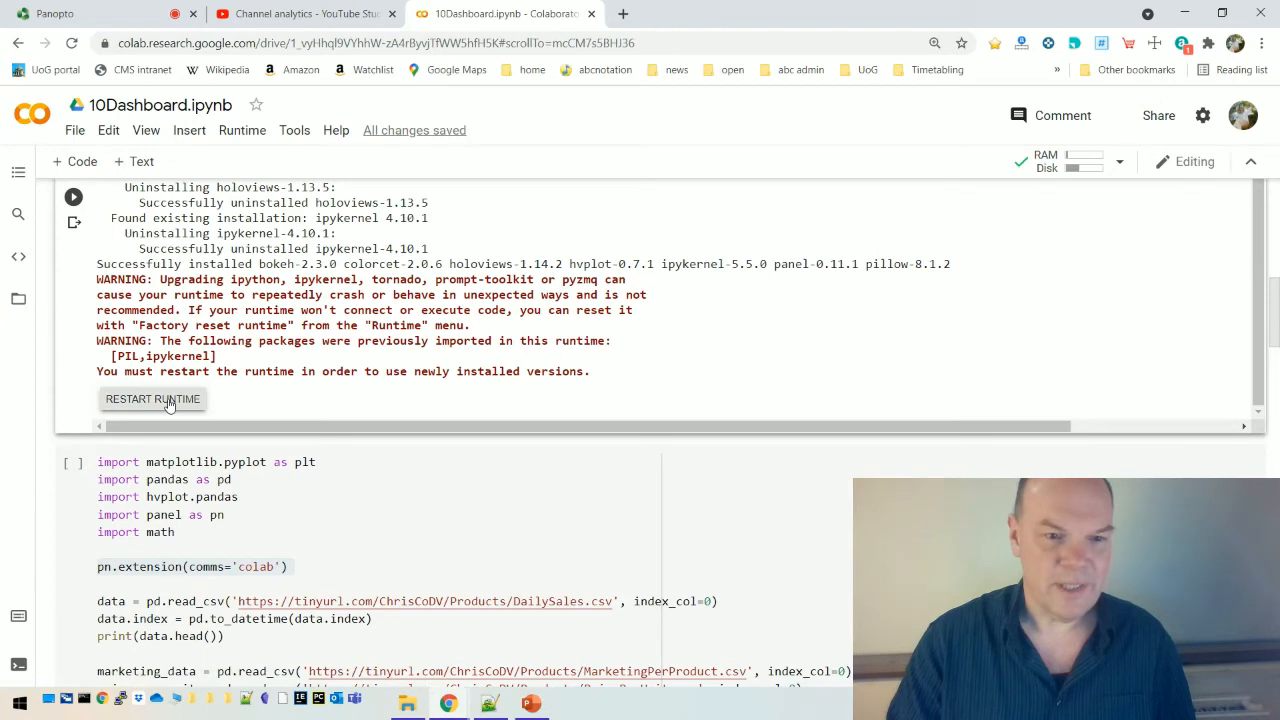
left_click(152, 399)
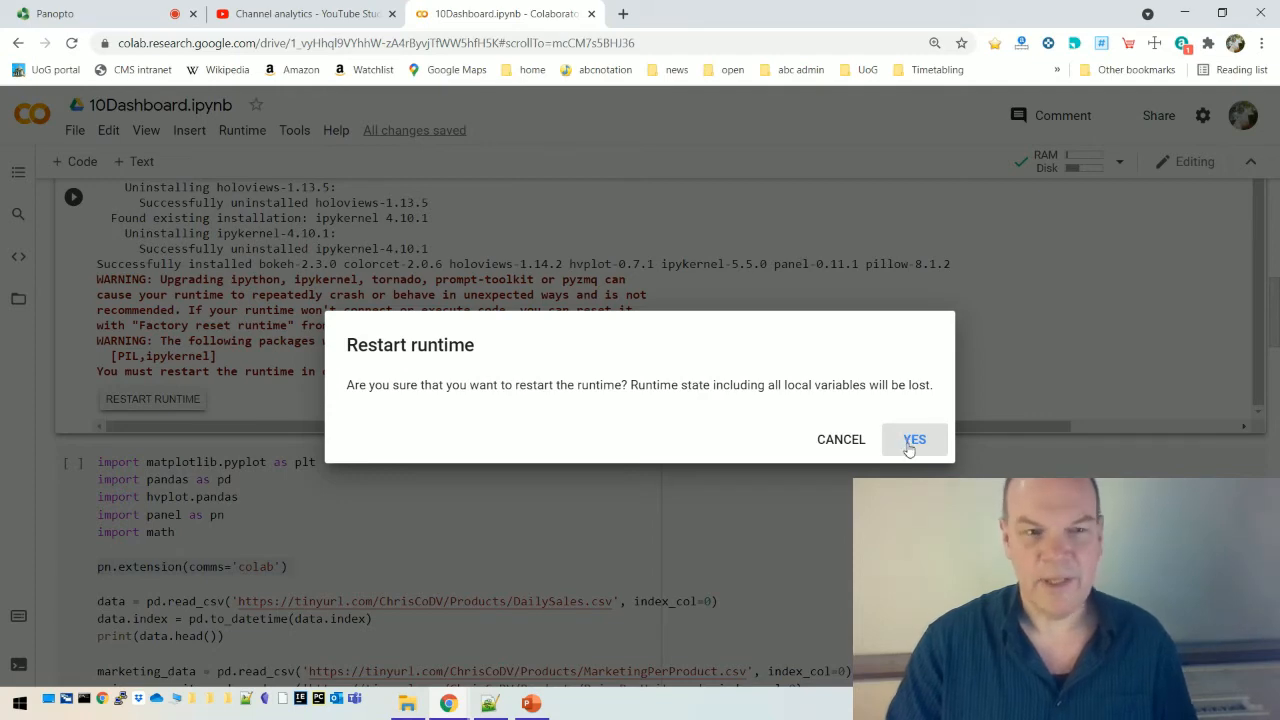
left_click(913, 439)
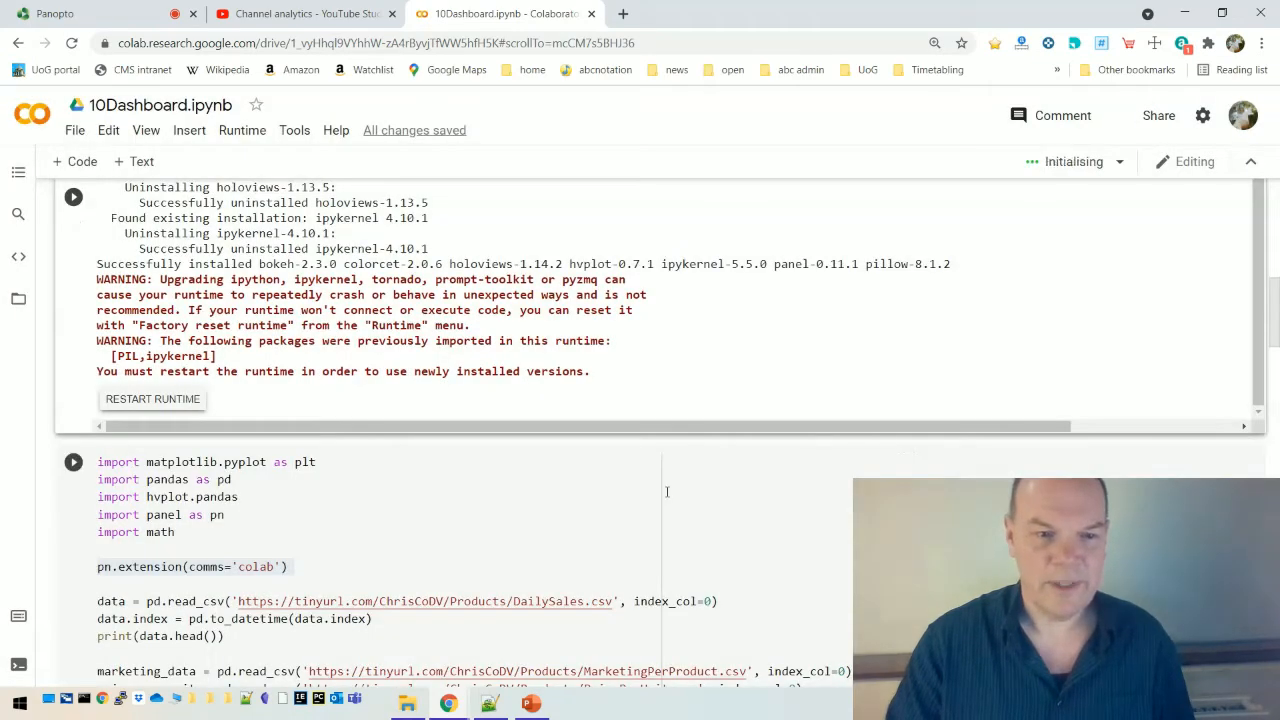
- Rerun the pip install cell, then the imports and data-loading cell that prints the sales tables
scroll("down", 3)
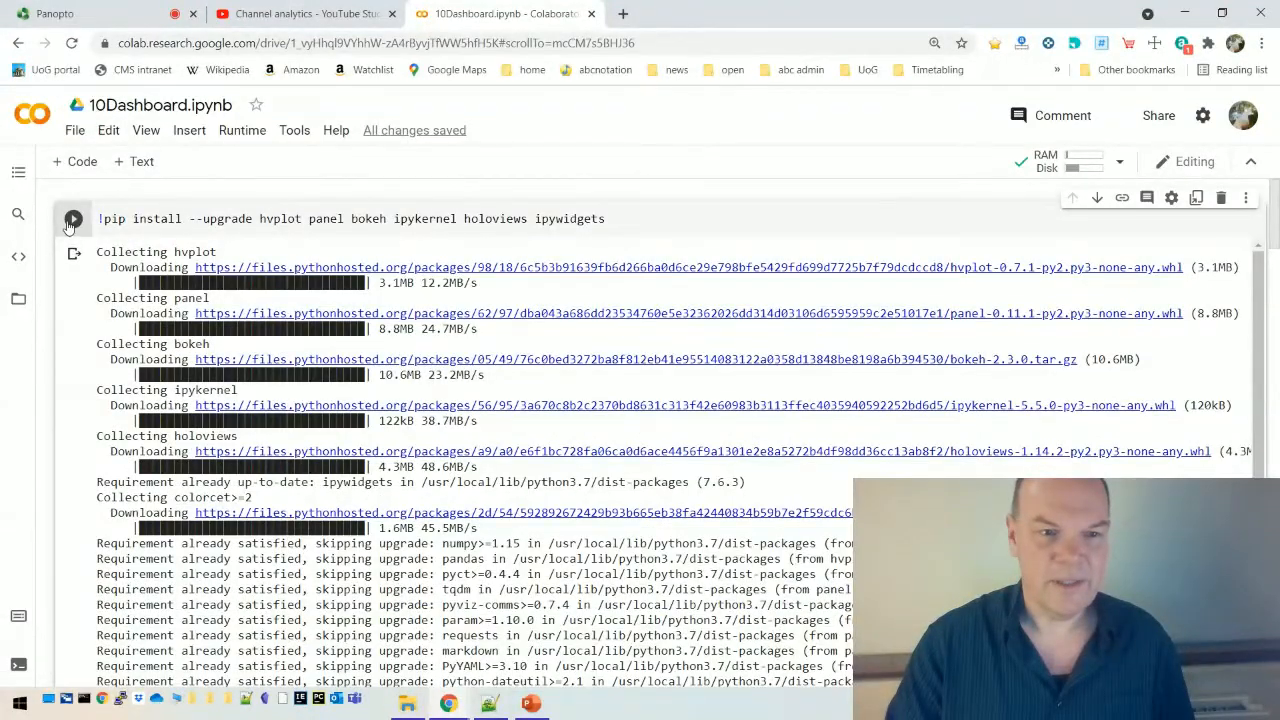
left_click(73, 218)
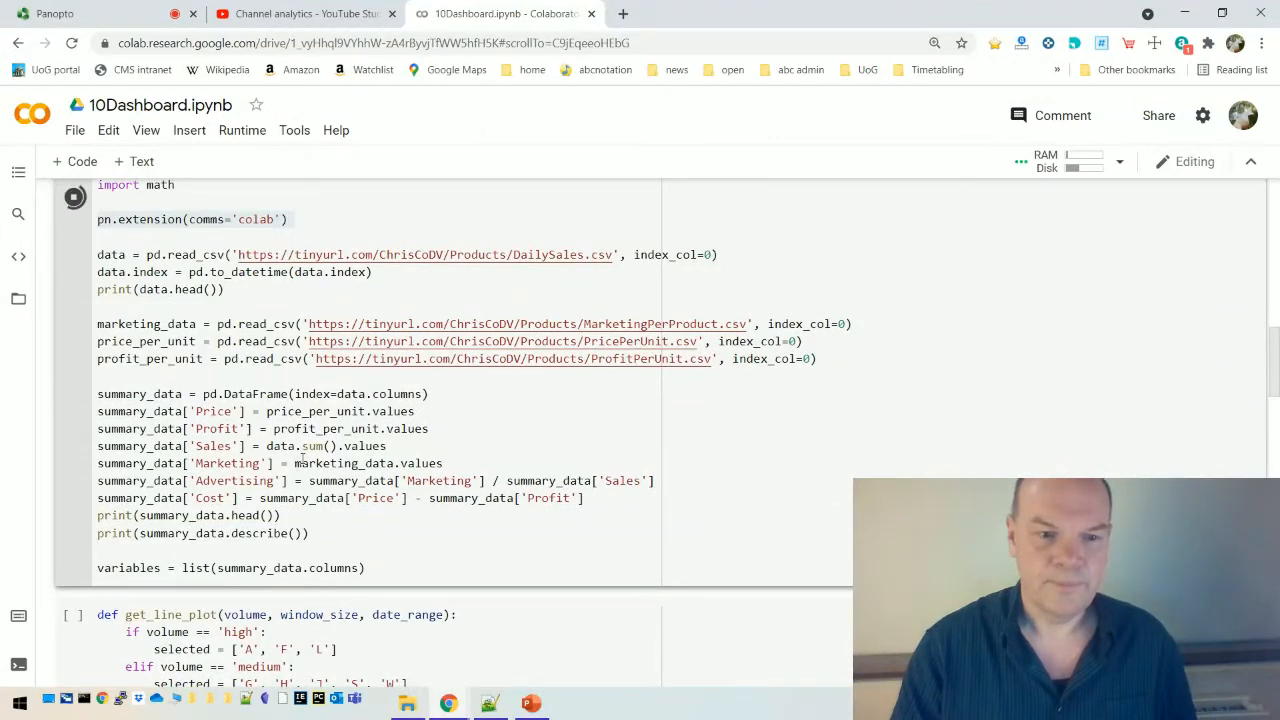
left_click(74, 197)
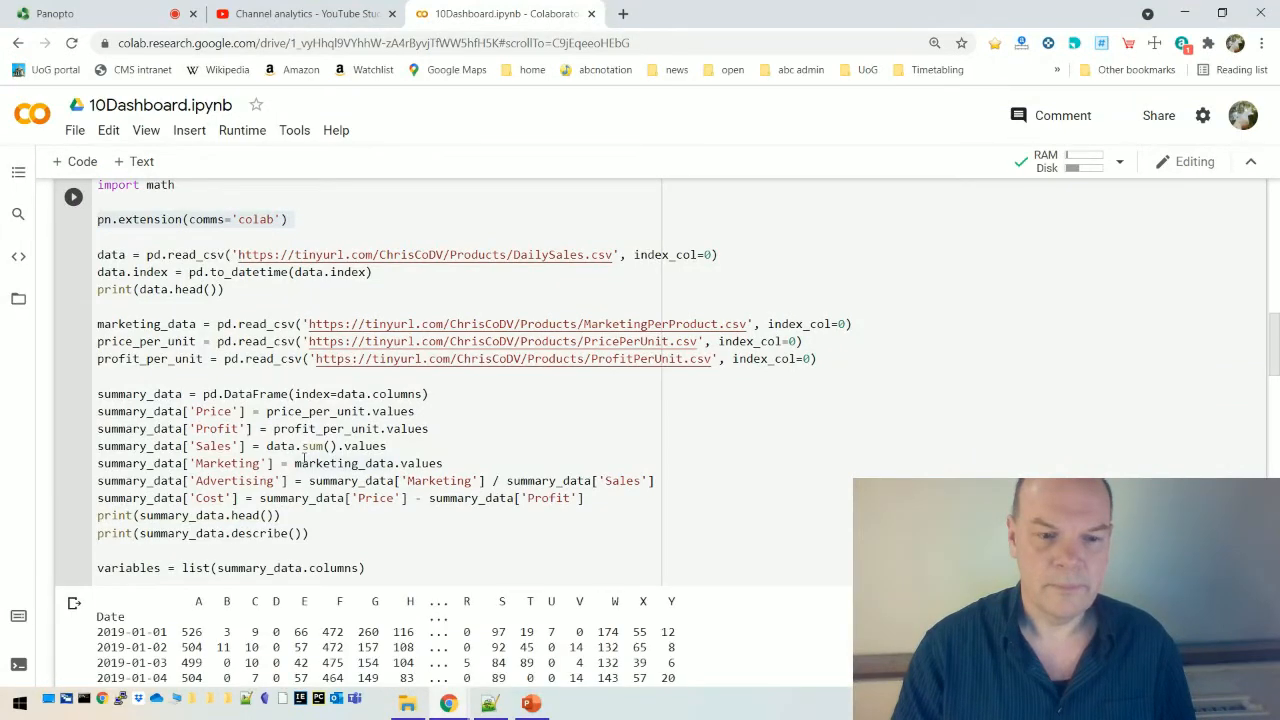
scroll("down", 3)
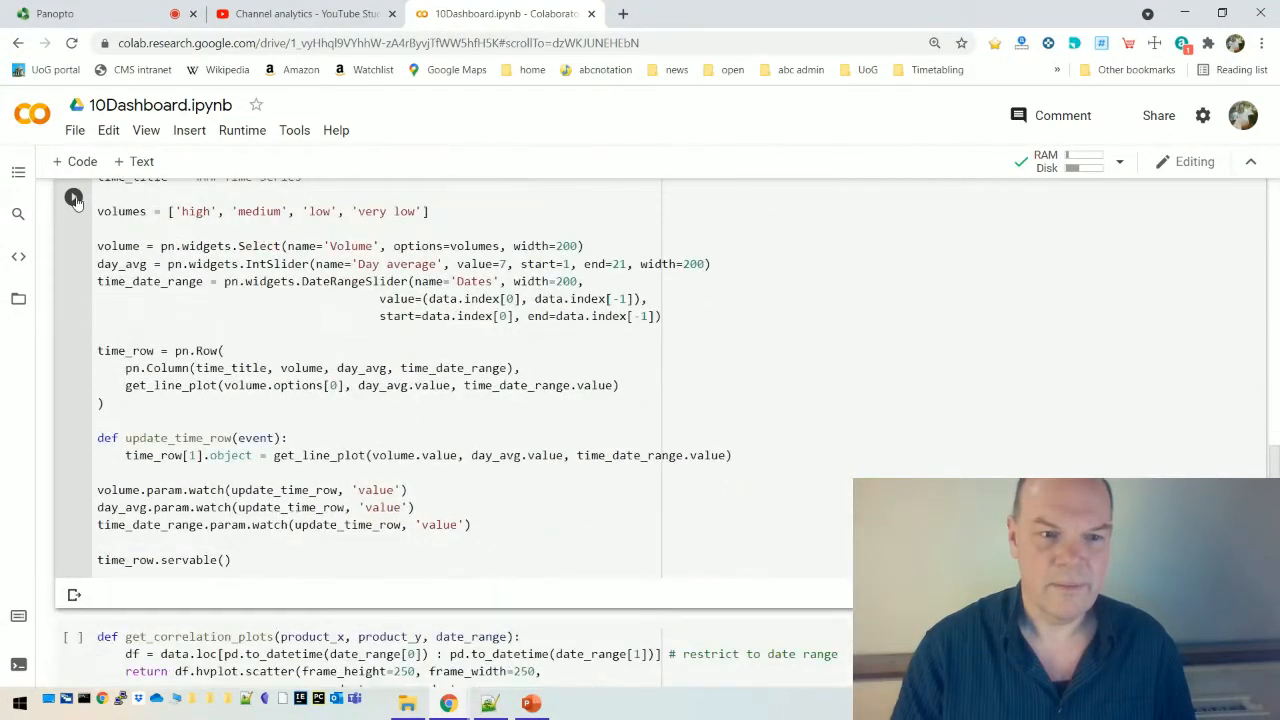
- Run the time-series dashboard cell and show the medium volume products
left_click(73, 197)
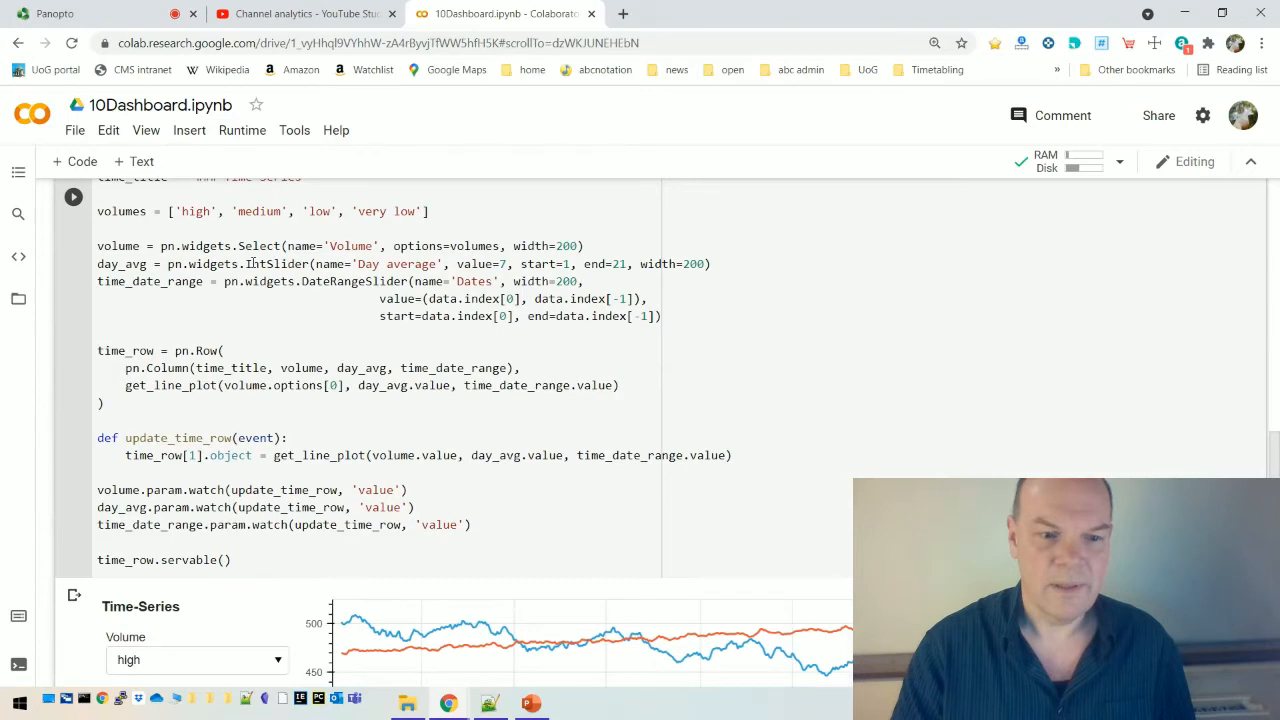
scroll("down", 3)
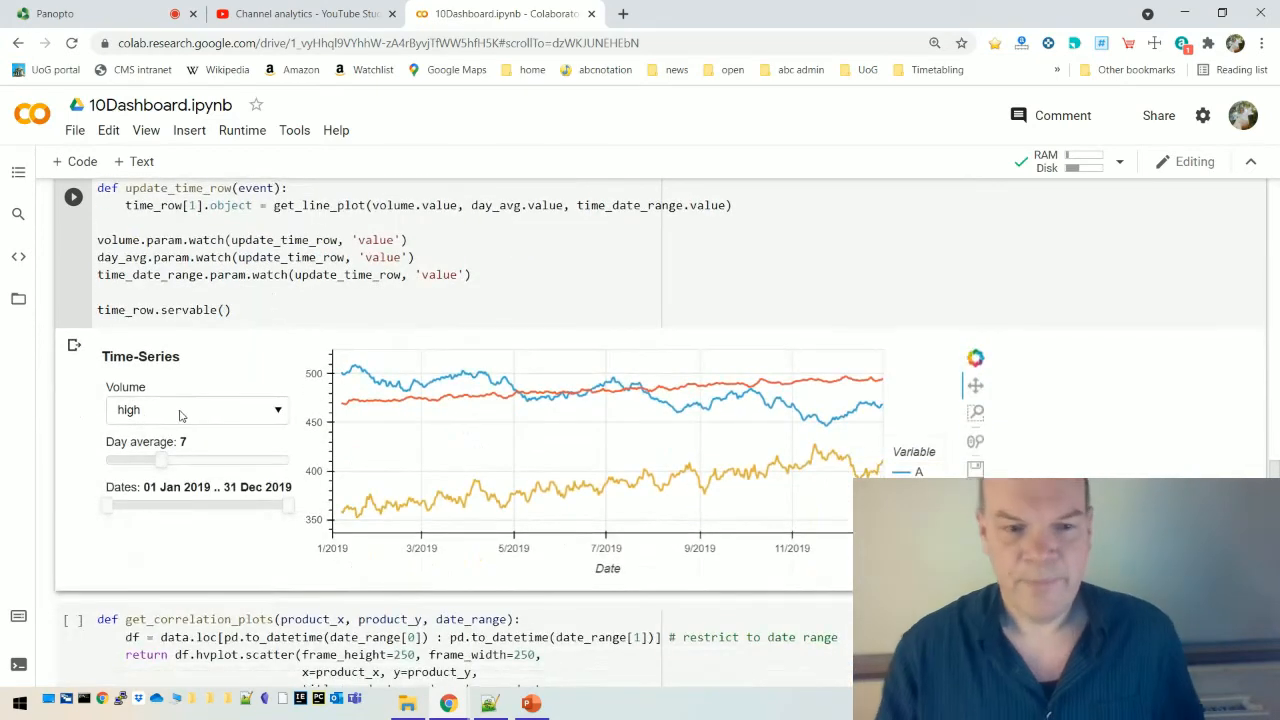
left_click(197, 409)
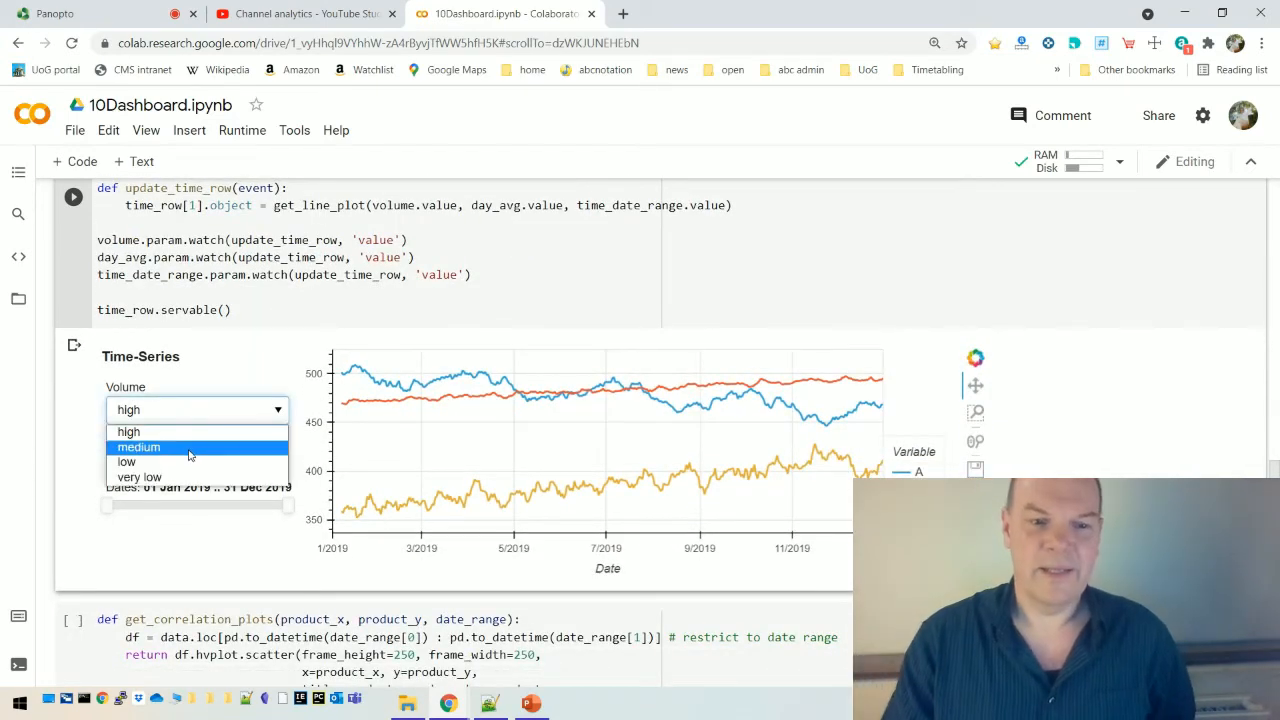
left_click(138, 447)
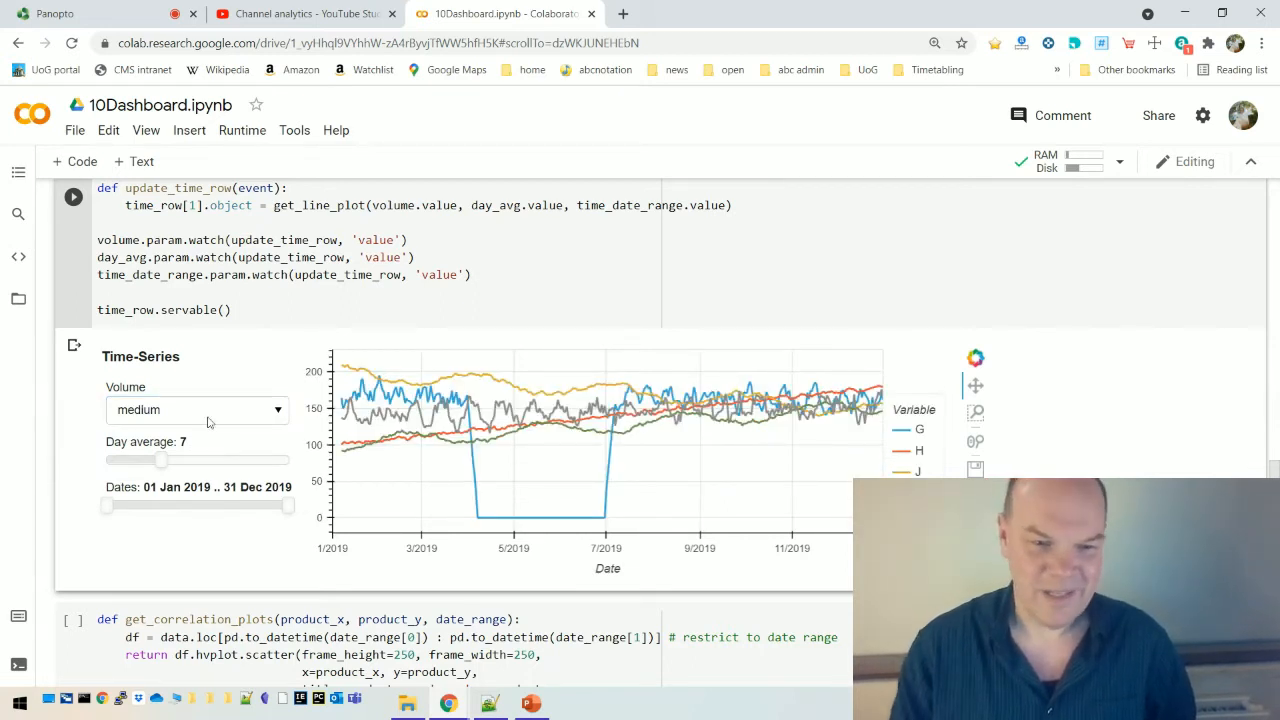
- Try 13, 9, 14 and 21-day averages, settle on 6, then show very low volume
left_click_drag(162, 459, 218, 459)
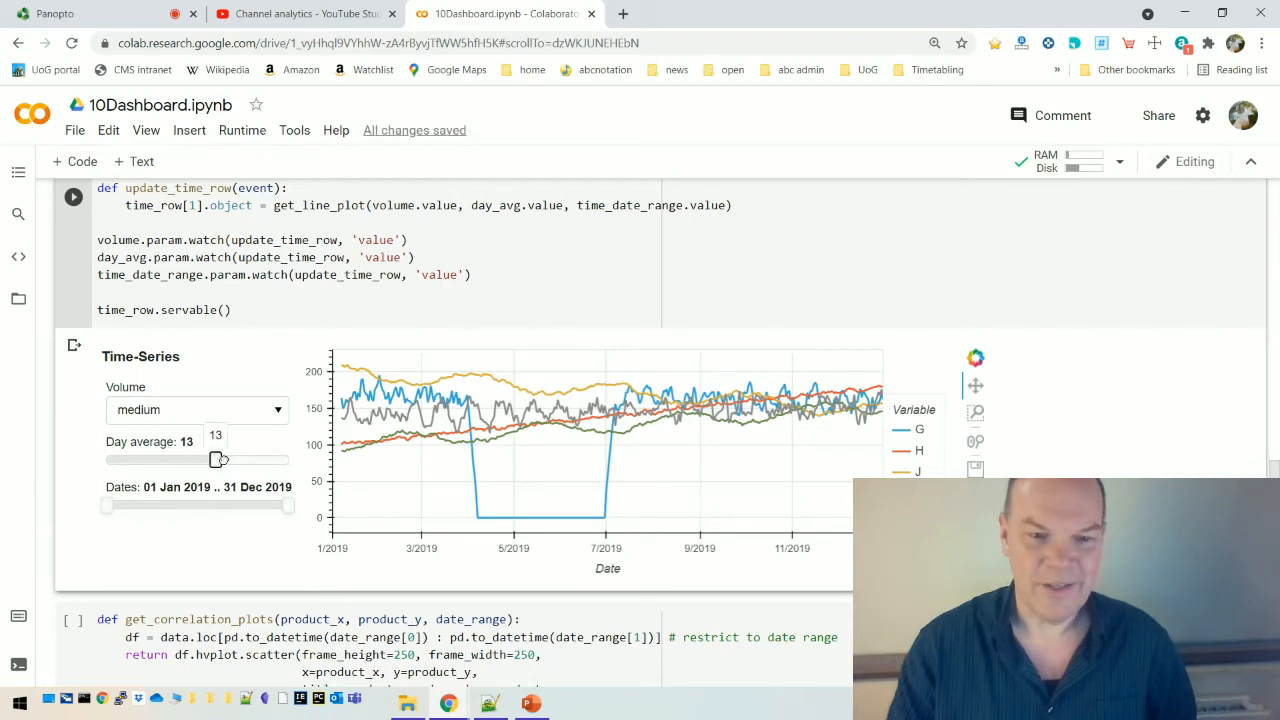
left_click_drag(218, 459, 172, 459)
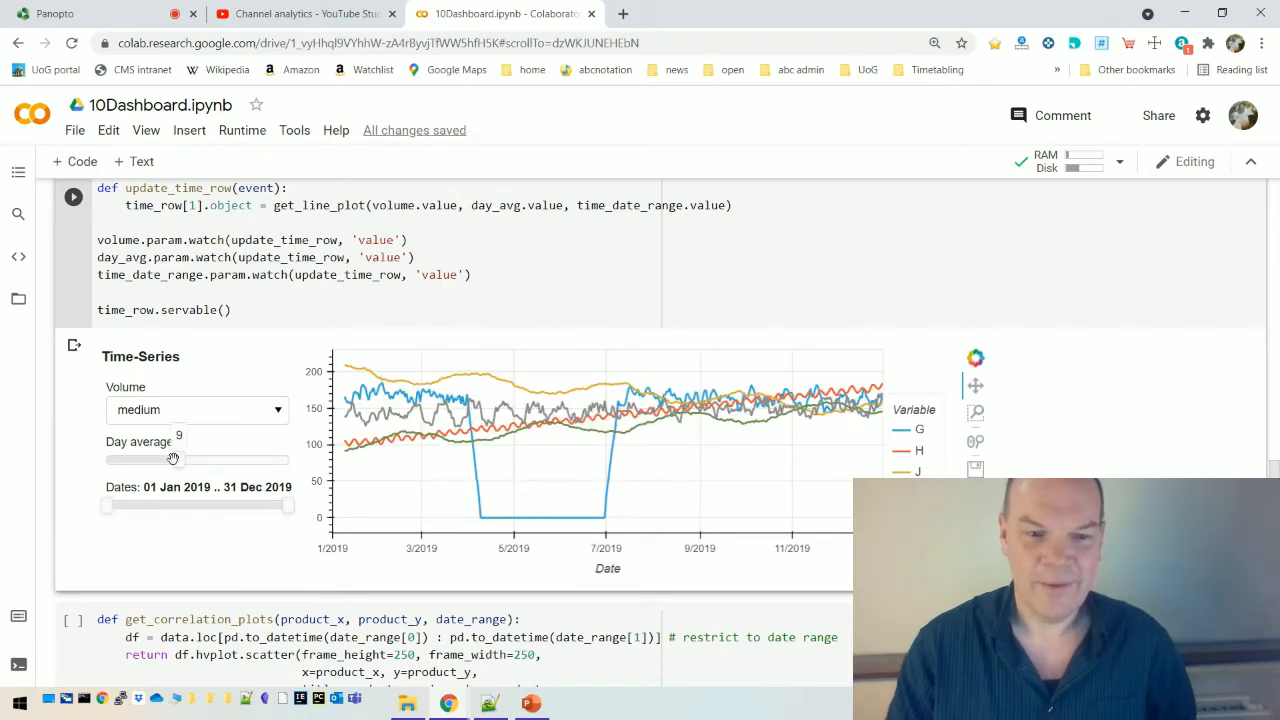
left_click_drag(172, 458, 223, 458)
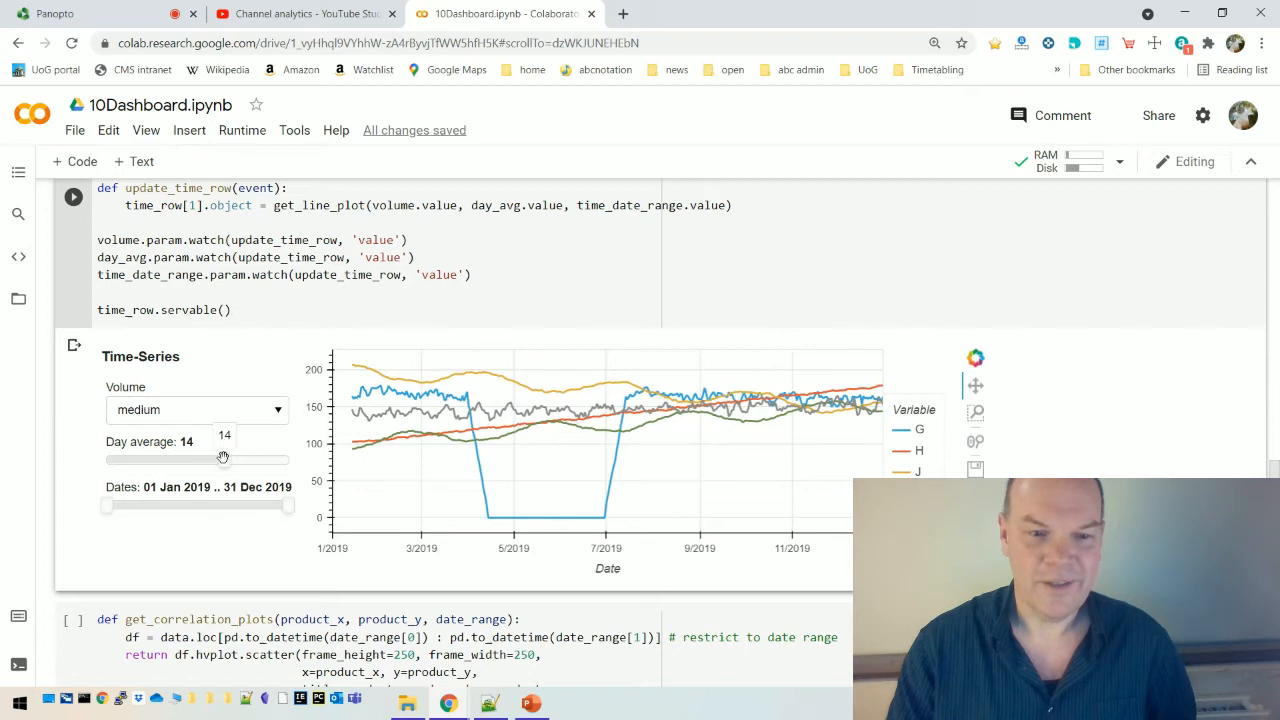
left_click_drag(223, 457, 262, 457)
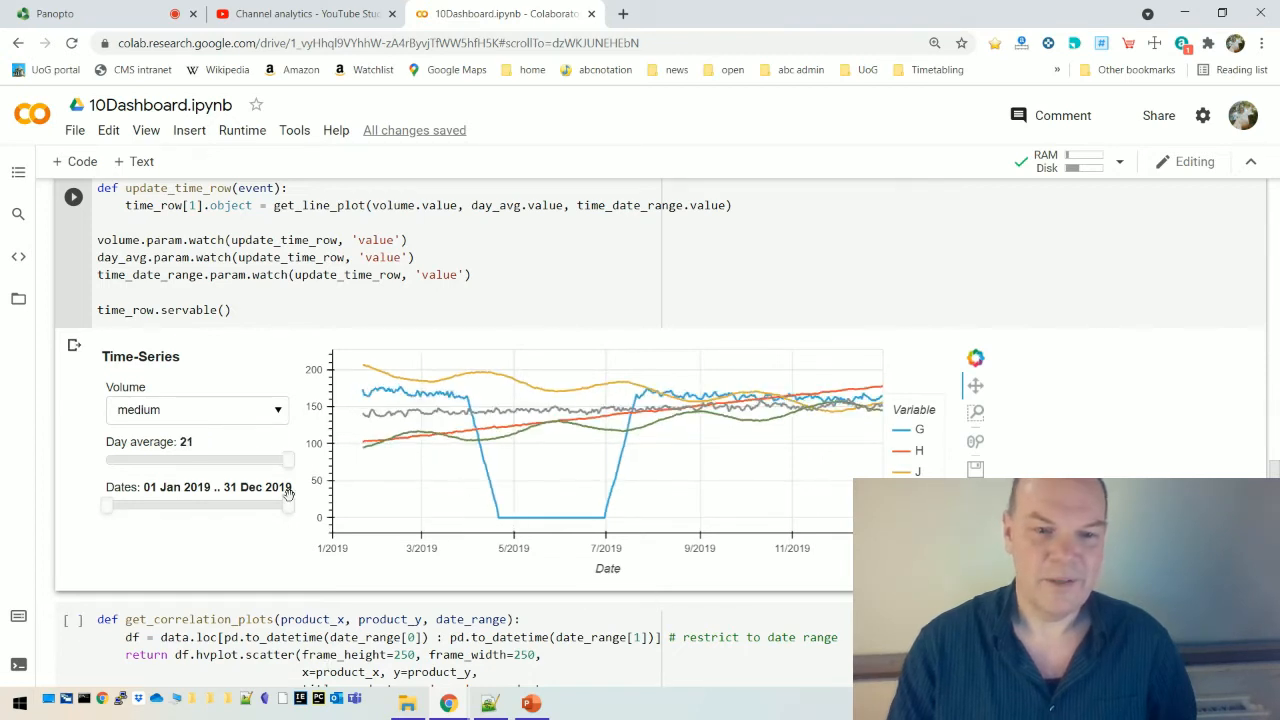
left_click_drag(290, 459, 152, 459)
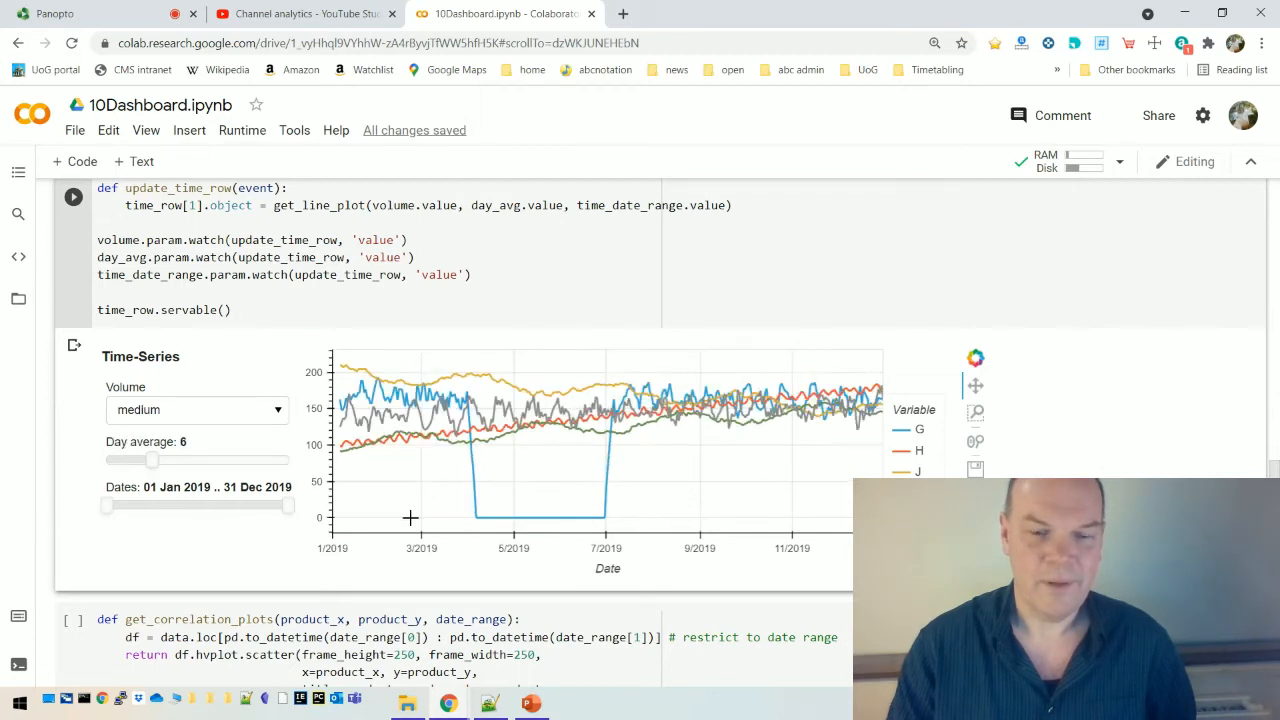
left_click(197, 409)
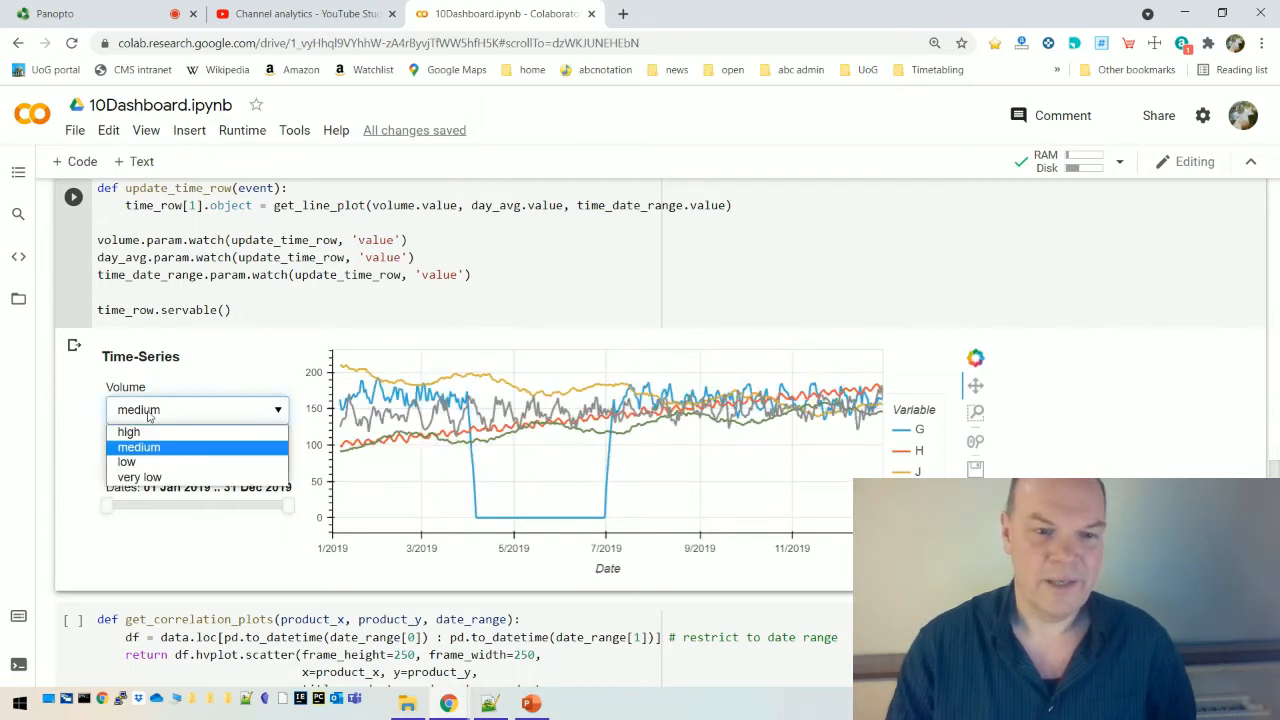
left_click(139, 477)
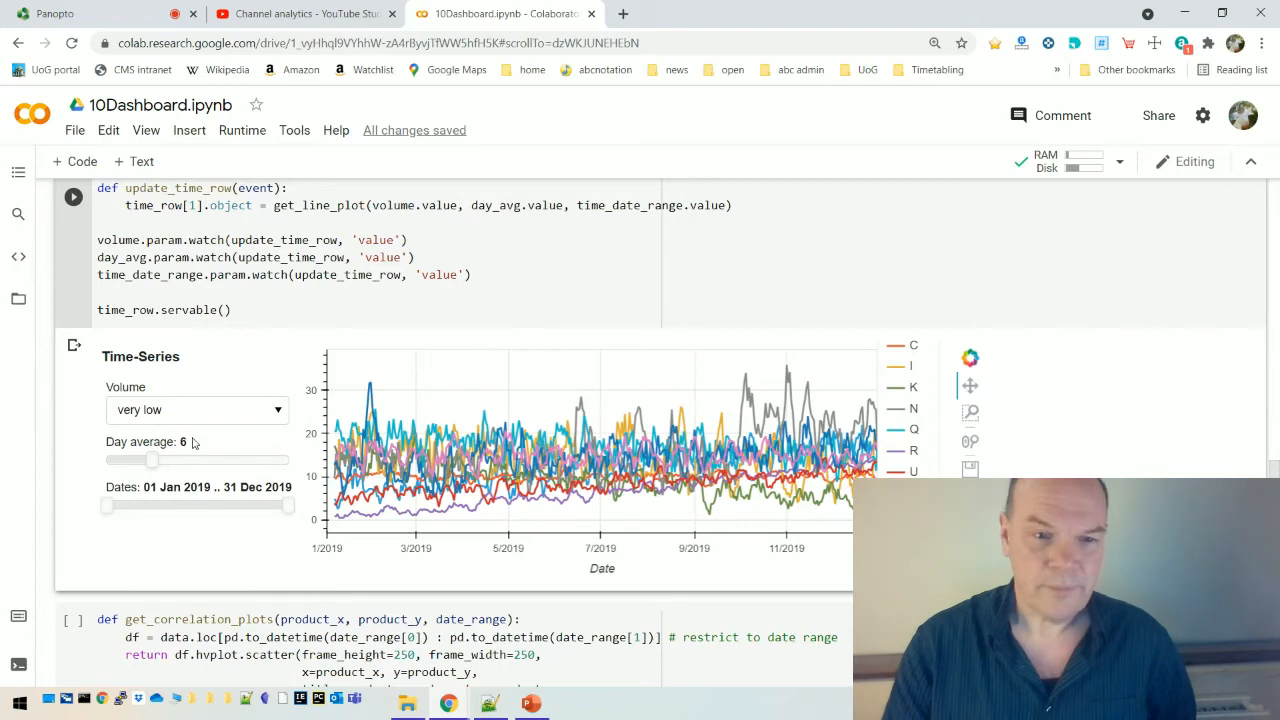
- Plot product H against product M in the Correlations row, then scroll to the bubble chart
scroll("down", 3)
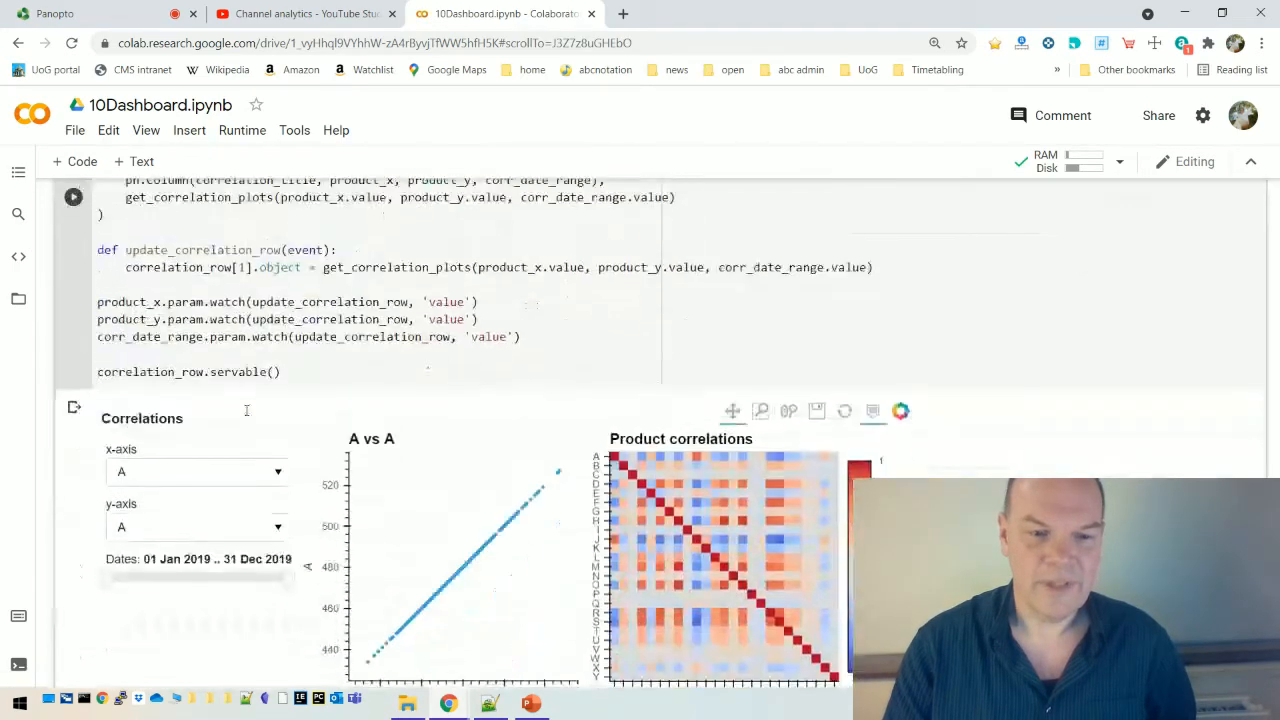
scroll("down", 3)
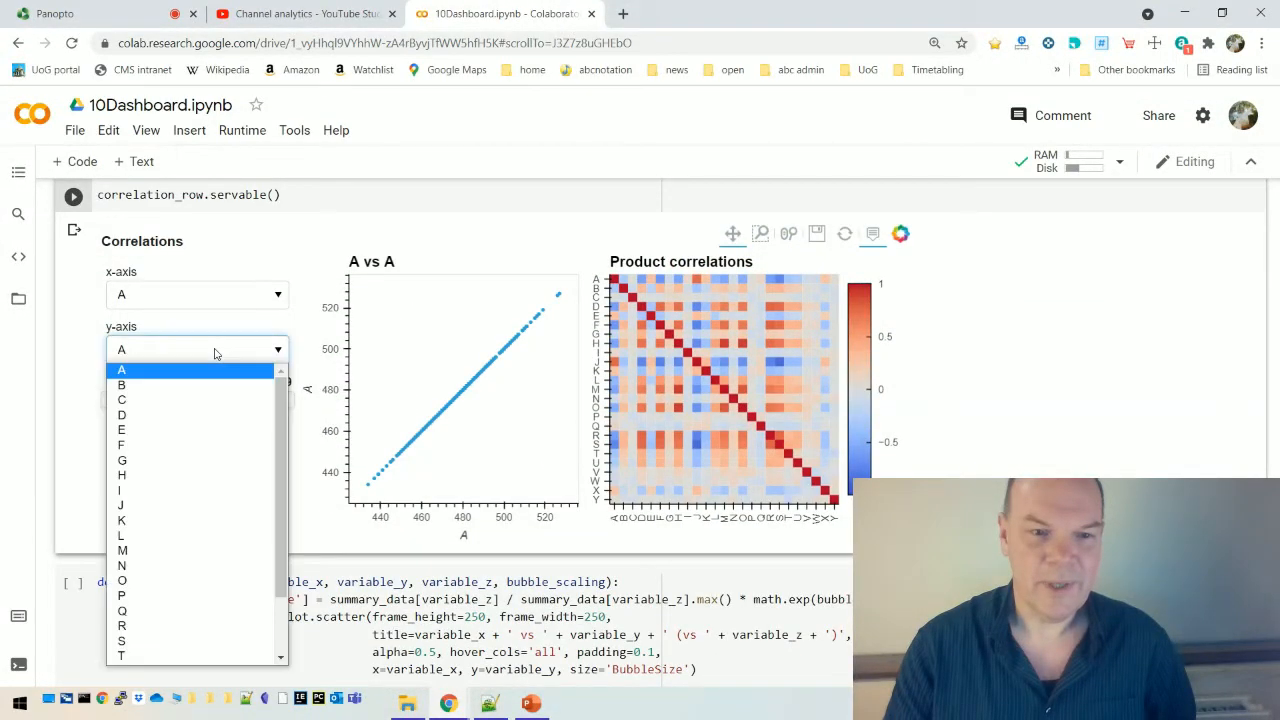
left_click(122, 475)
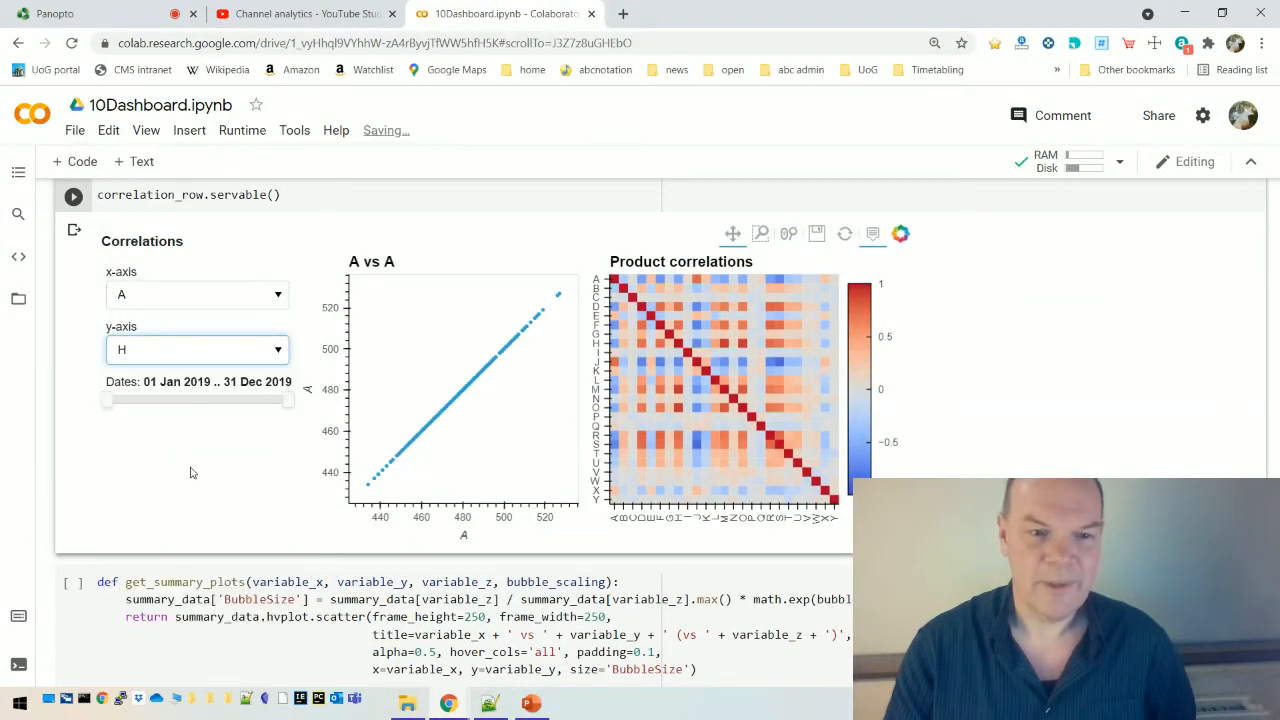
left_click(197, 294)
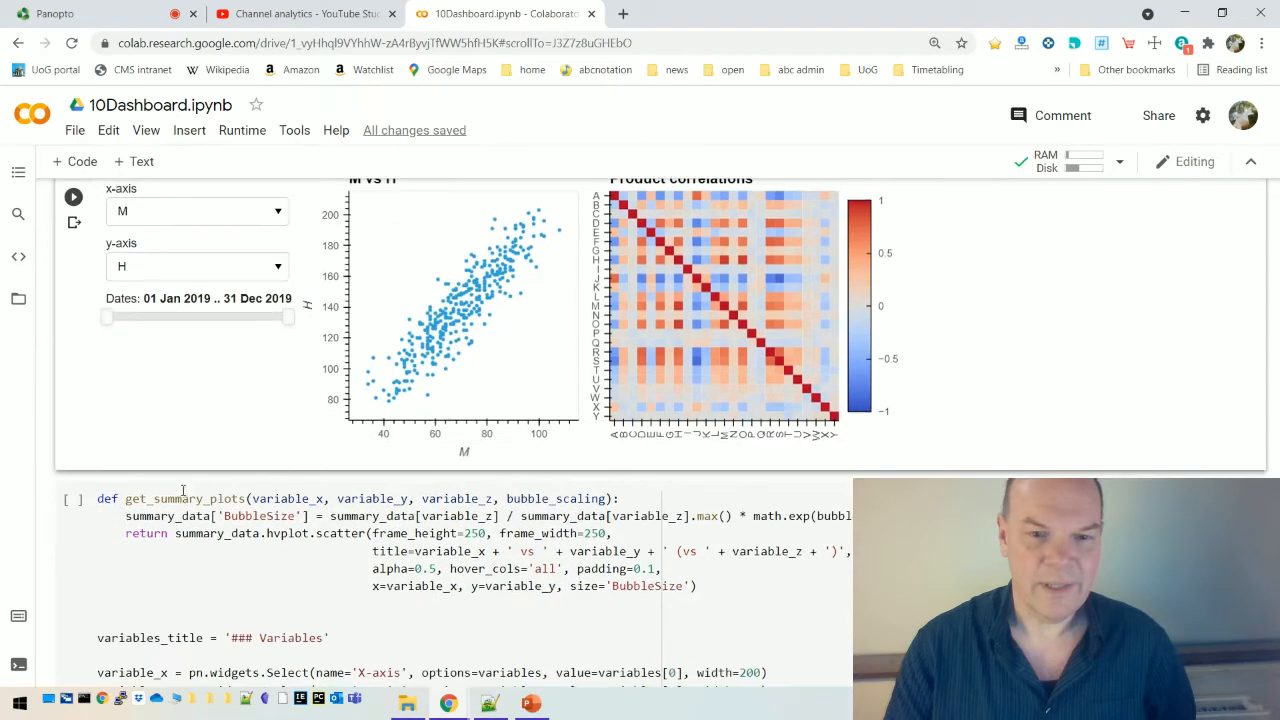
scroll("down", 3)
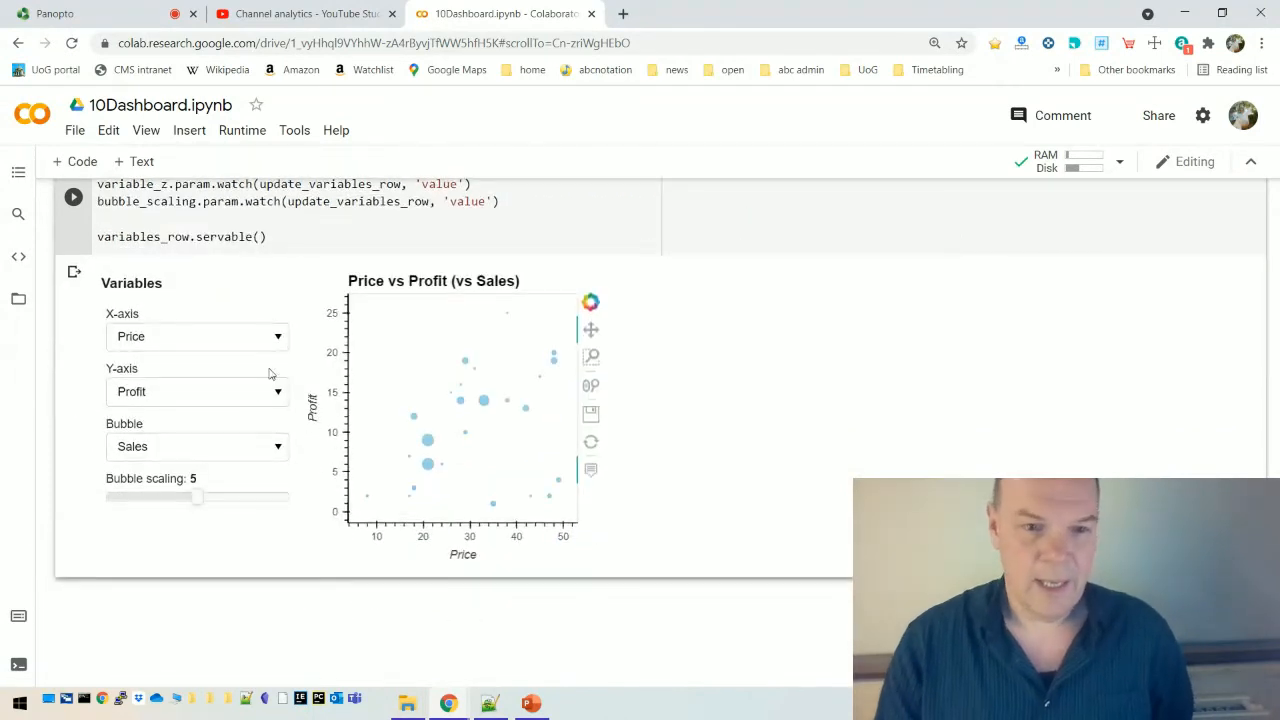
mouse_move(312, 356)
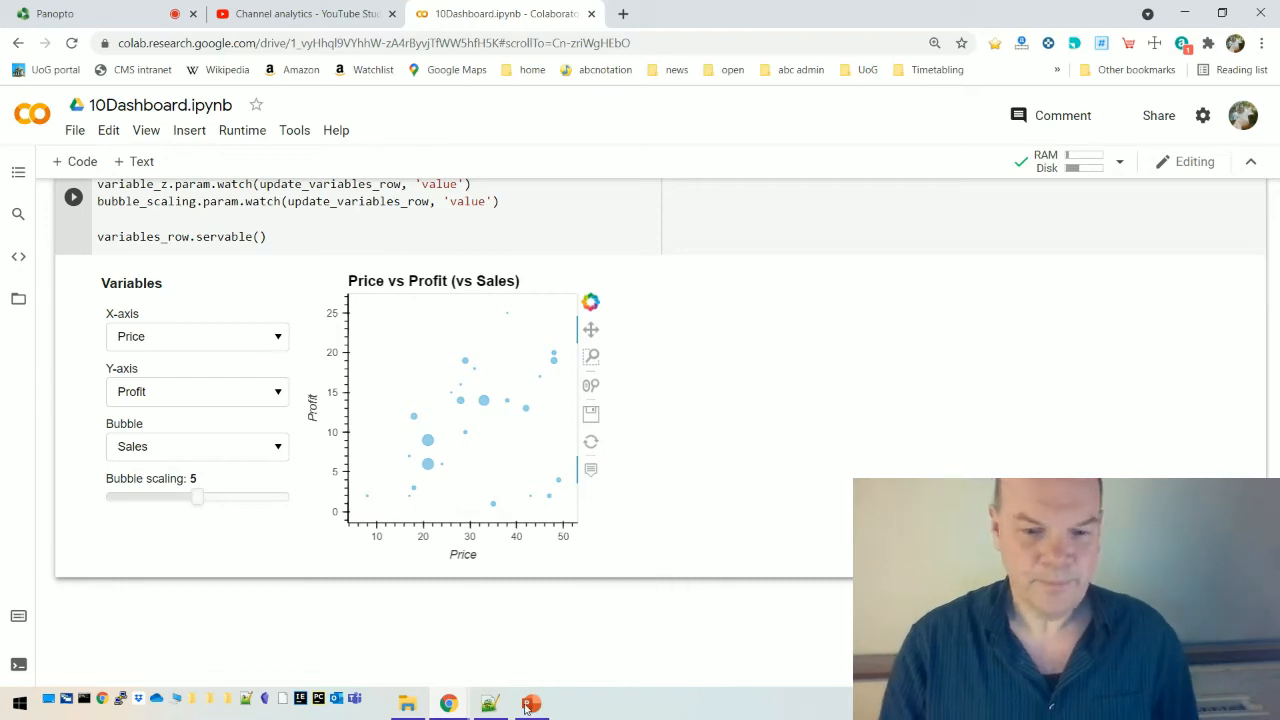
left_click(531, 703)
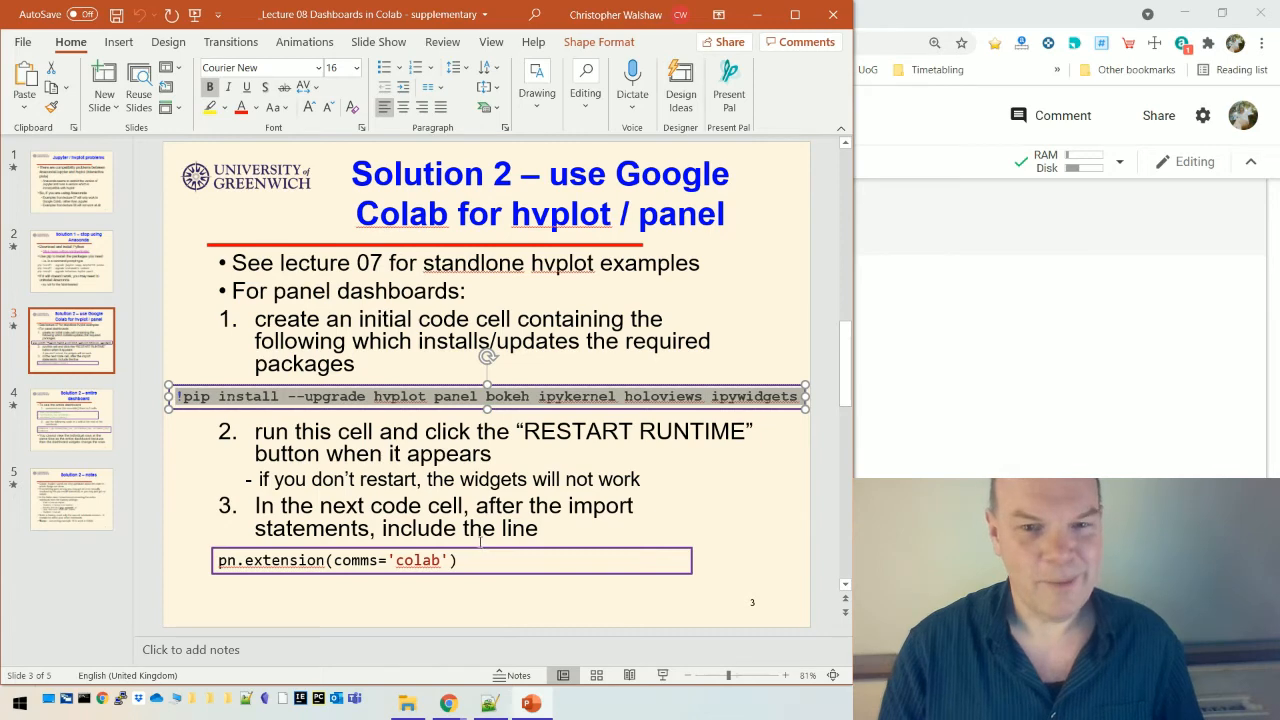
- View slide 5, then slide 4, 'Solution 2 – entire dashboard'
left_click(71, 498)
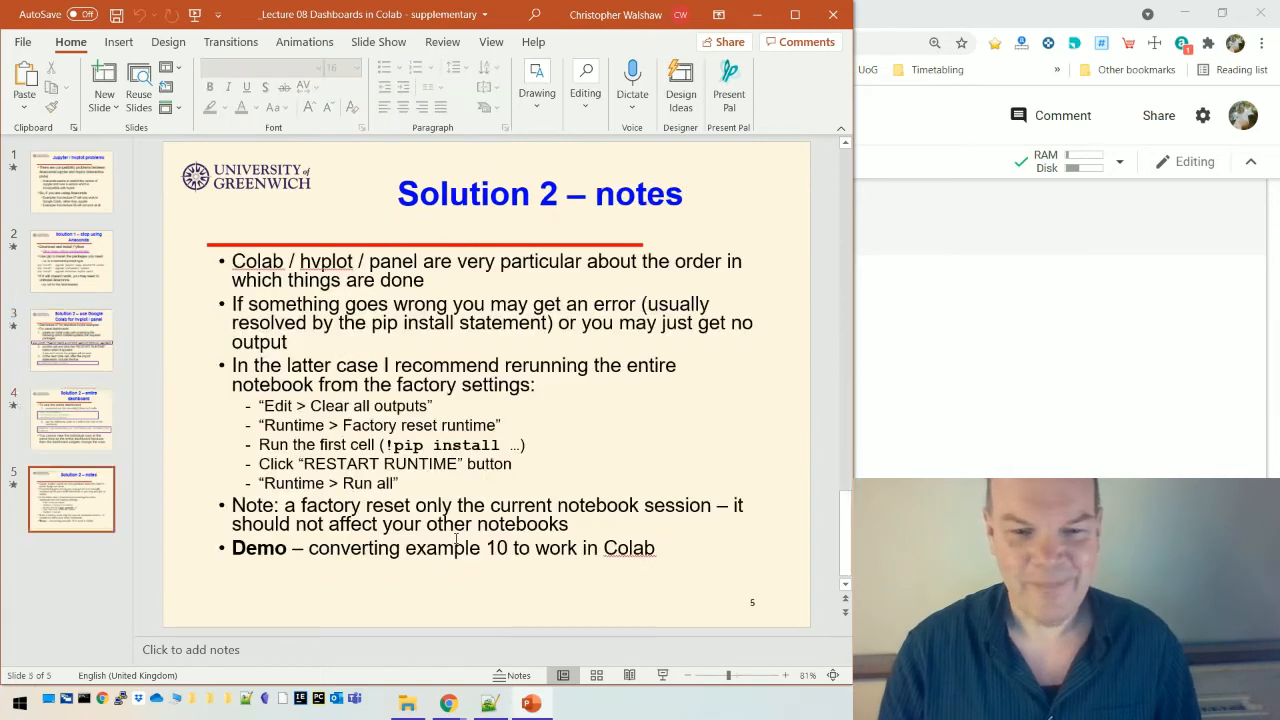
left_click(71, 418)
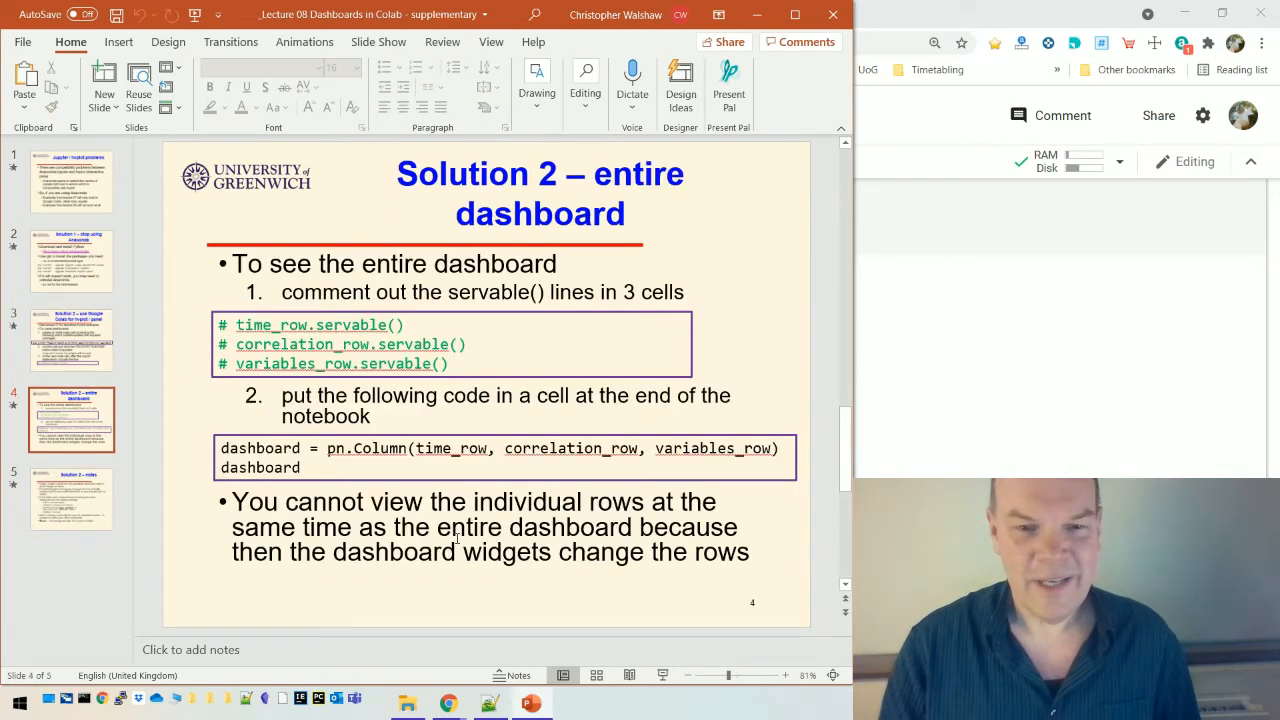
mouse_move(583, 480)
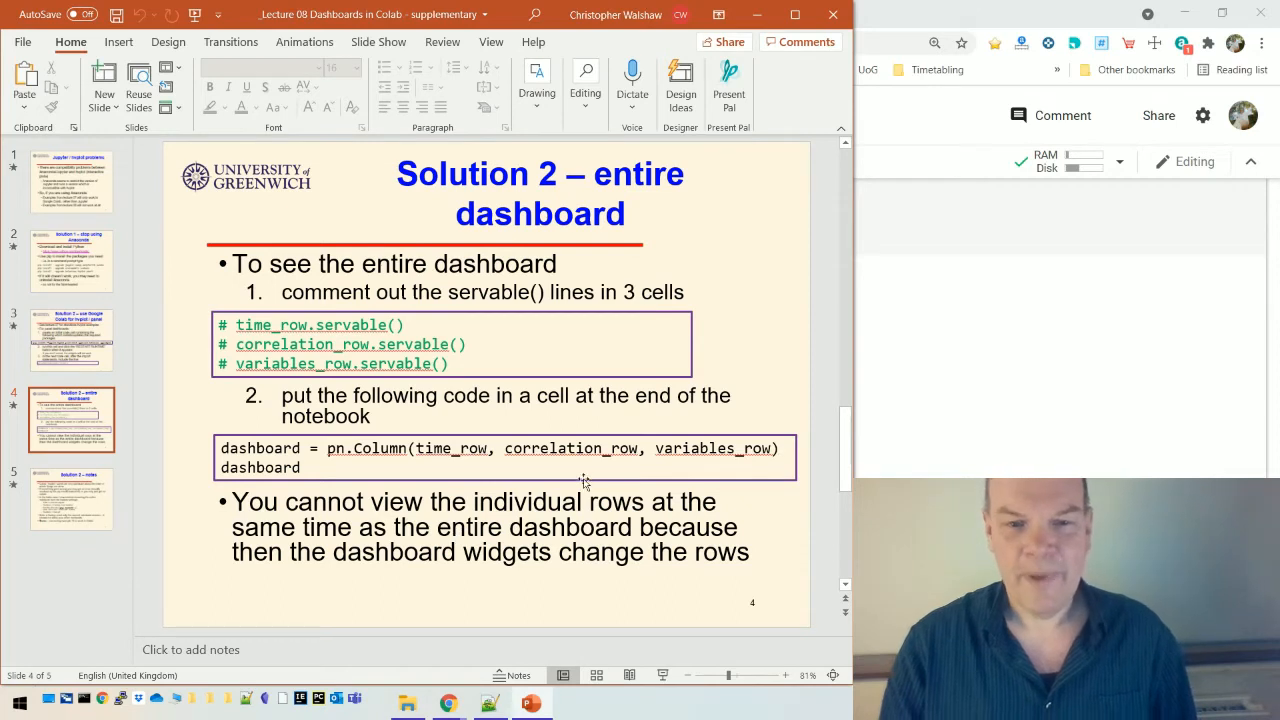
mouse_move(890, 445)
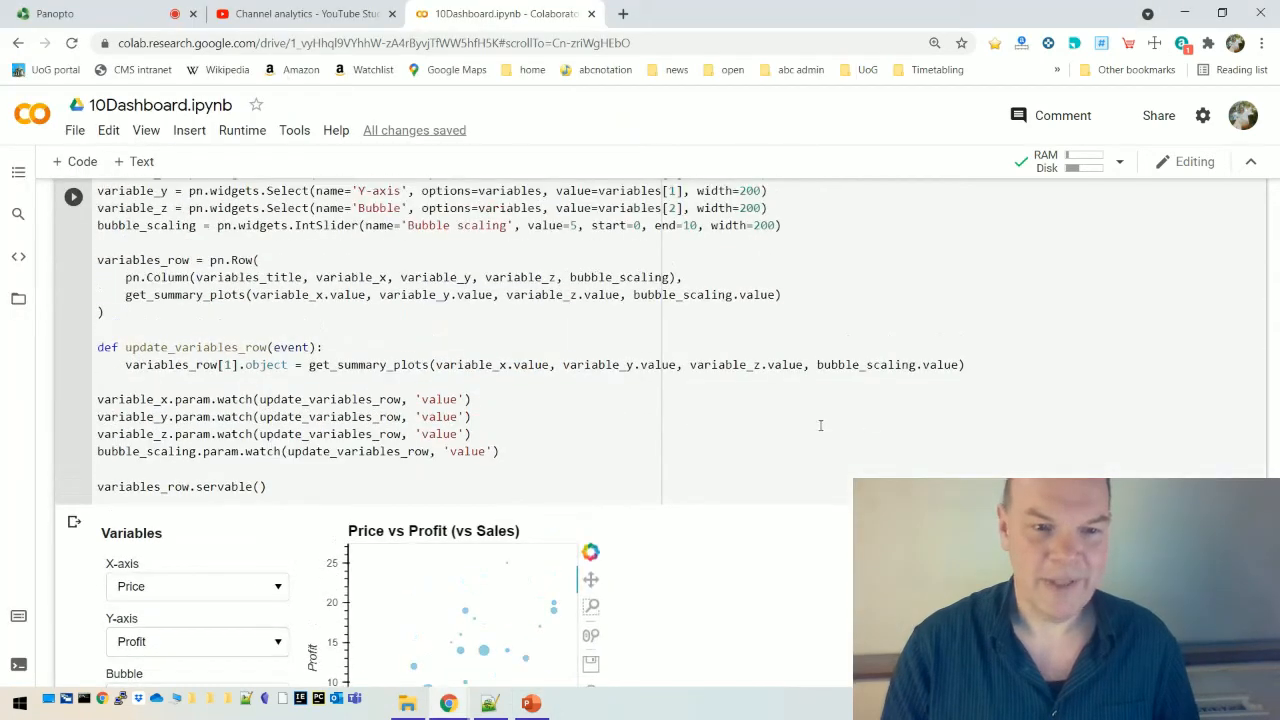
- Scroll through the notebook back to the time-series row's time_row.servable() line
scroll("down", 3)
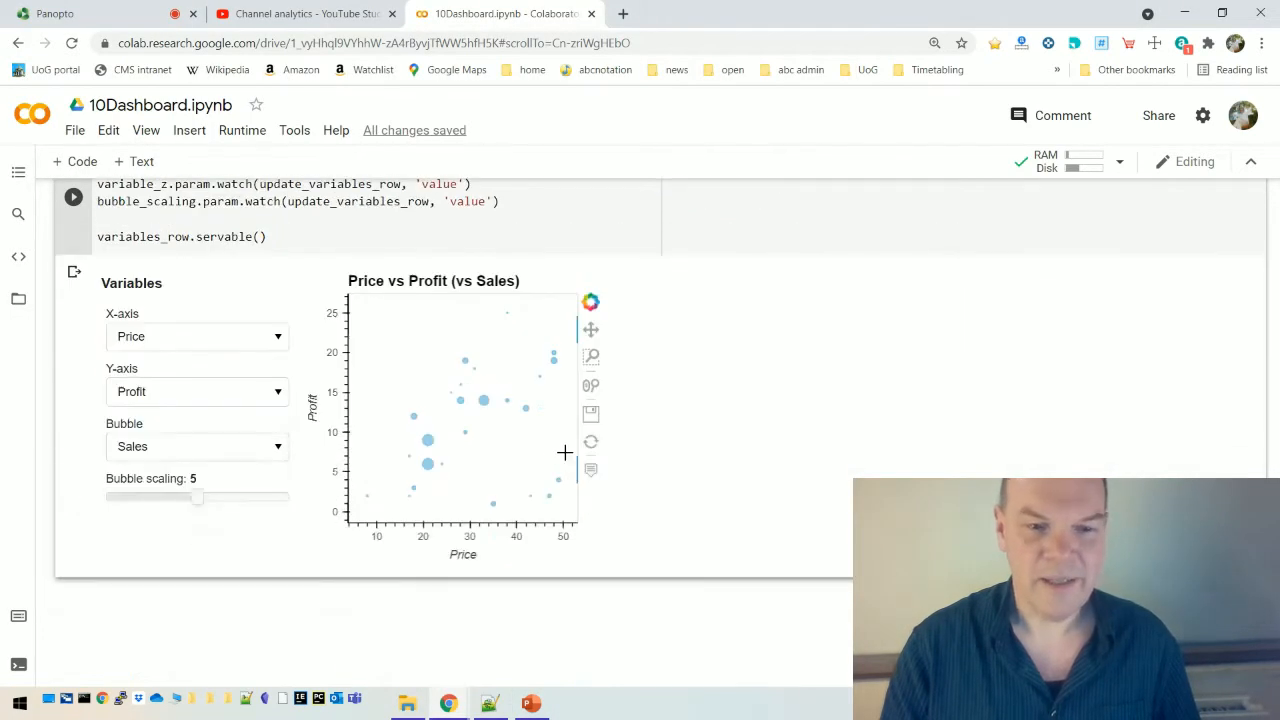
scroll("down", 3)
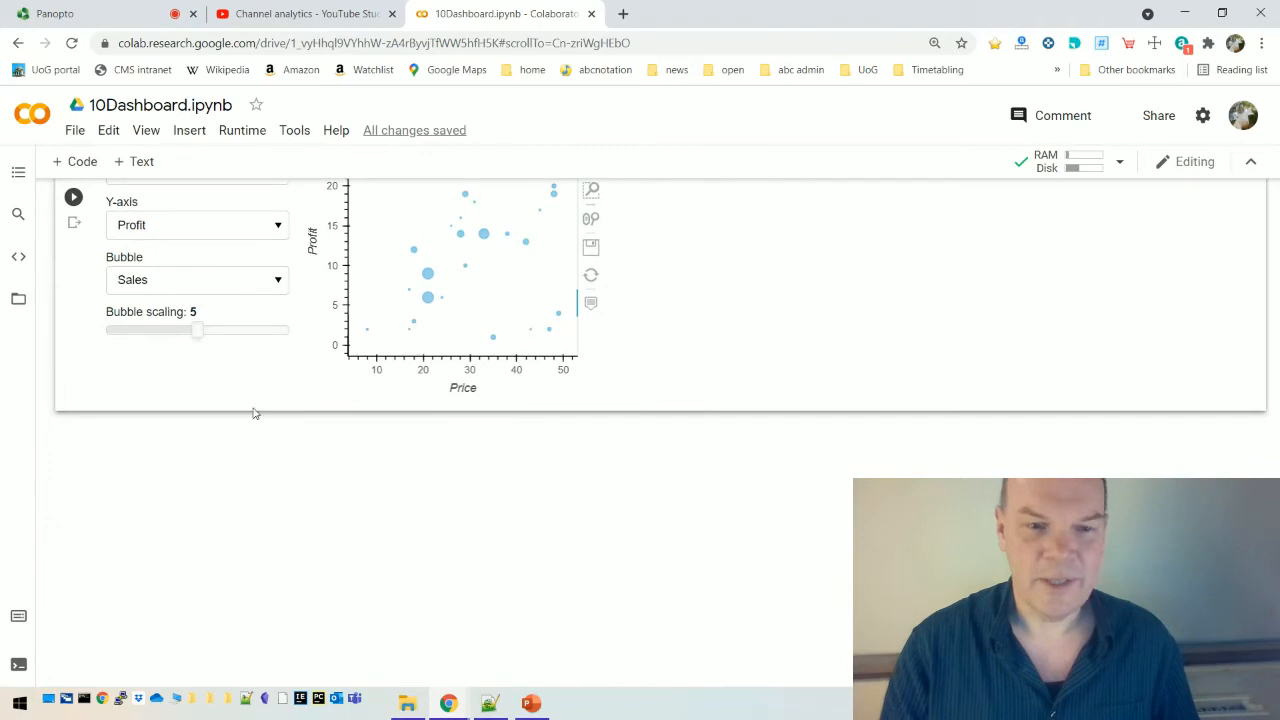
mouse_move(326, 630)
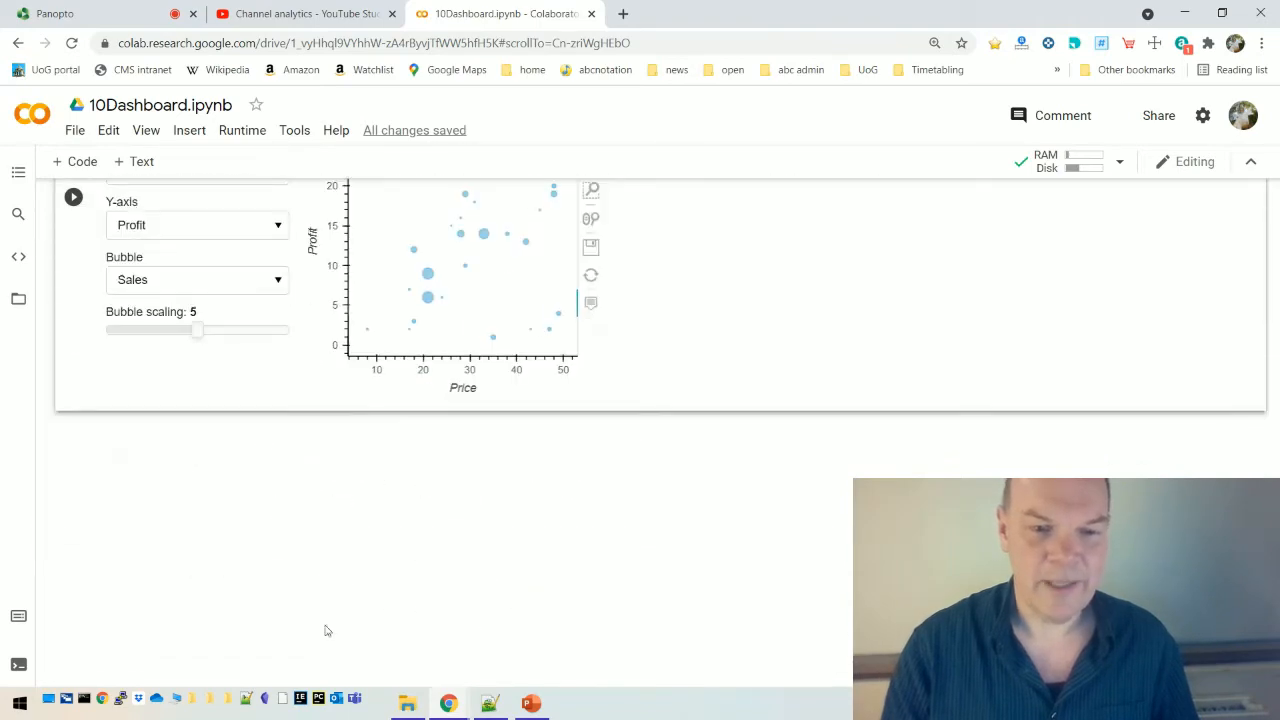
scroll("down", 3)
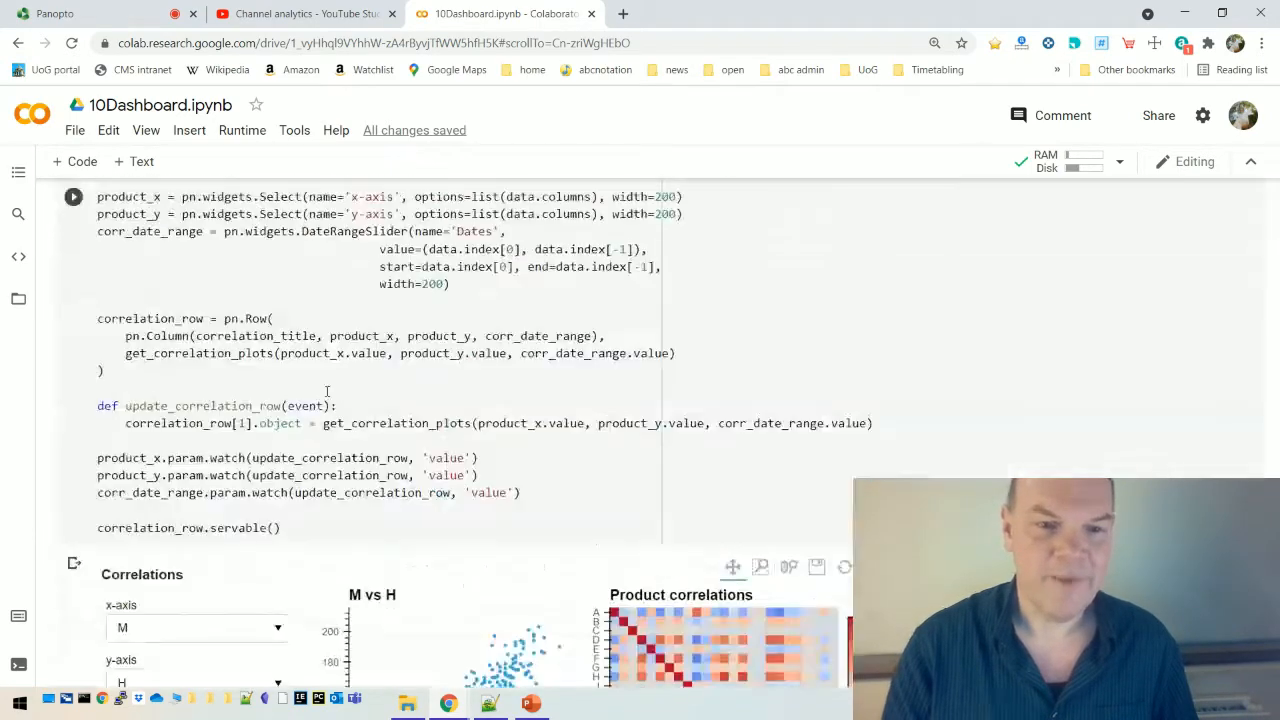
scroll("down", 3)
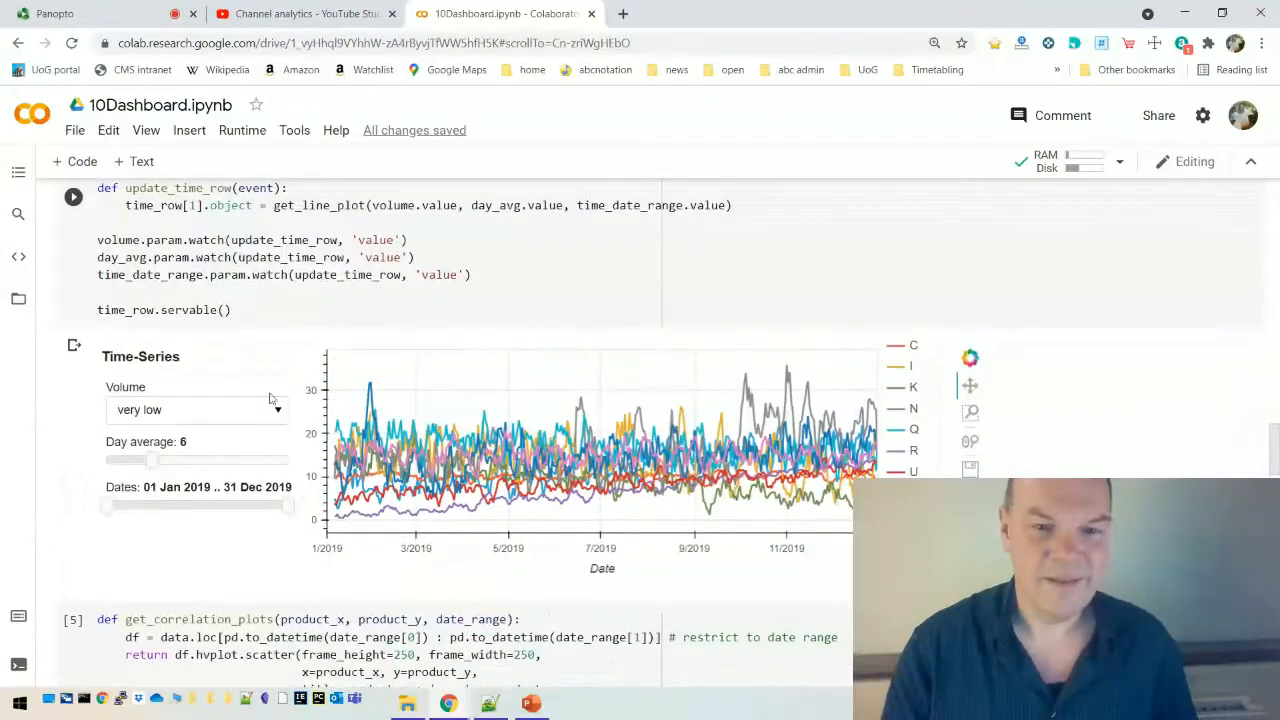
mouse_move(565, 500)
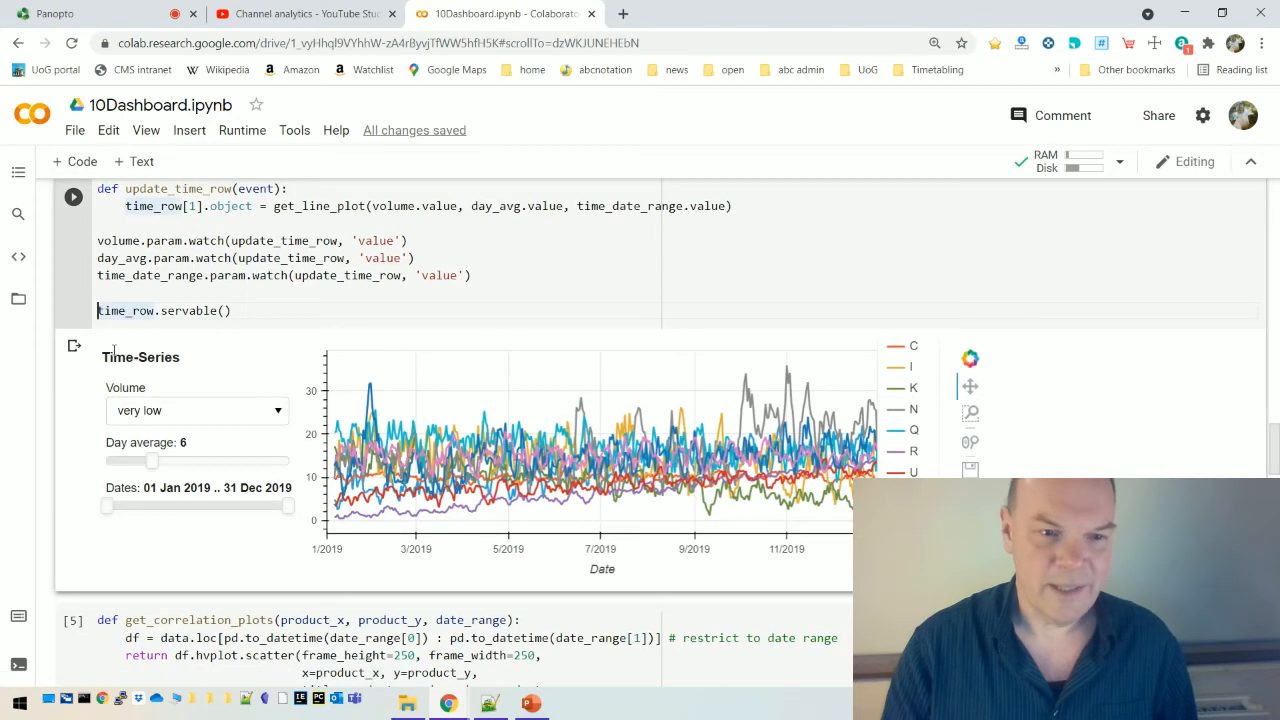
type("#")
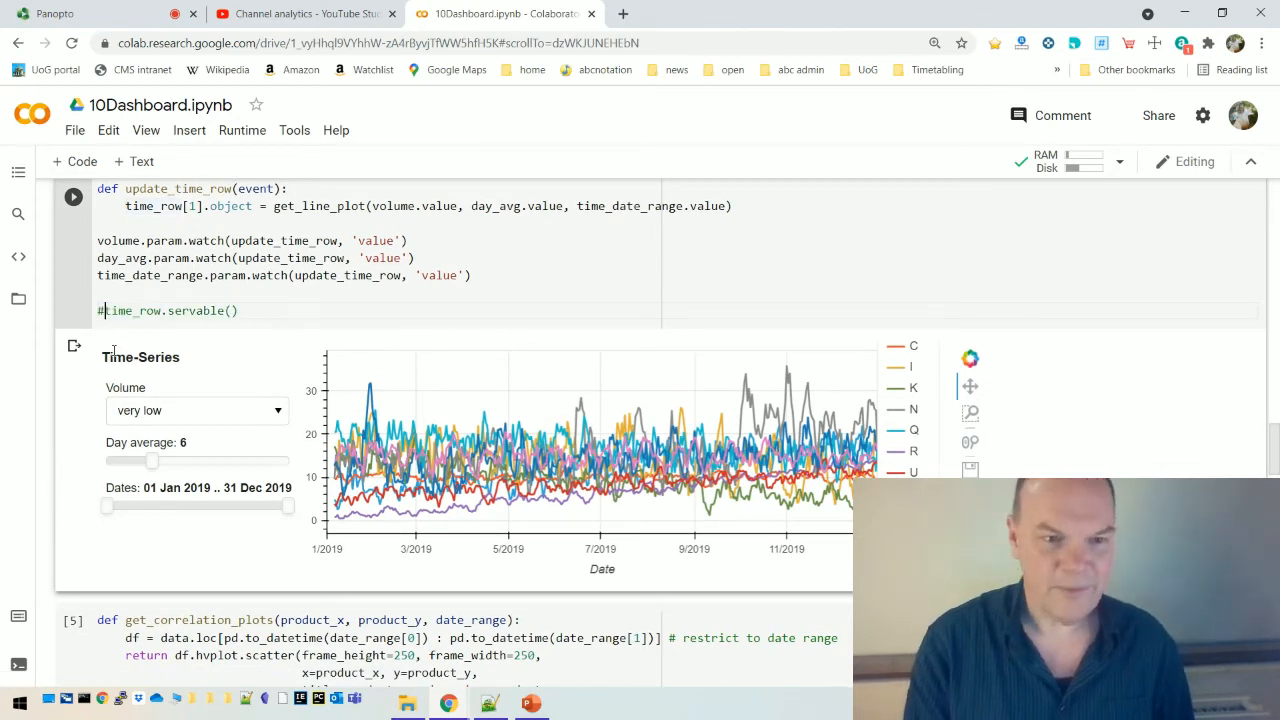
scroll("down", 3)
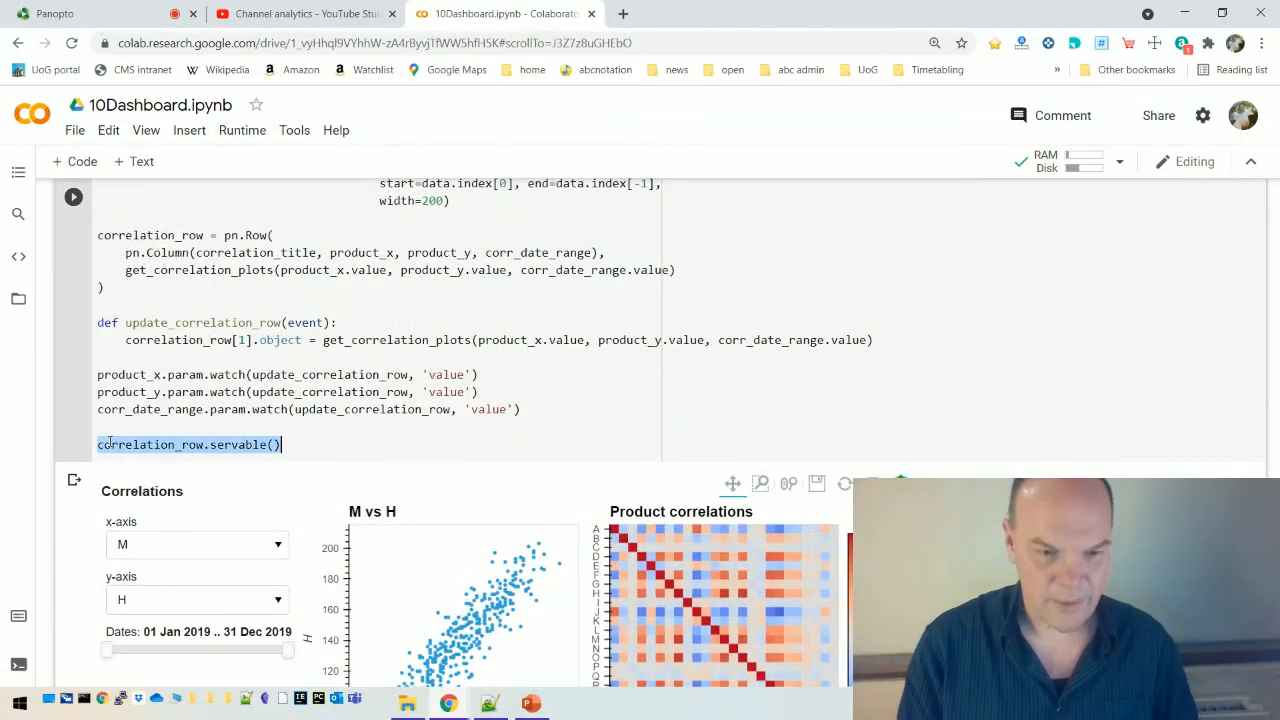
scroll("down", 3)
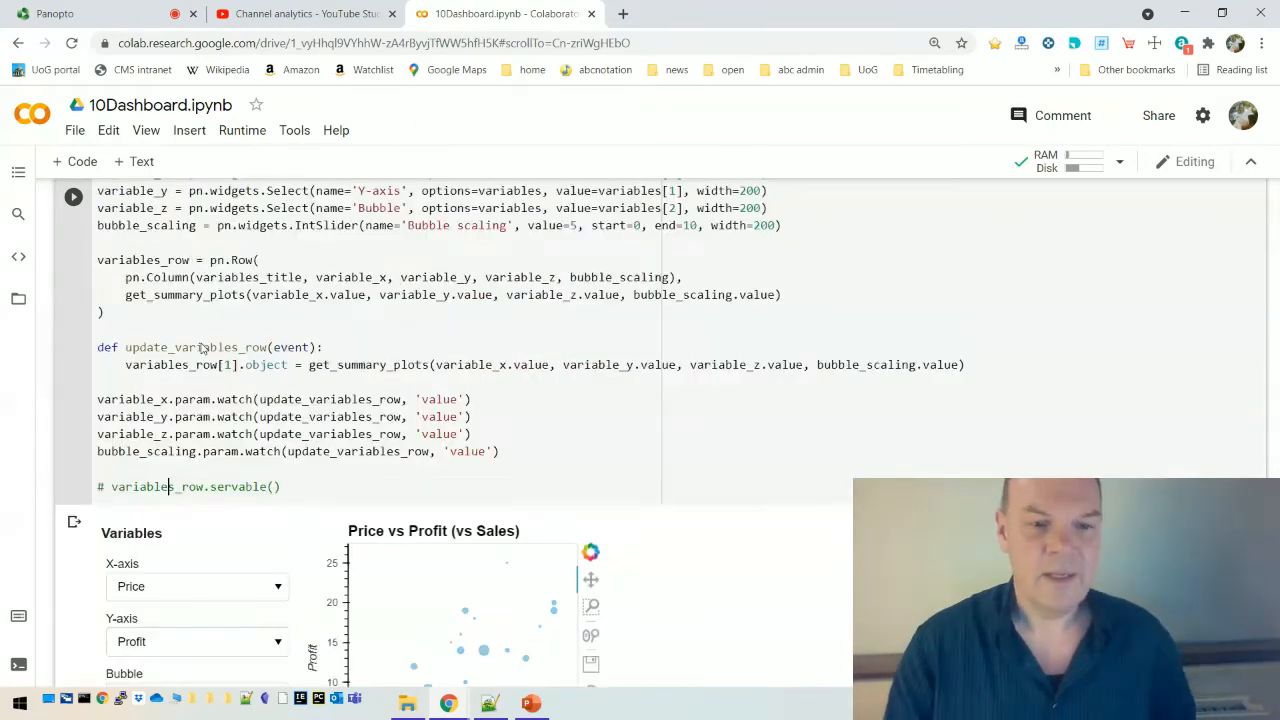
scroll("down", 3)
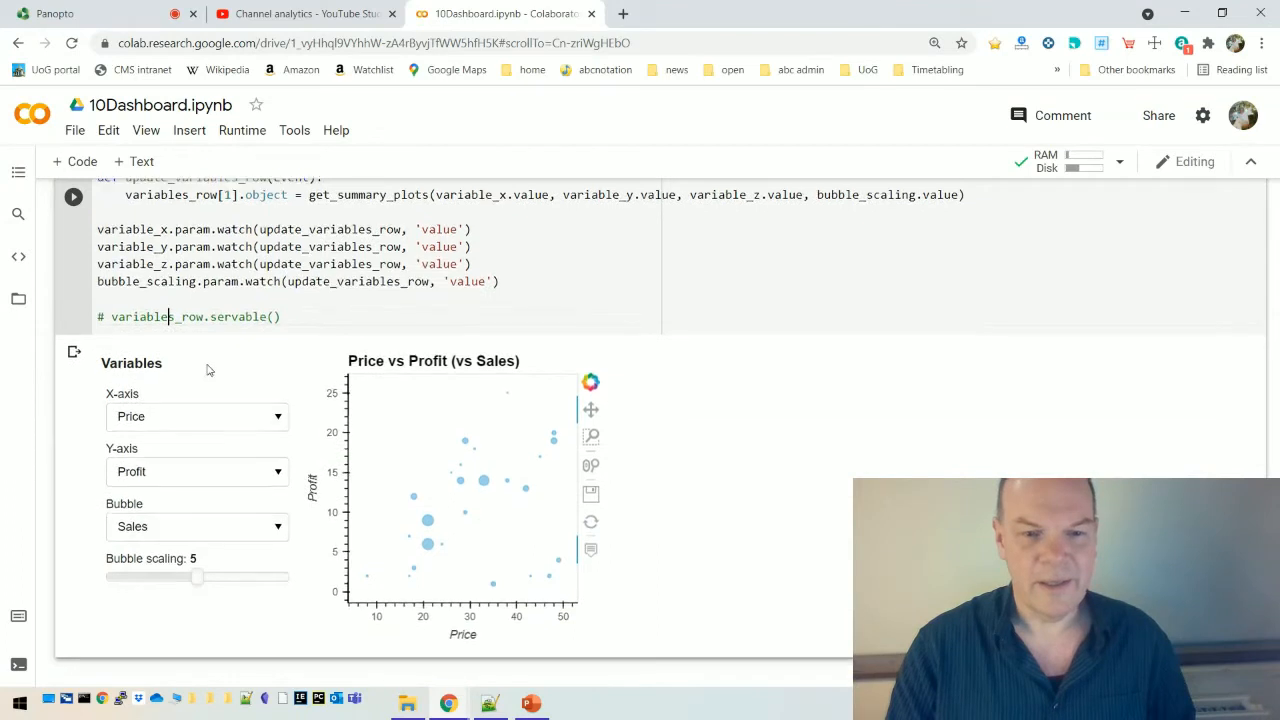
scroll("down", 3)
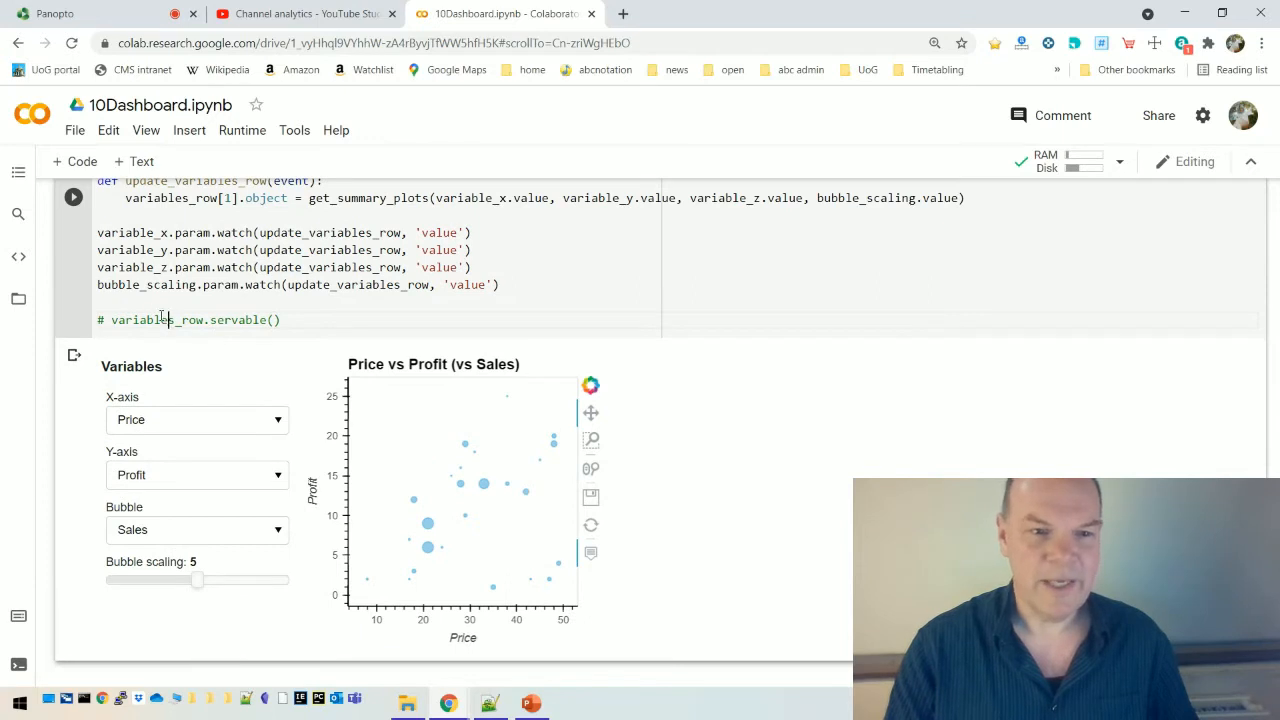
double_click(145, 319)
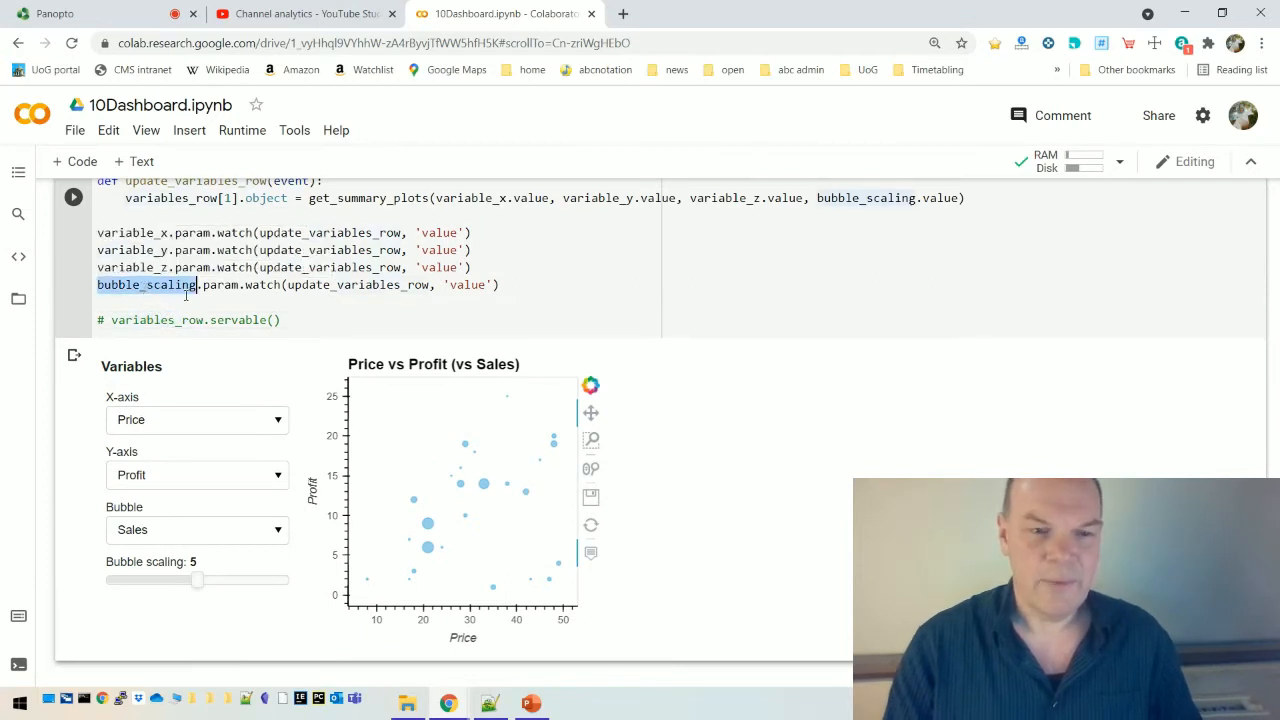
scroll("down", 3)
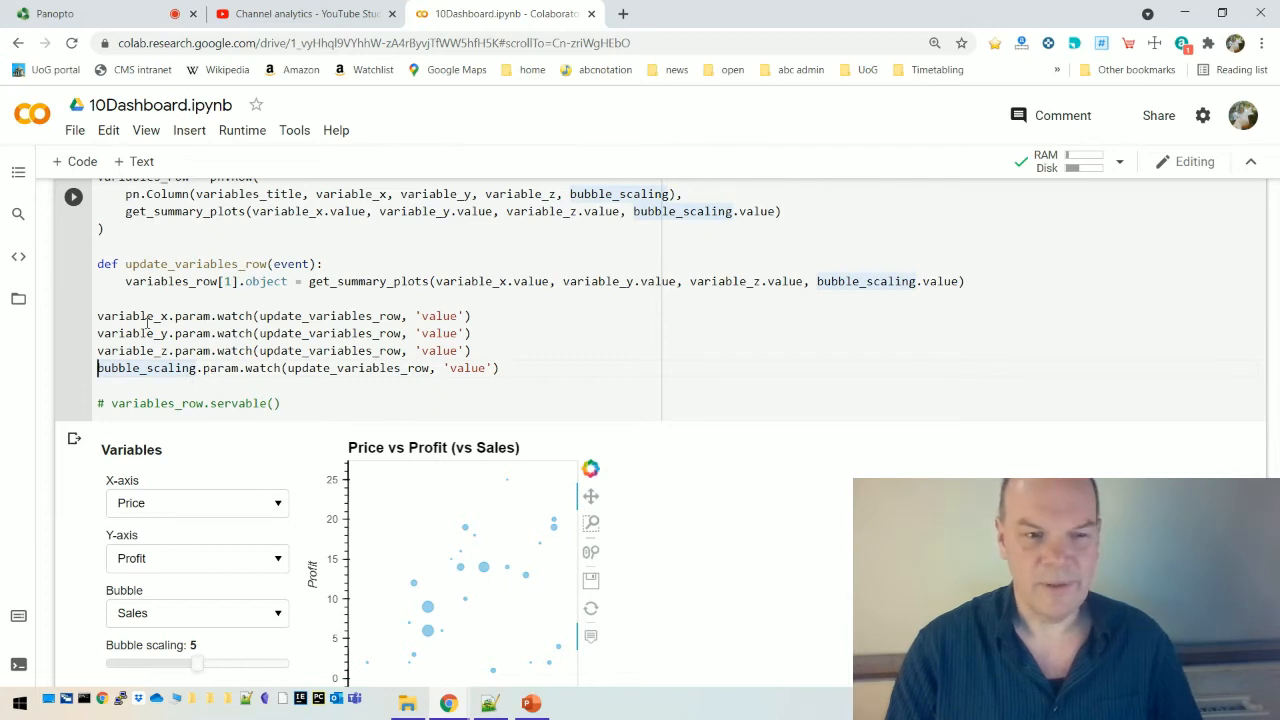
scroll("down", 3)
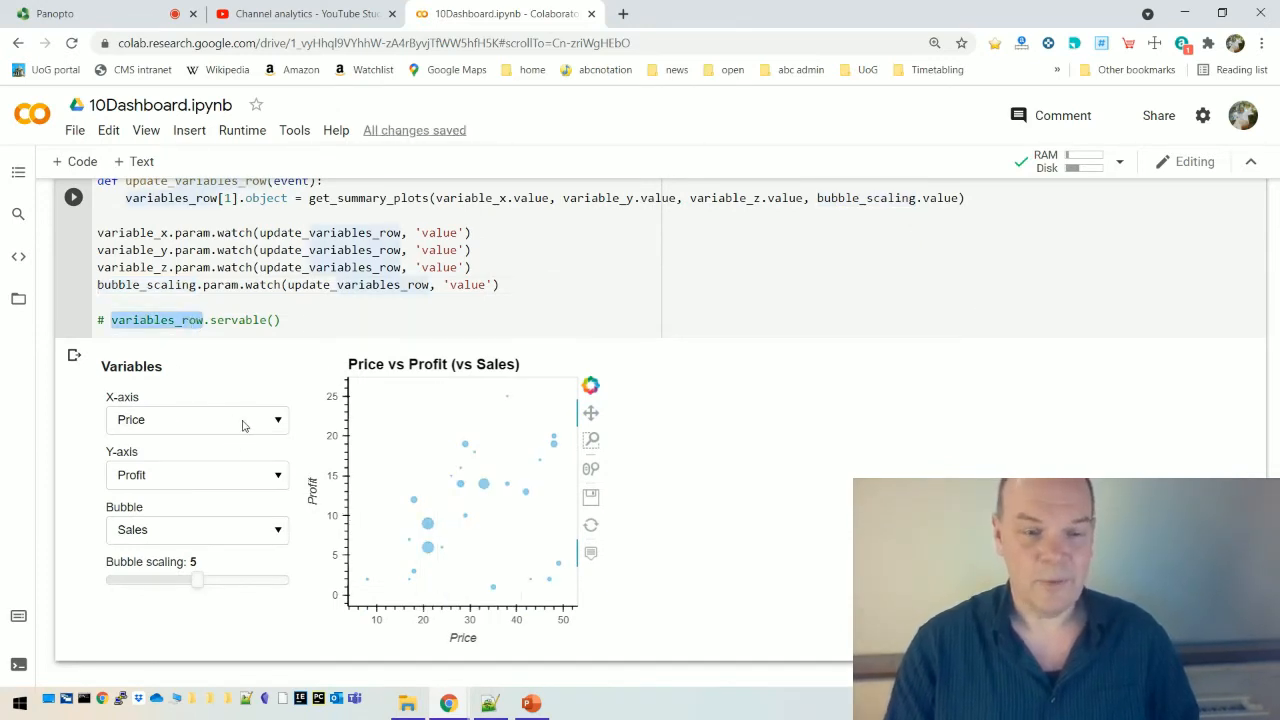
left_click(531, 701)
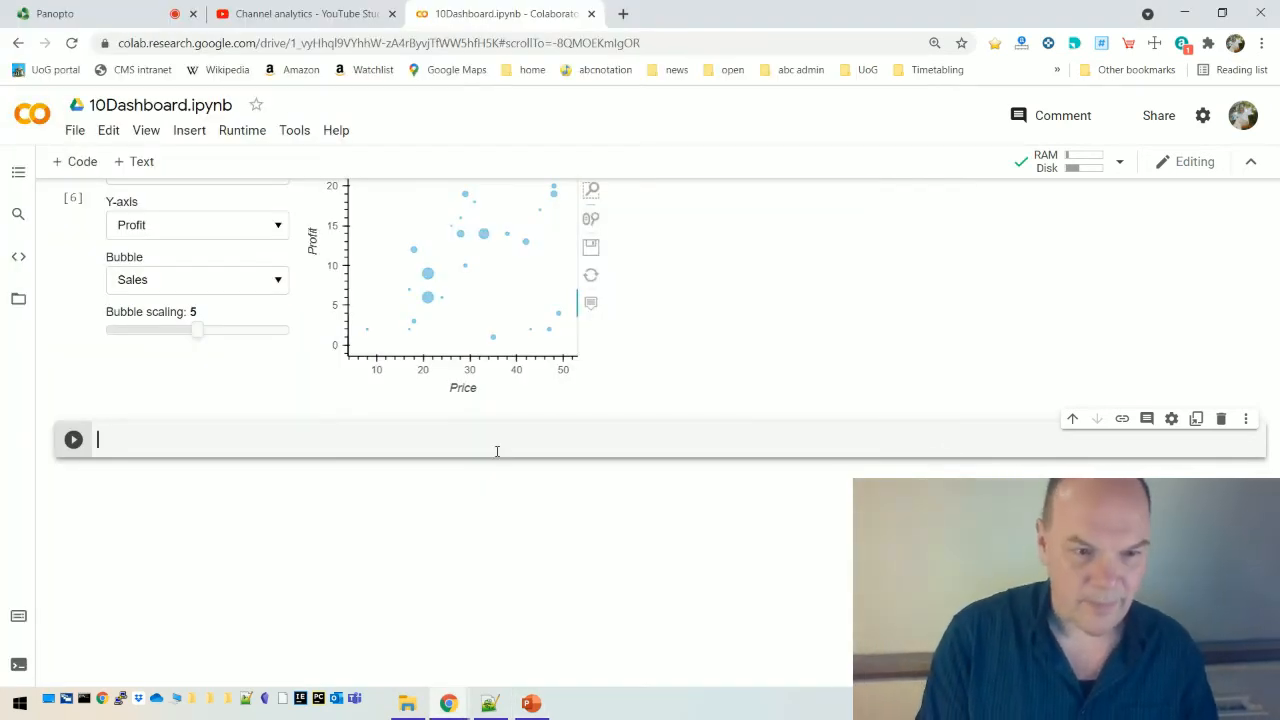
- Enter dashboard = pn.Column(time_row, correlation_row, variables_row) and dashboard on the next line
type("dash")
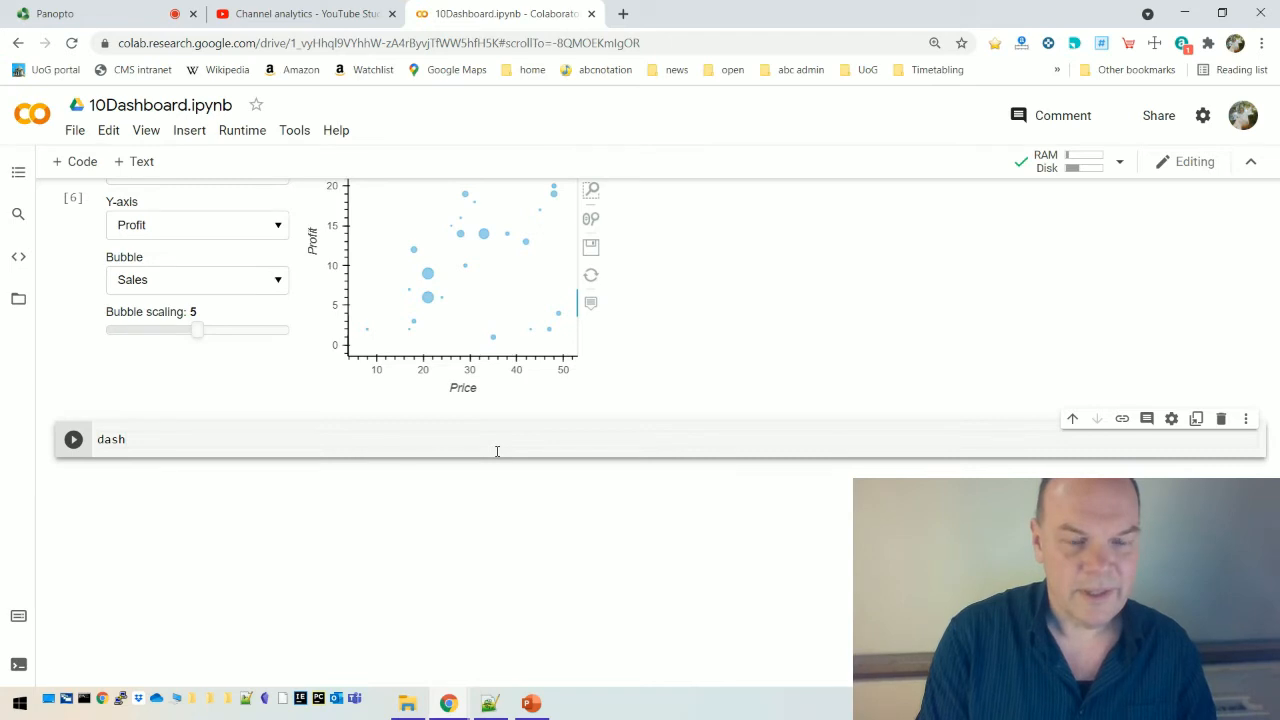
type("board = pn")
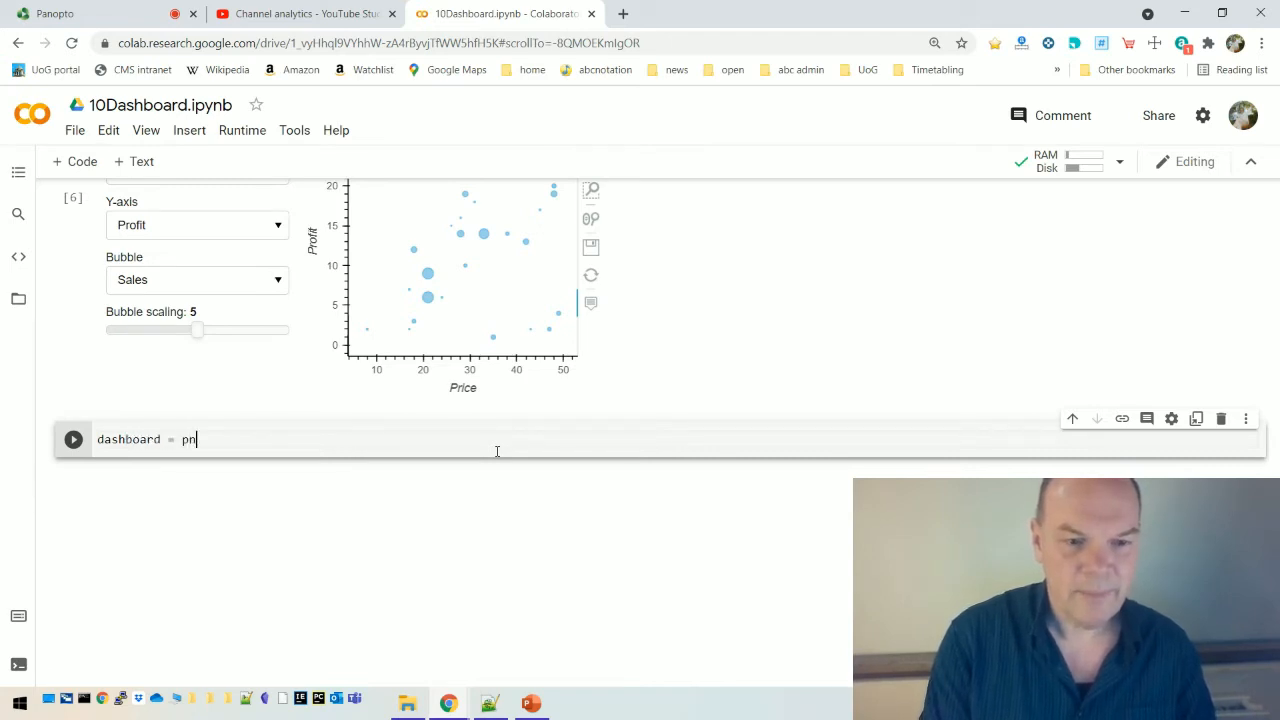
type(".Column(")
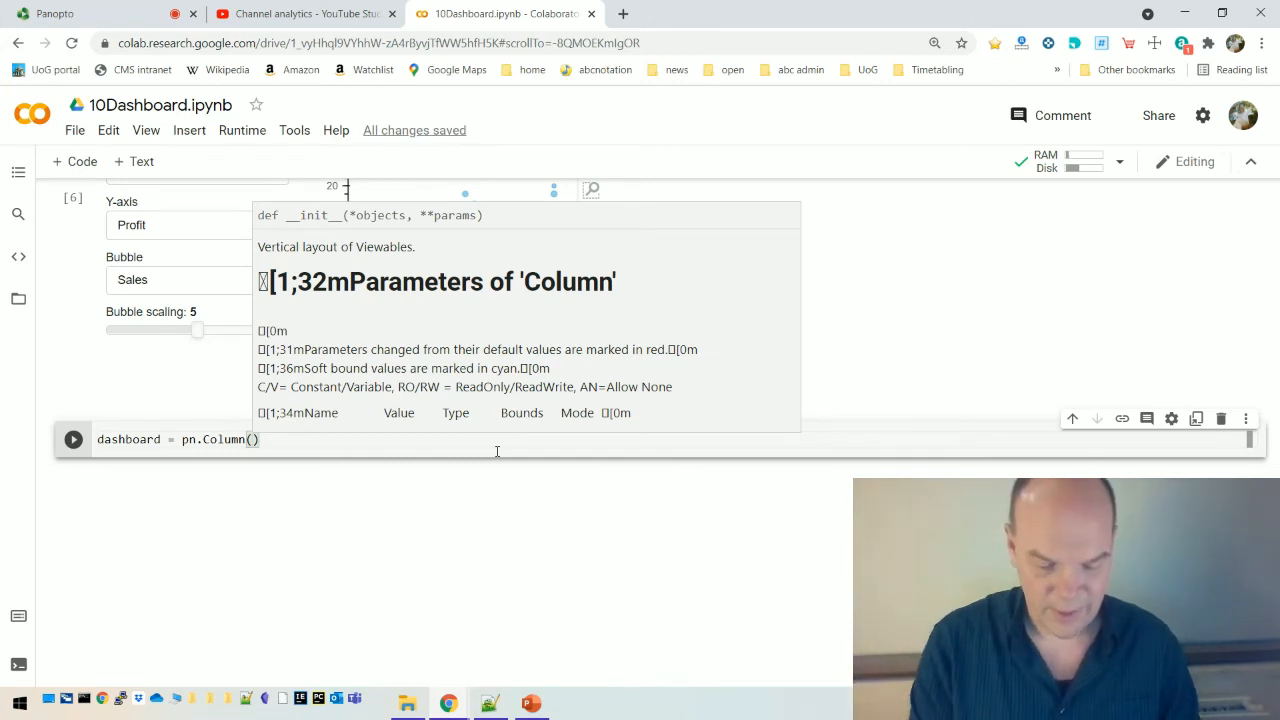
type("time_row,")
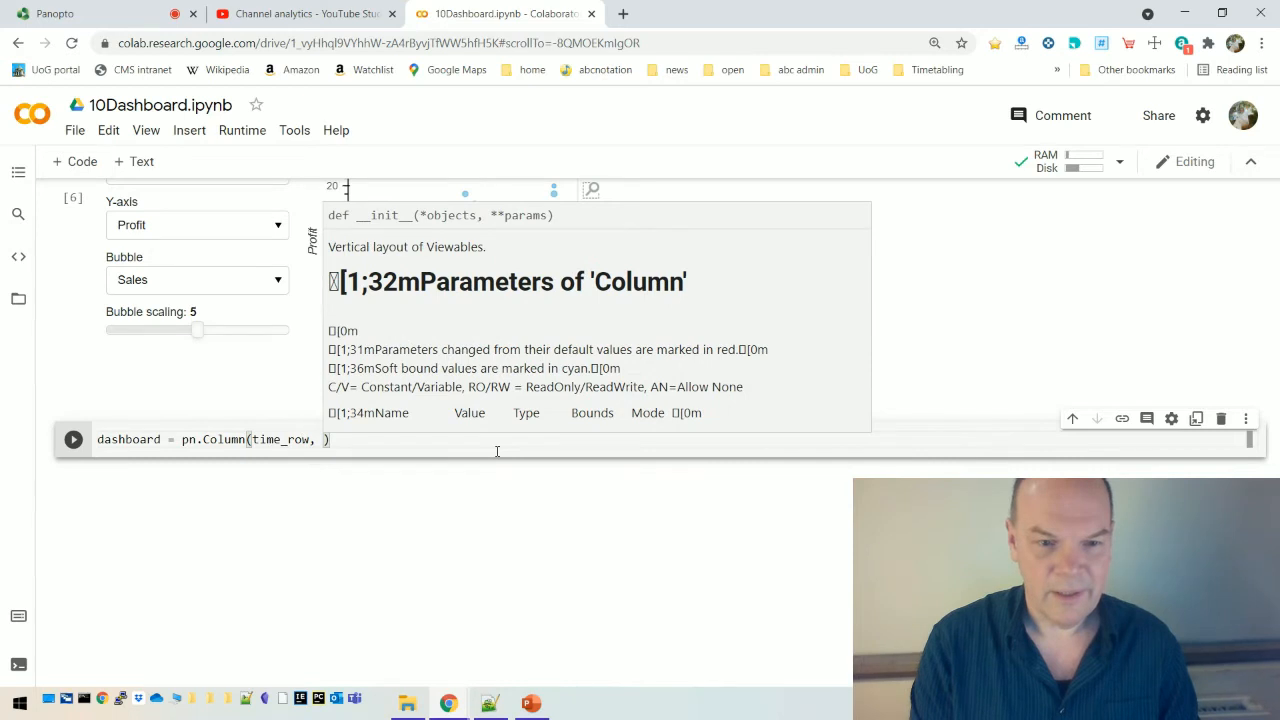
type("correlation_row, v")
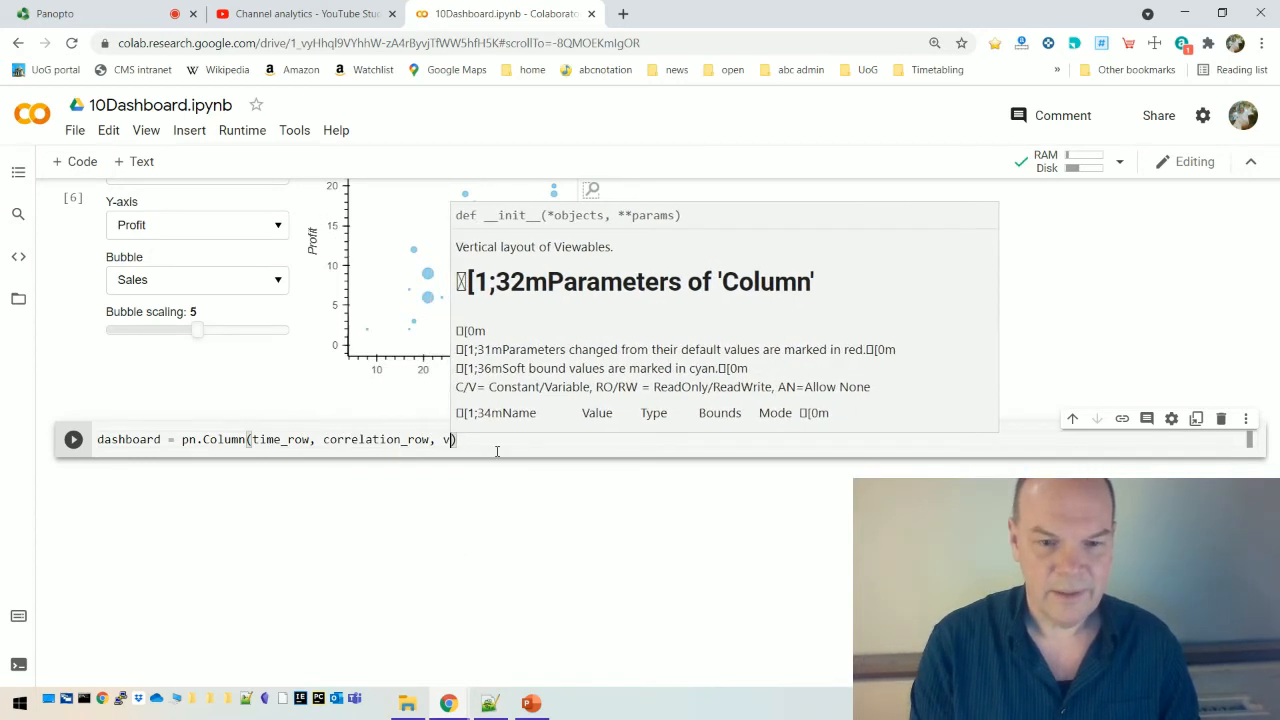
type("ariables_row")
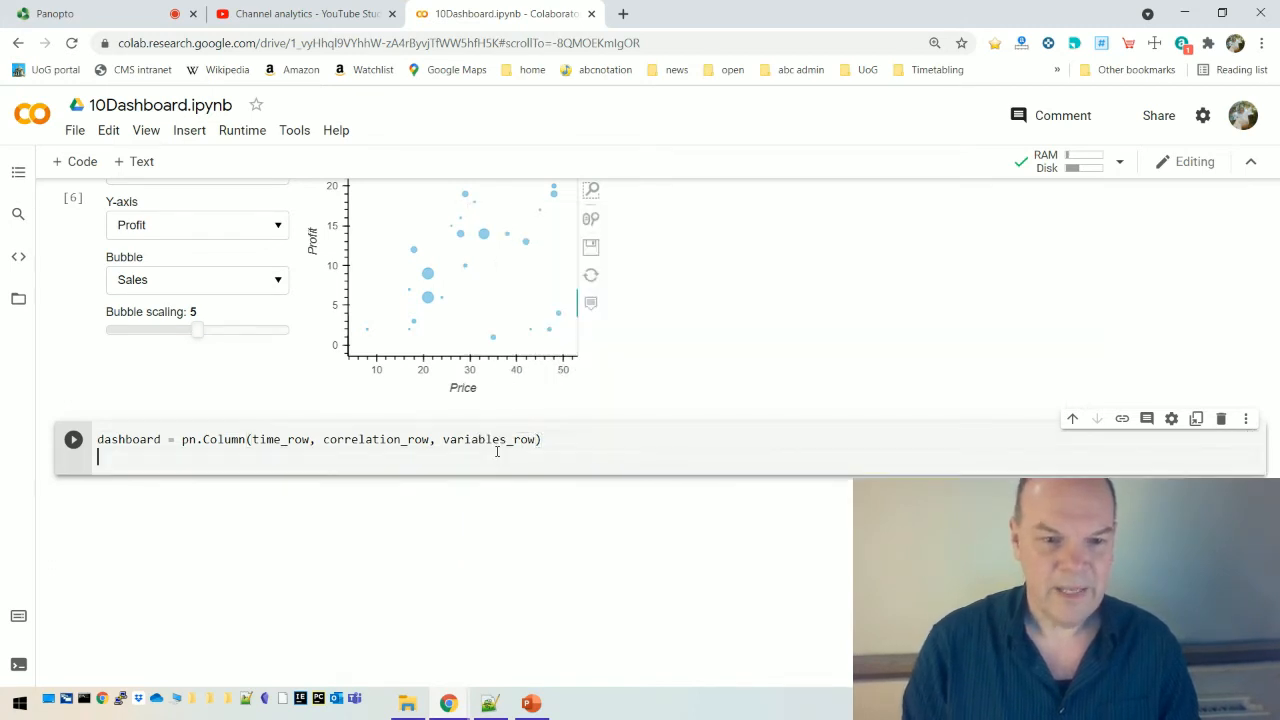
type("da")
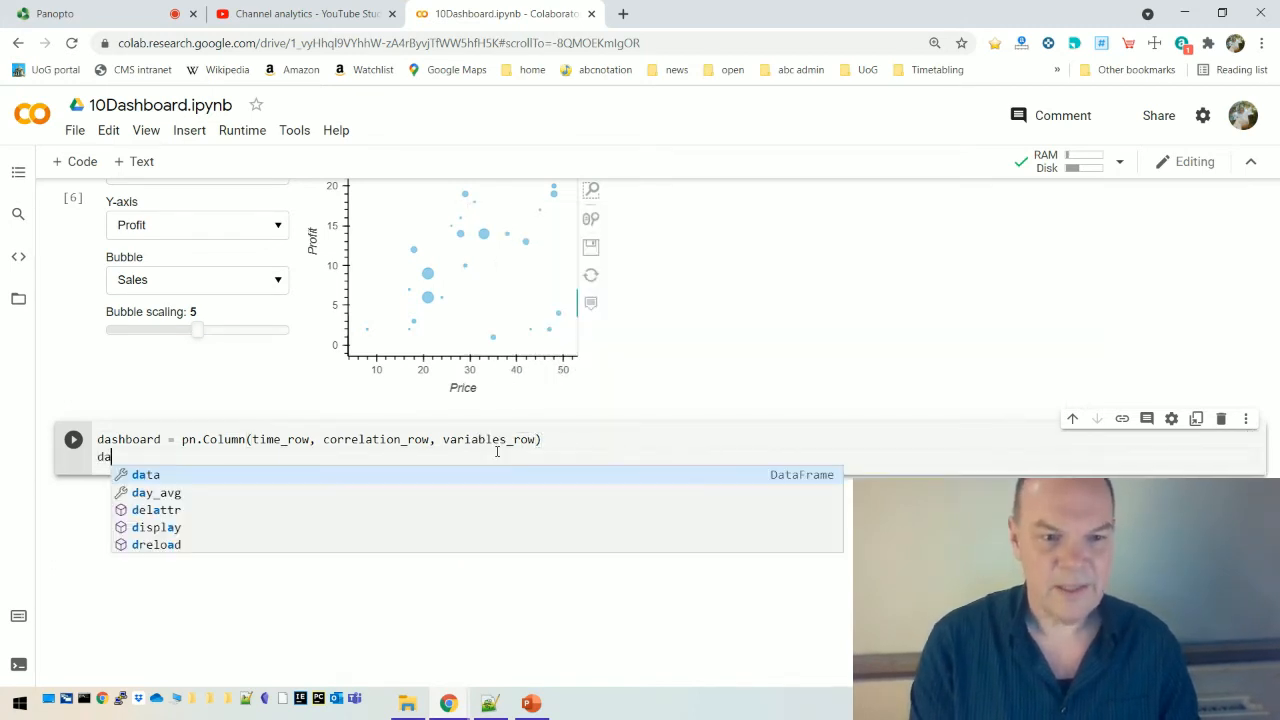
type("shboar")
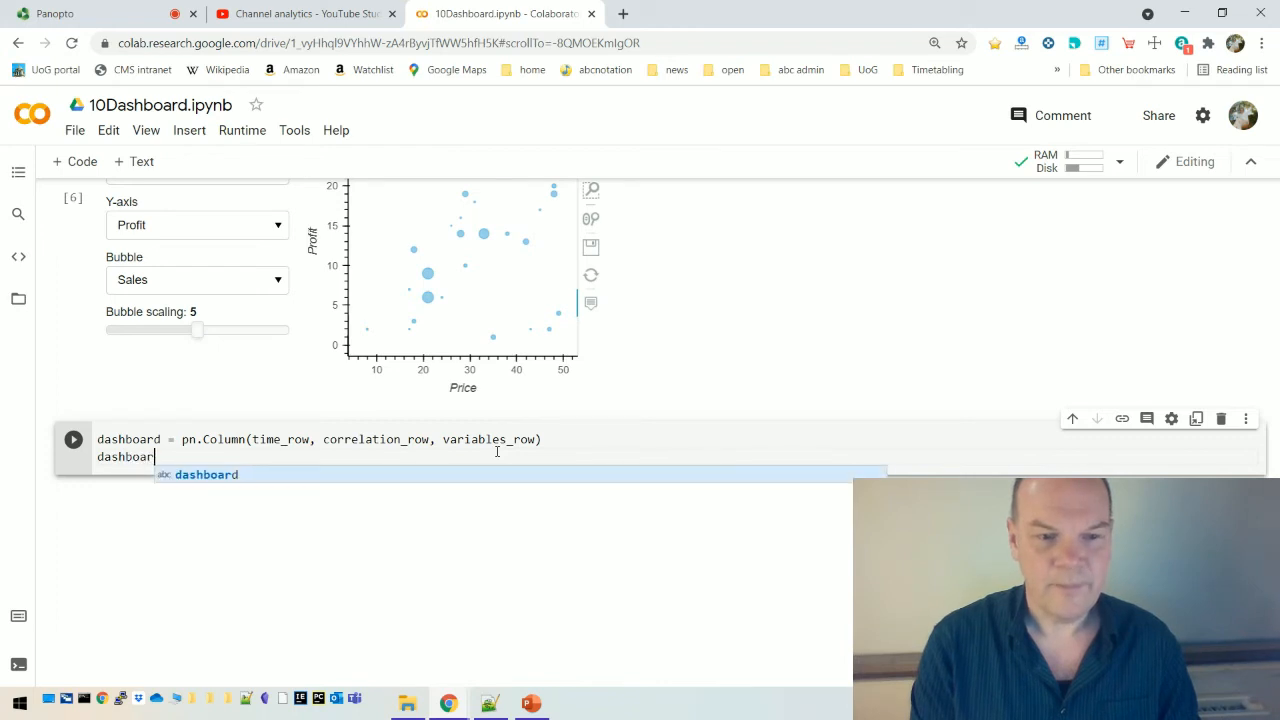
type("d")
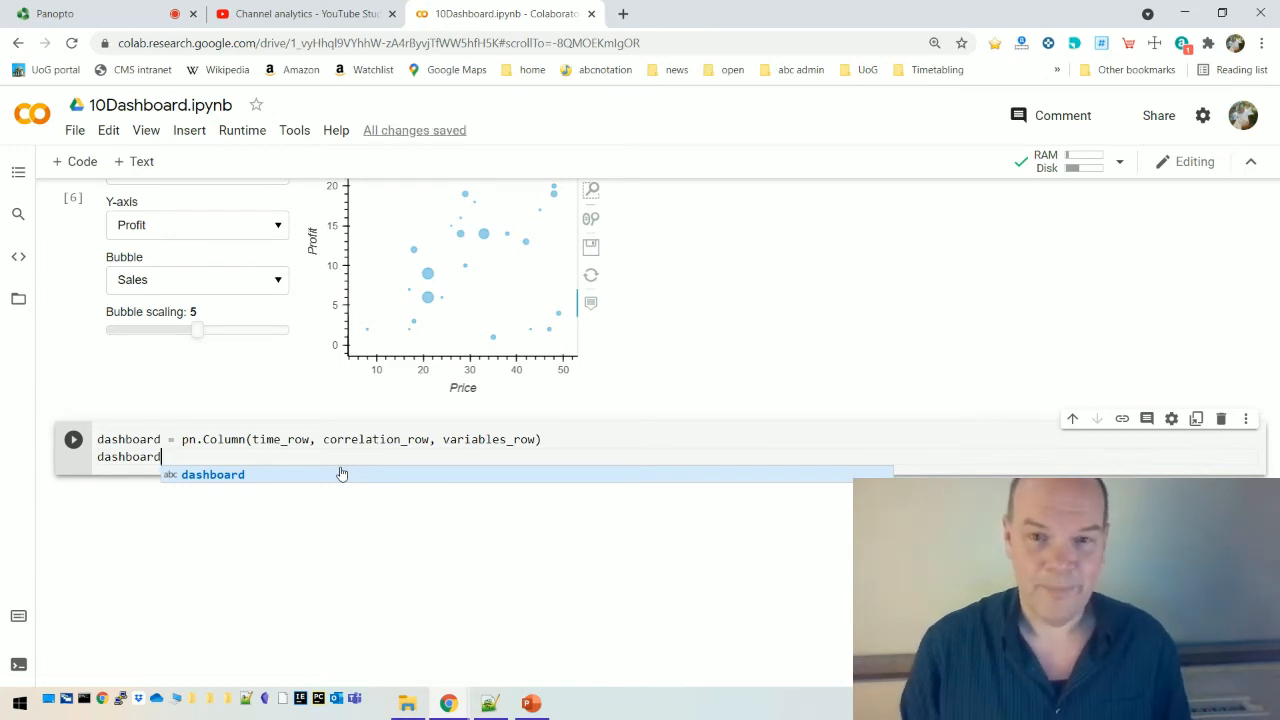
mouse_move(377, 435)
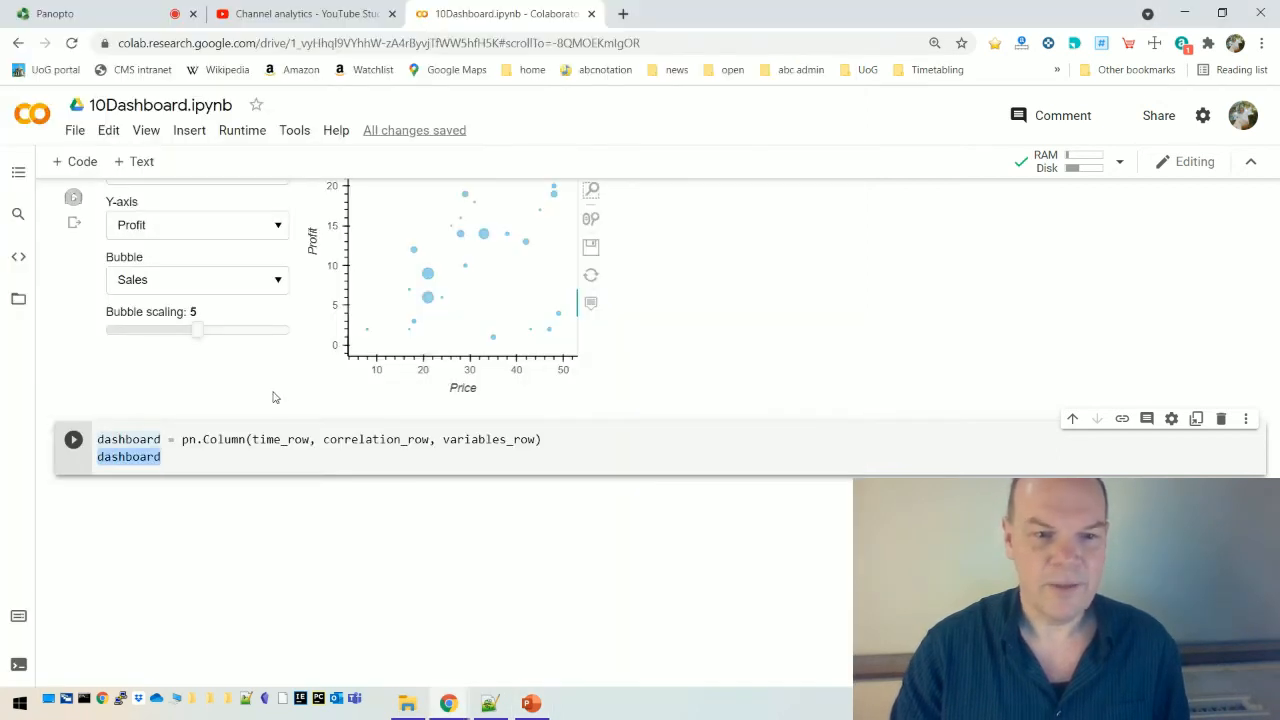
- Return to the notebook's top pip install cell and open the Runtime menu
left_click(108, 130)
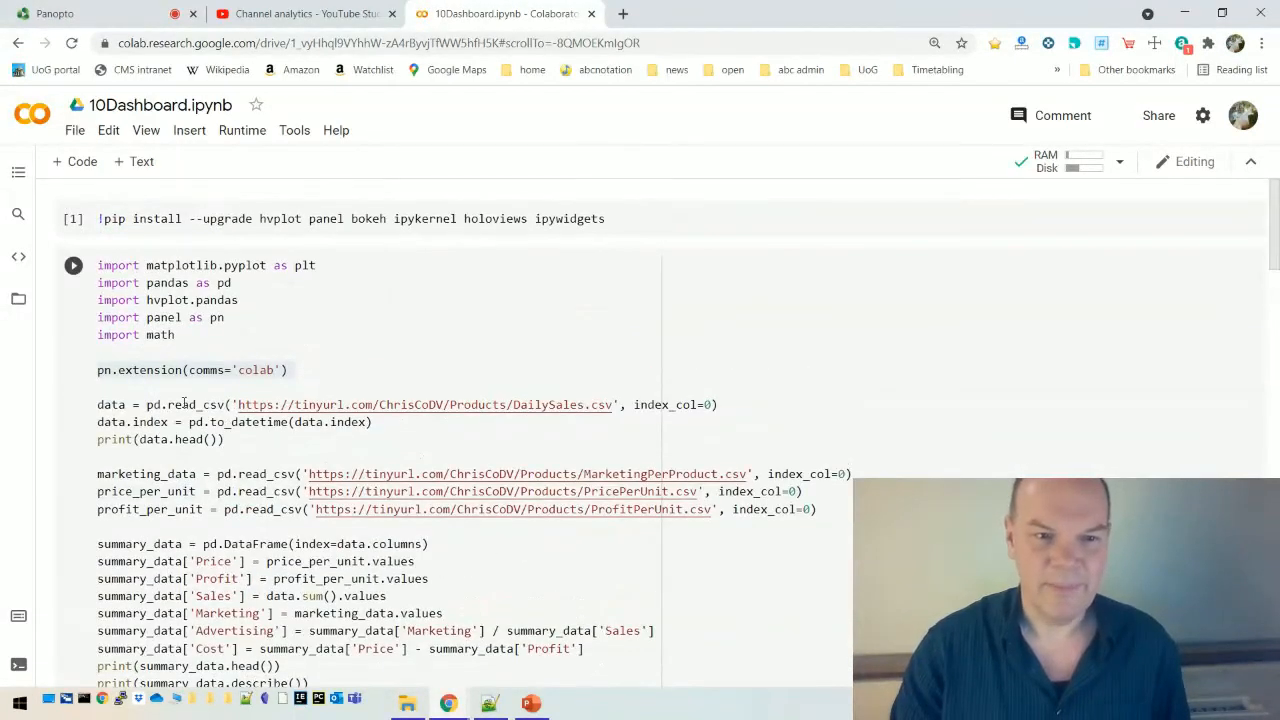
left_click(242, 130)
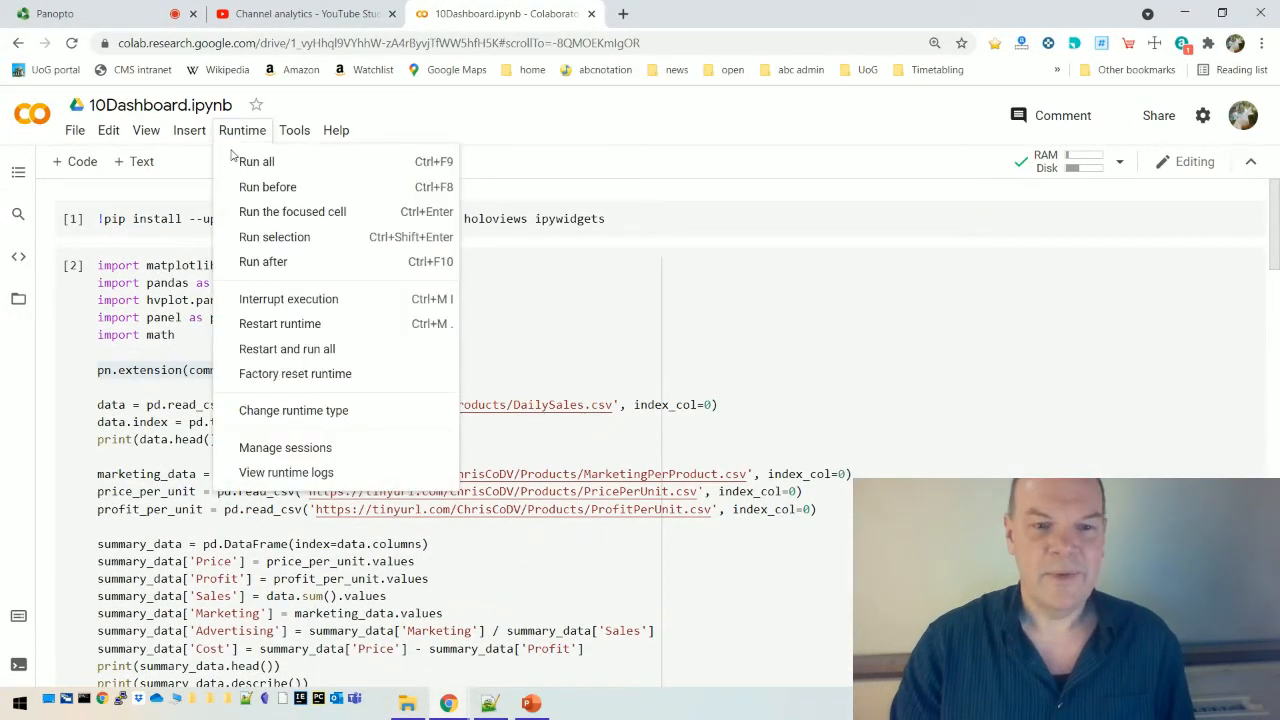
- Choose Factory reset runtime and confirm wiping all variables and files
left_click(295, 373)
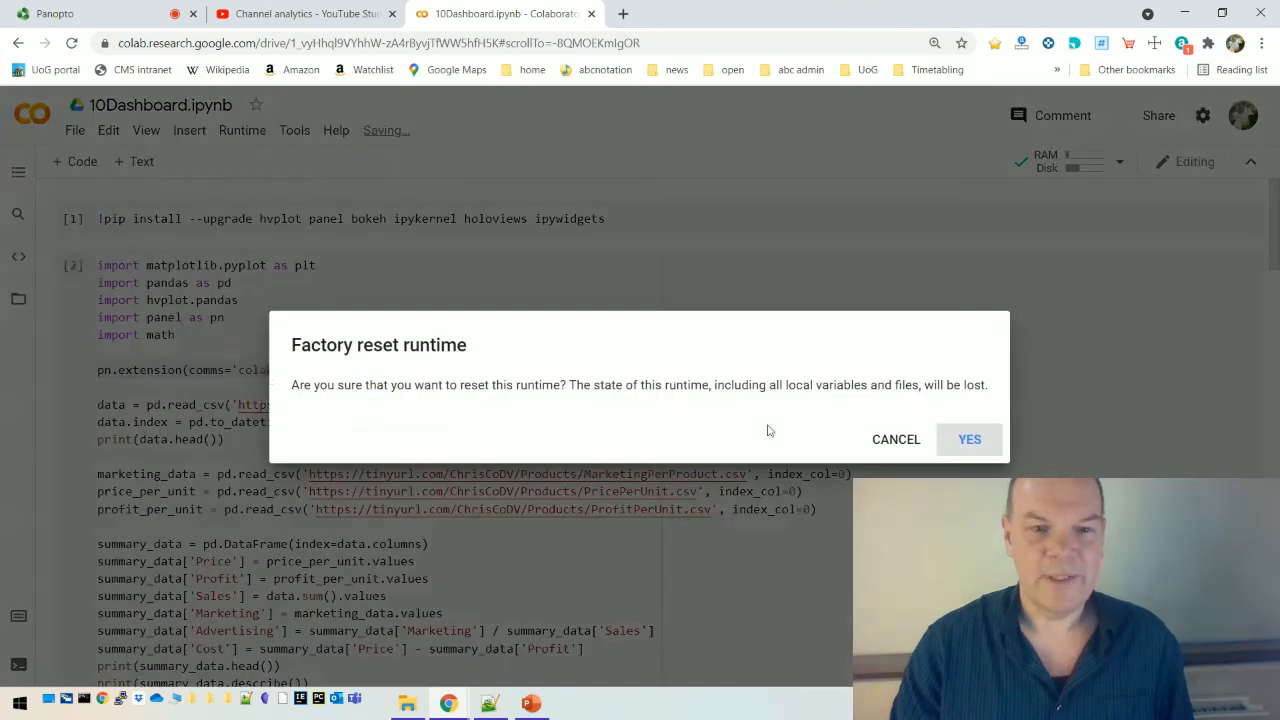
left_click(968, 439)
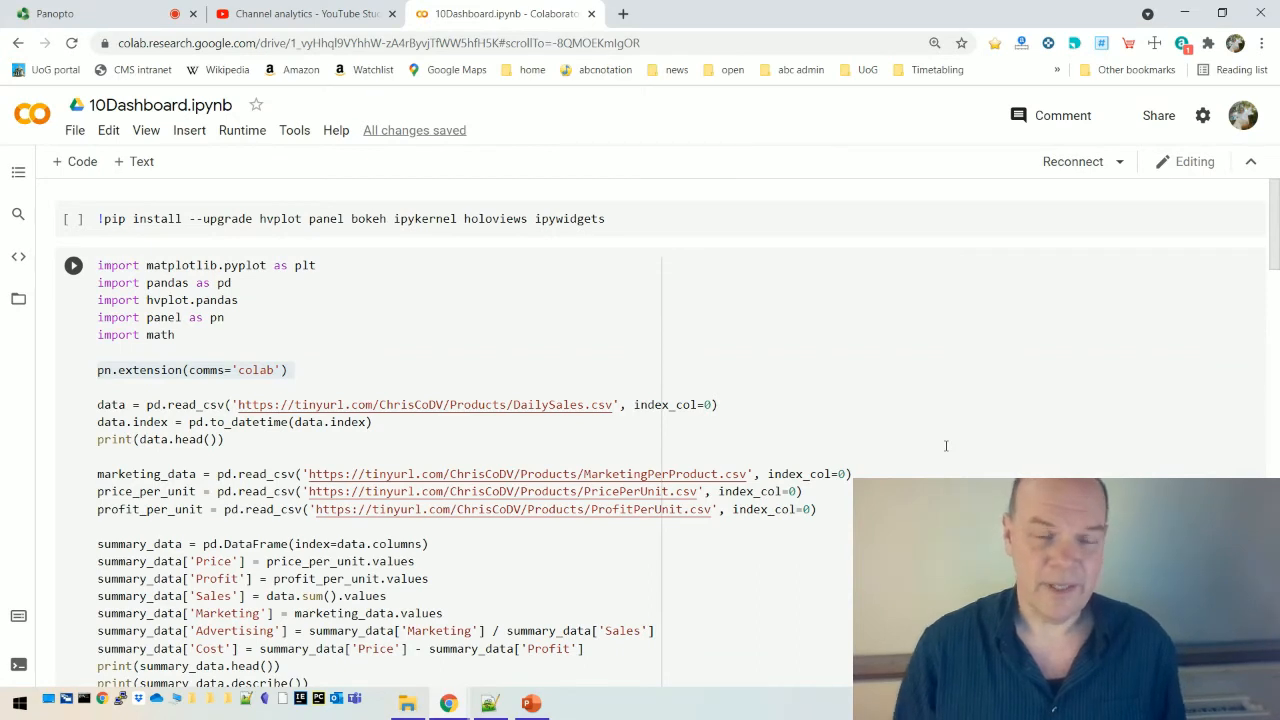
mouse_move(343, 276)
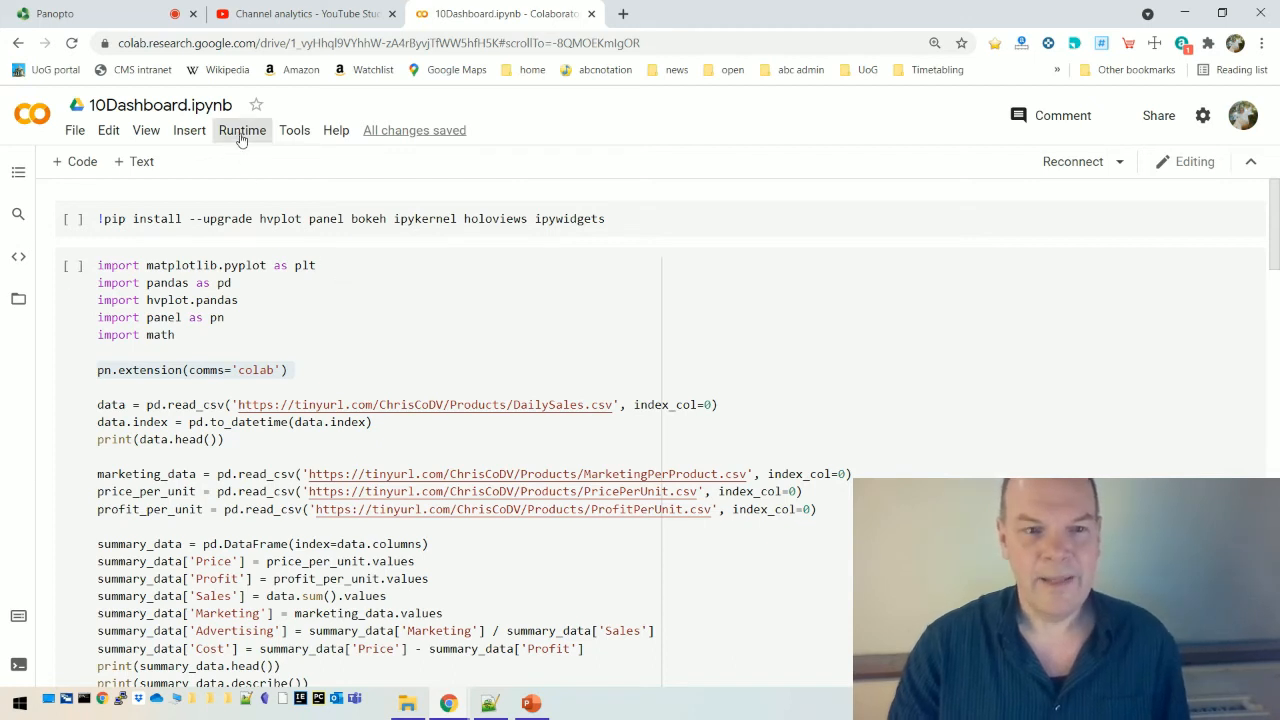
- Run all cells, reinstalling the libraries and printing the sales and summary tables
left_click(241, 130)
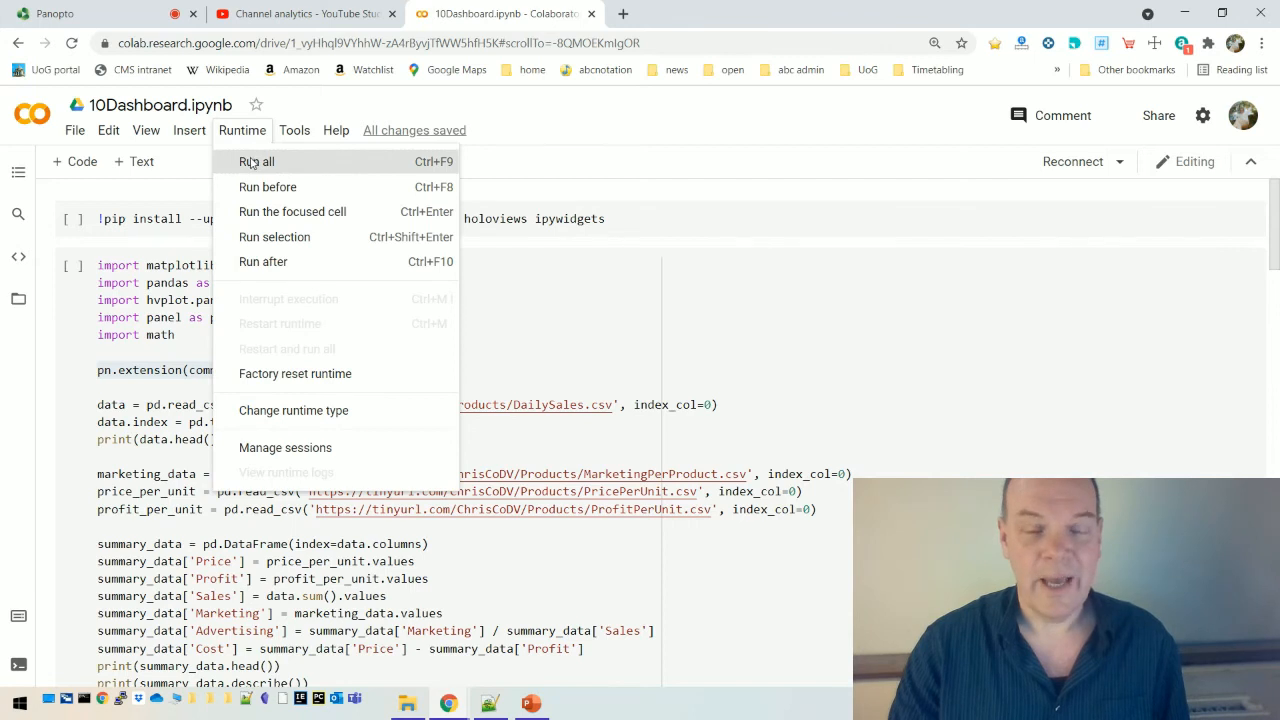
left_click(256, 161)
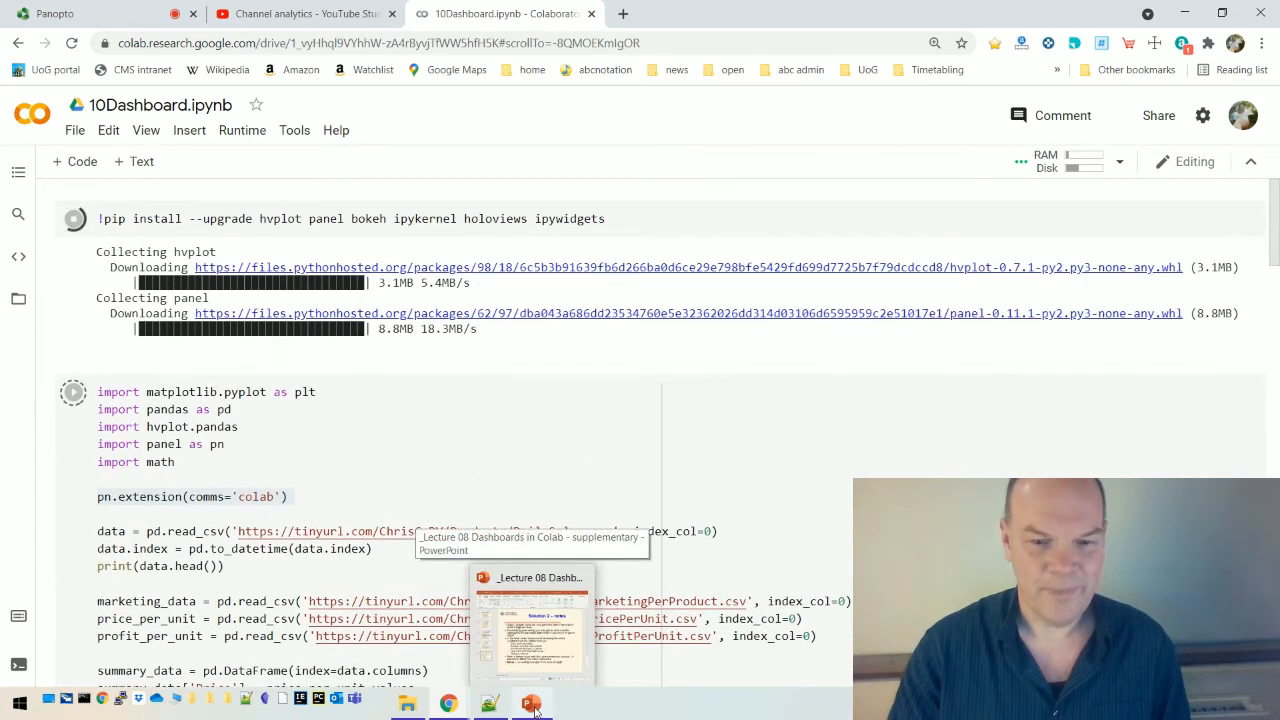
left_click(531, 701)
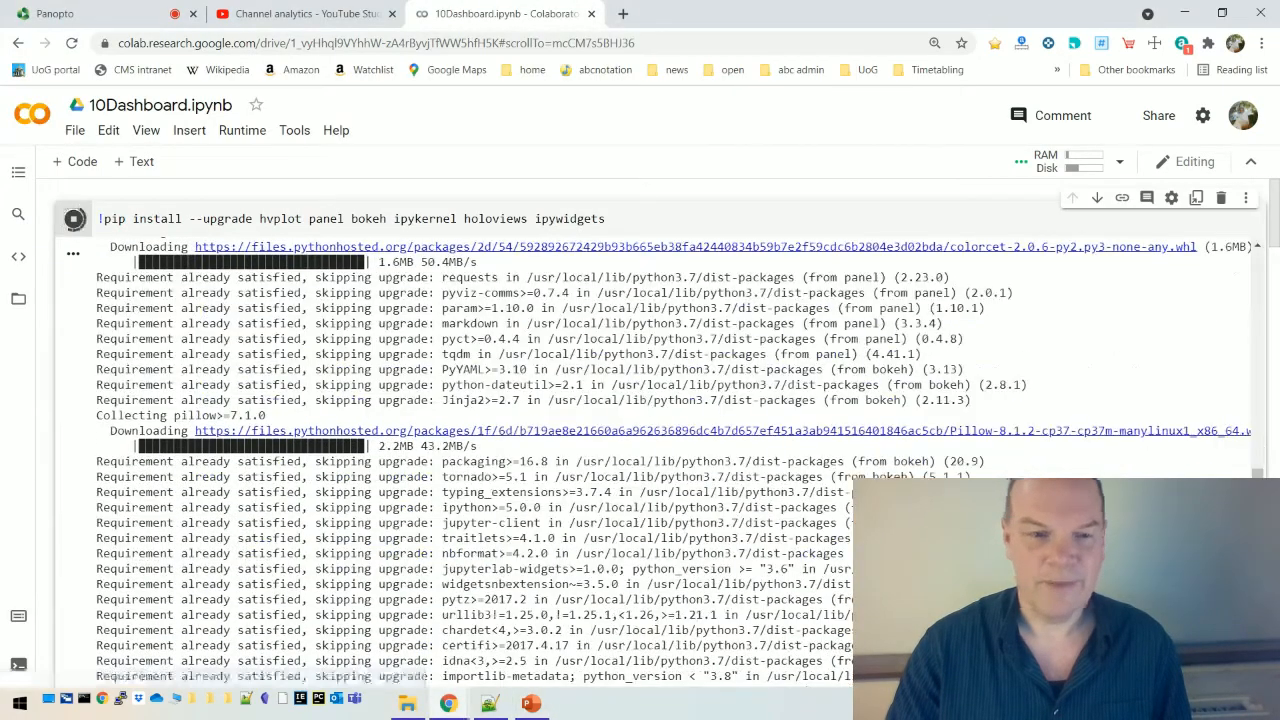
scroll("down", 3)
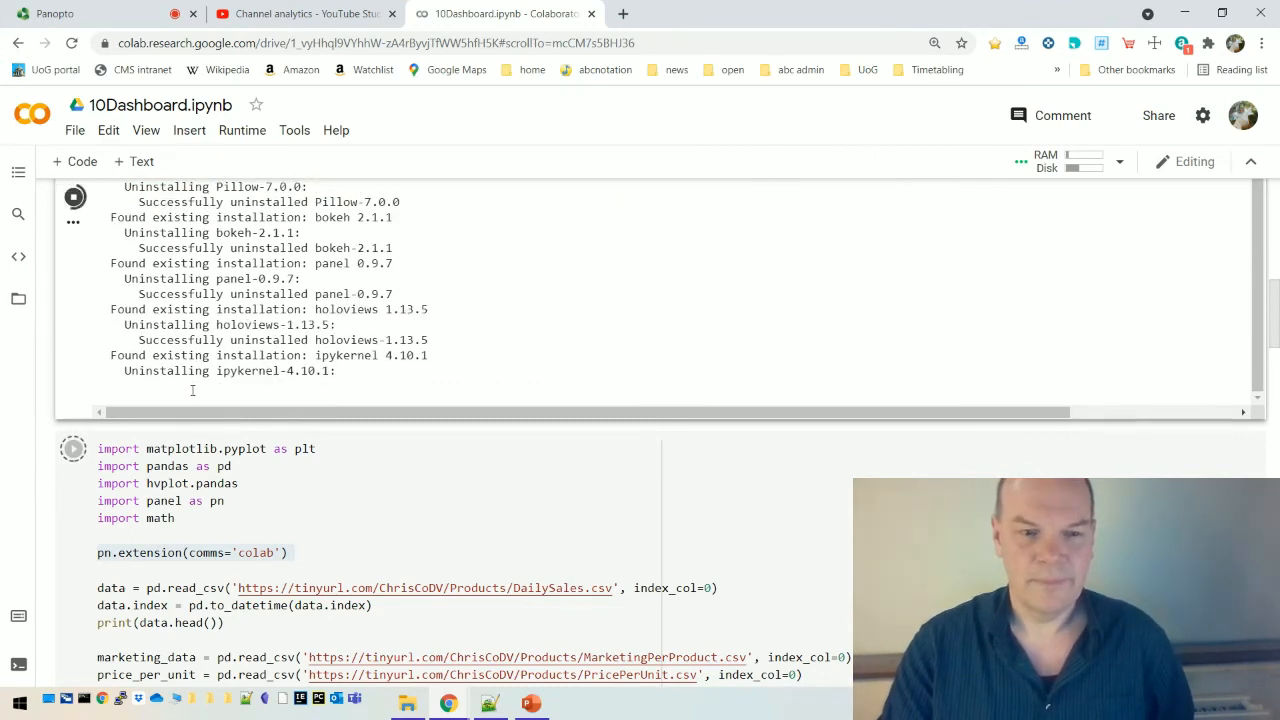
scroll("down", 3)
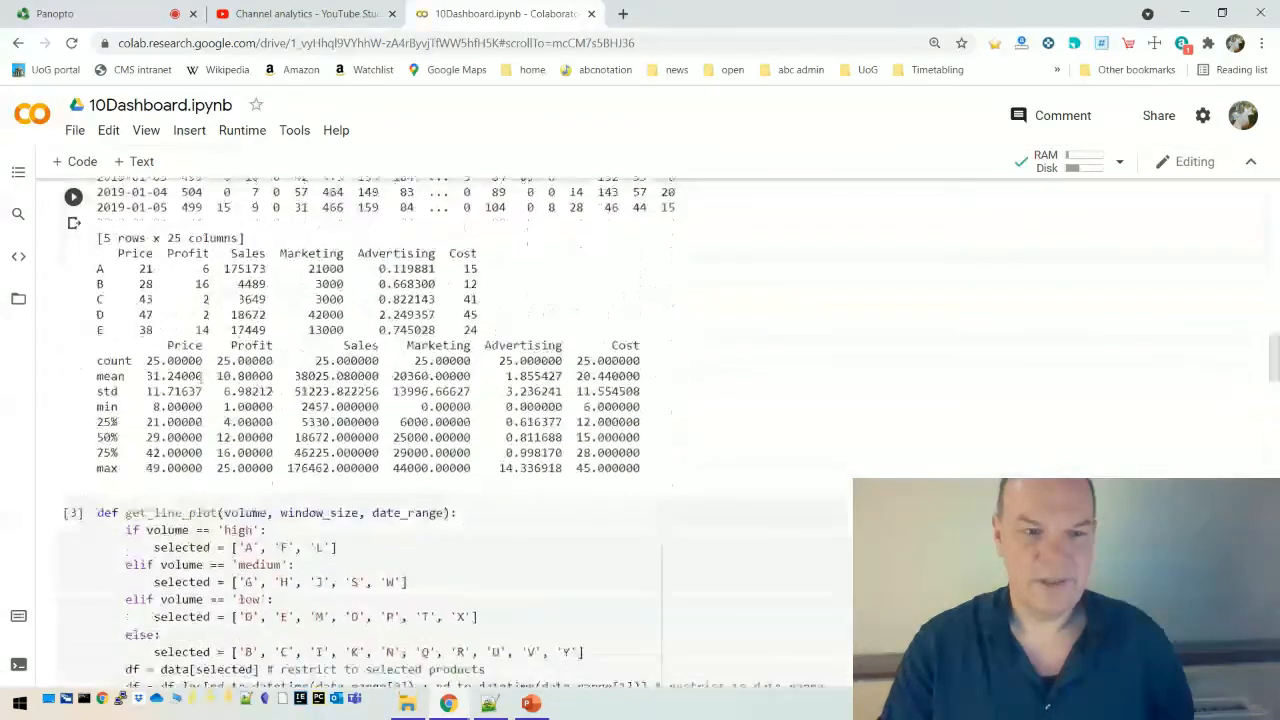
- Set the time-series Volume dropdown to 'medium' to show medium-volume products
scroll("down", 3)
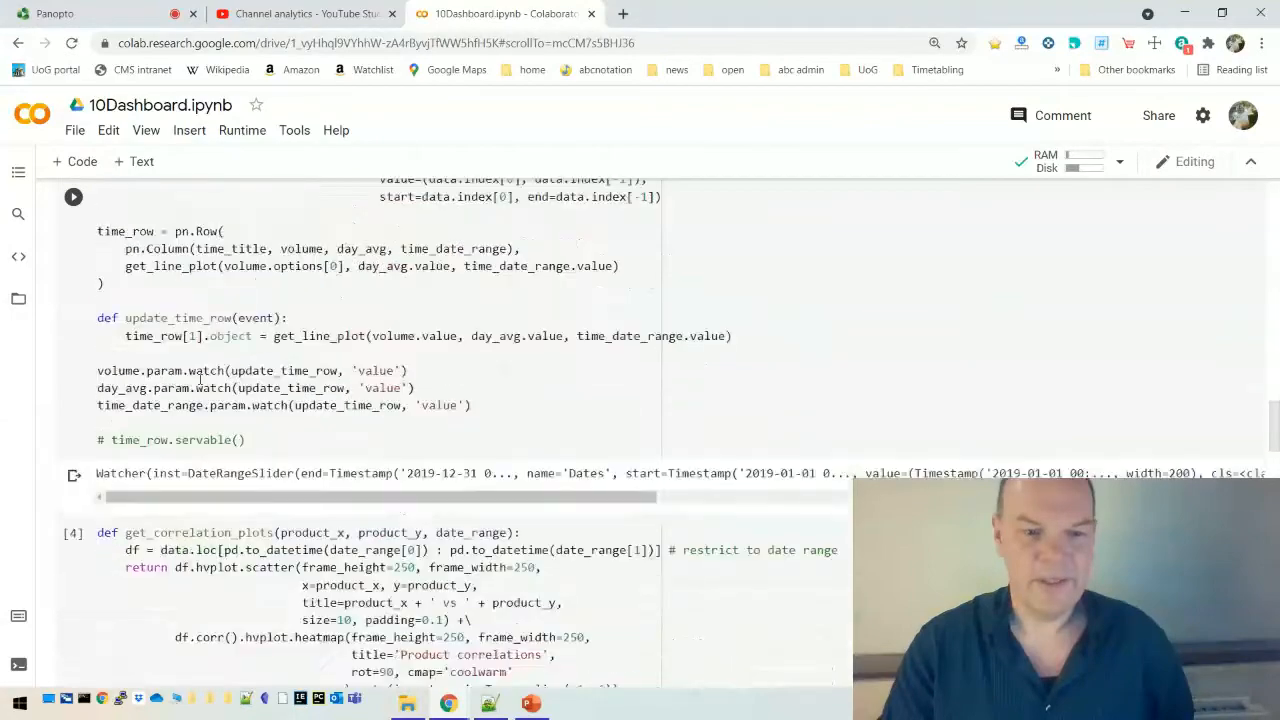
scroll("down", 3)
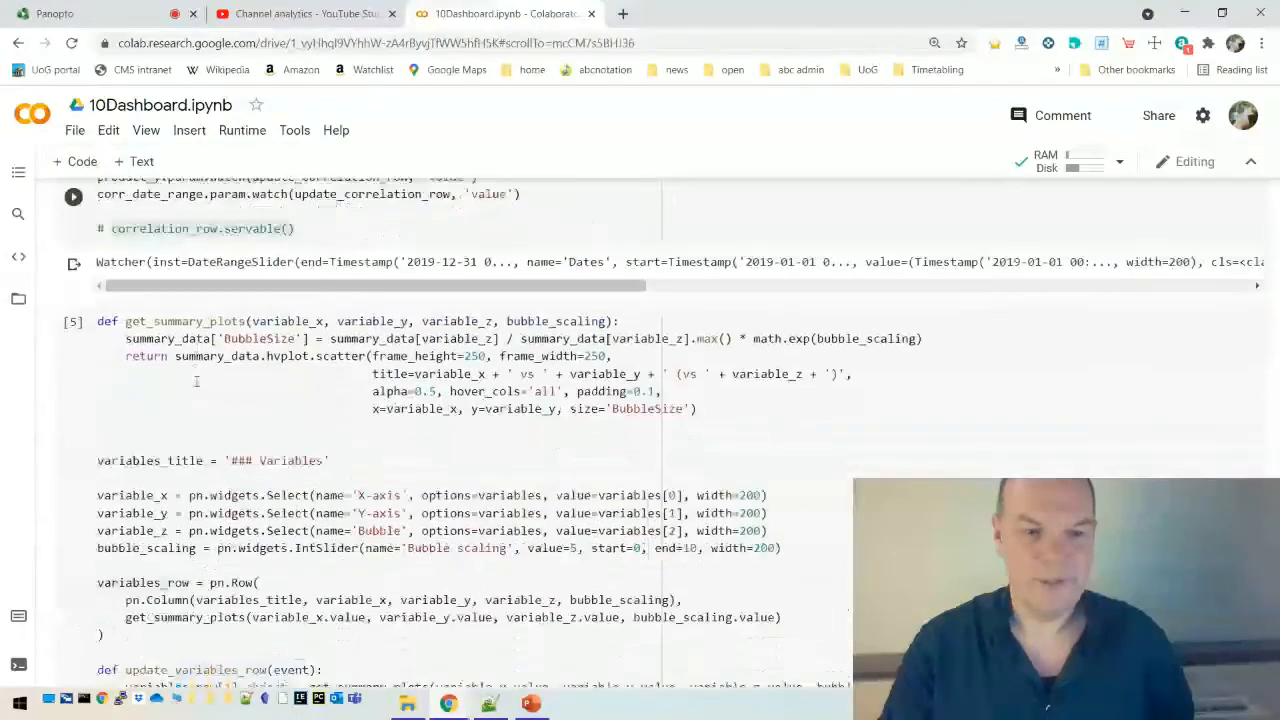
left_click(73, 197)
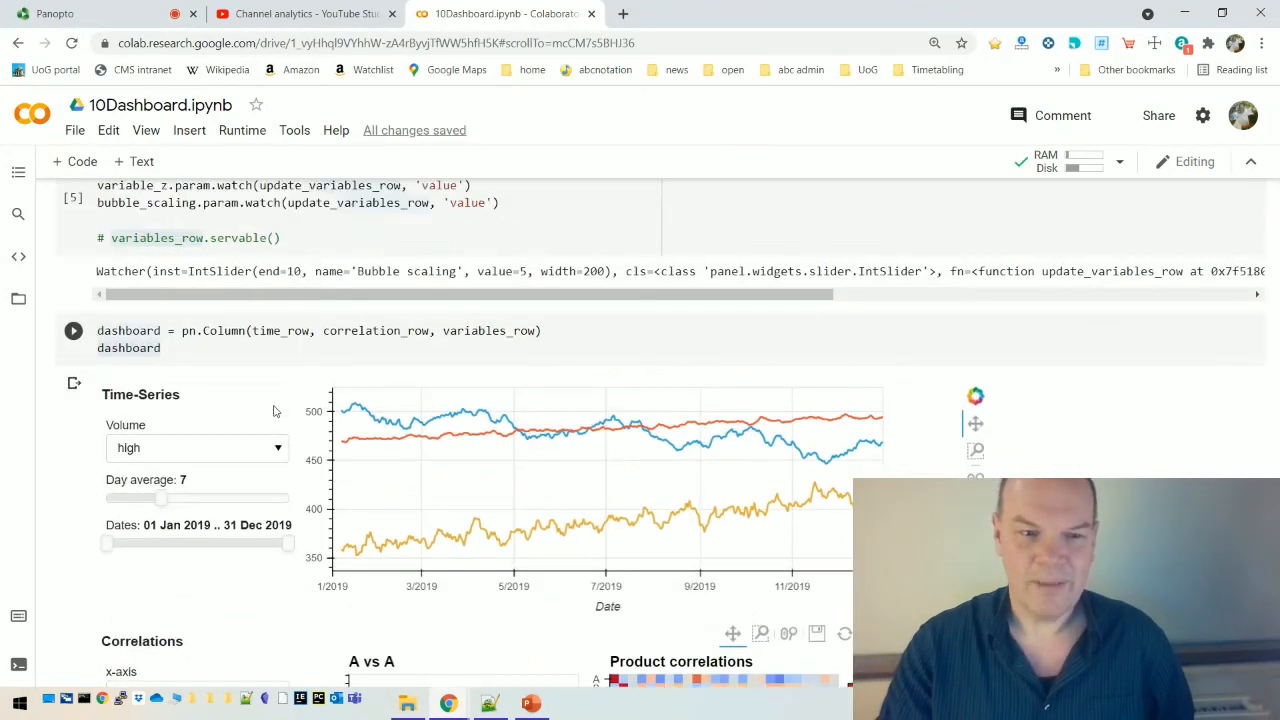
left_click(73, 330)
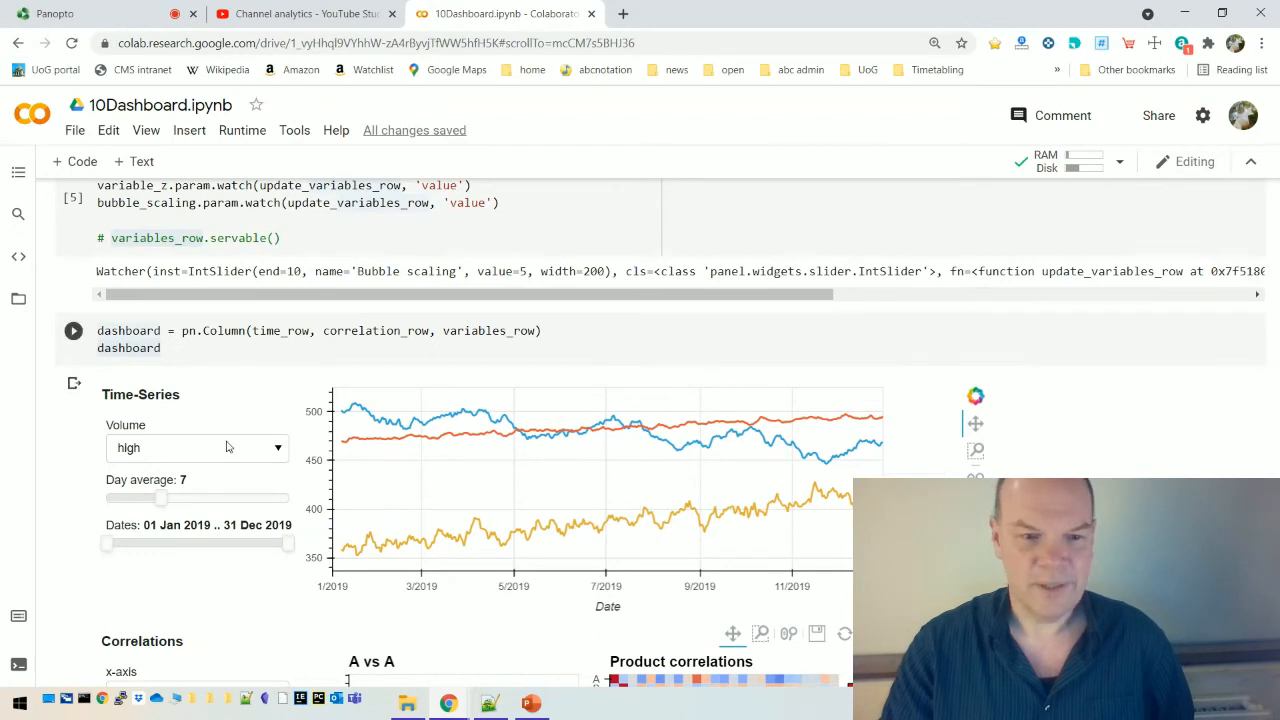
left_click(196, 447)
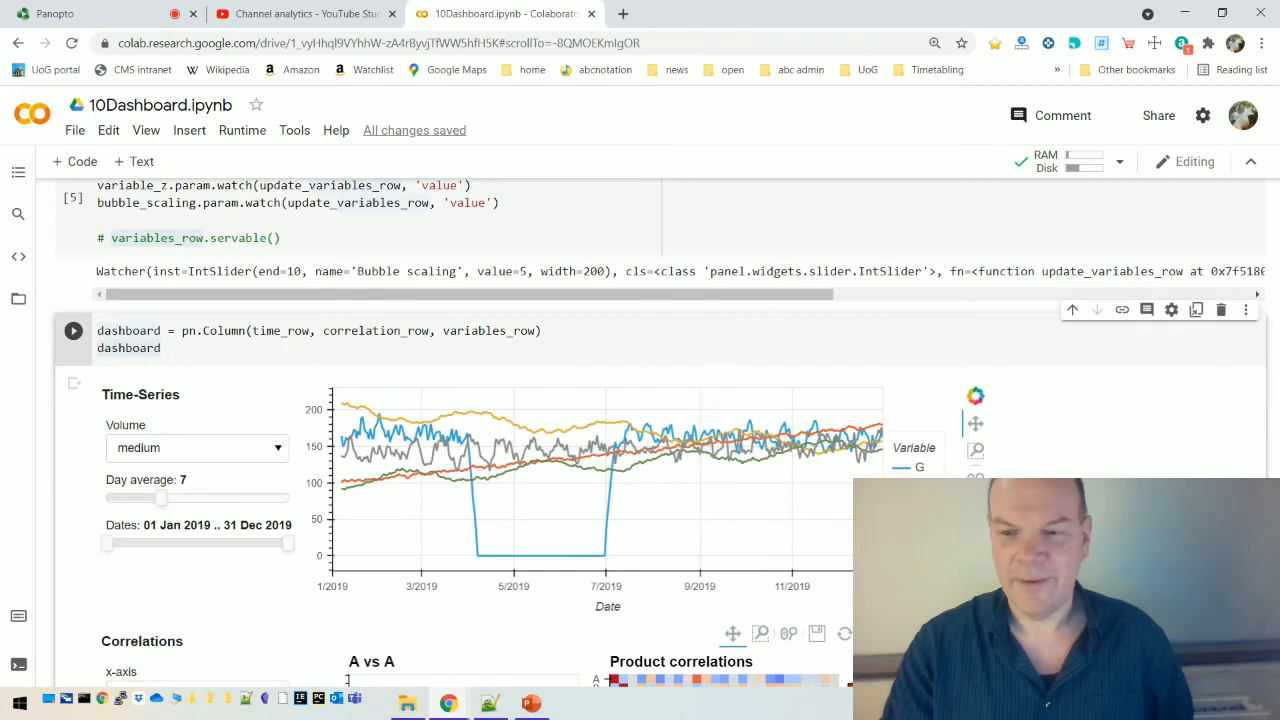
scroll("down", 3)
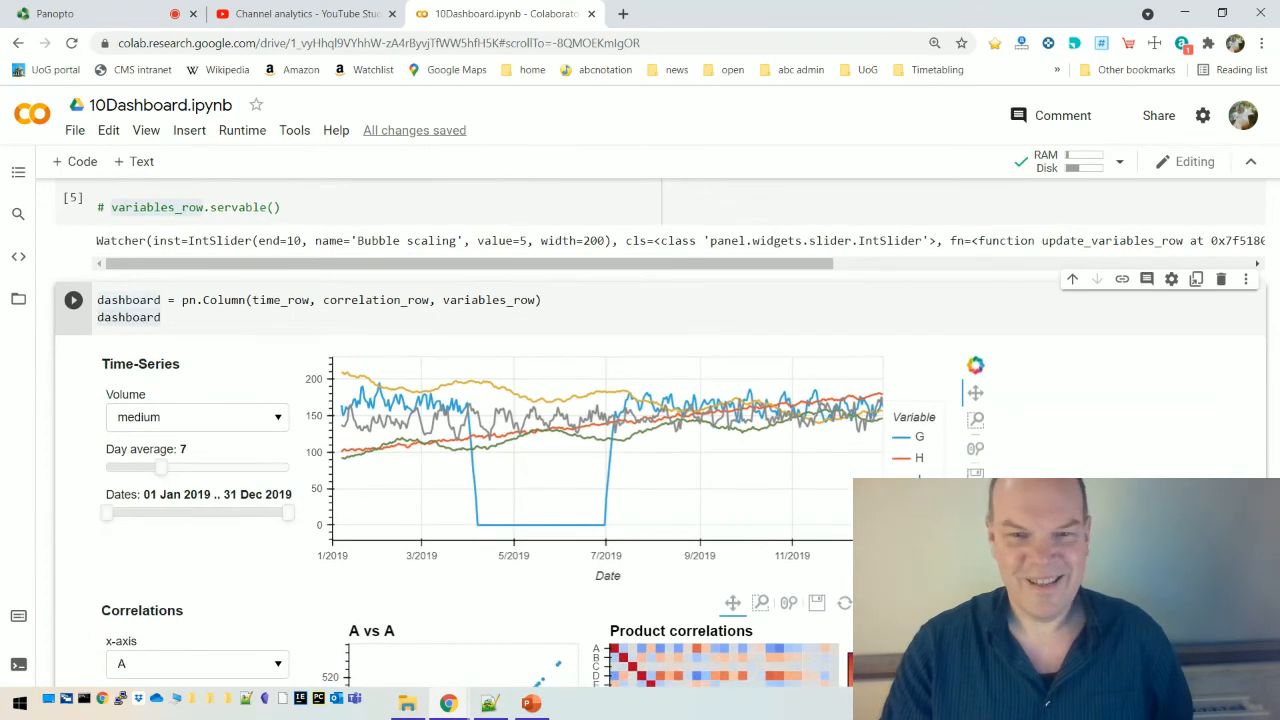
scroll("down", 3)
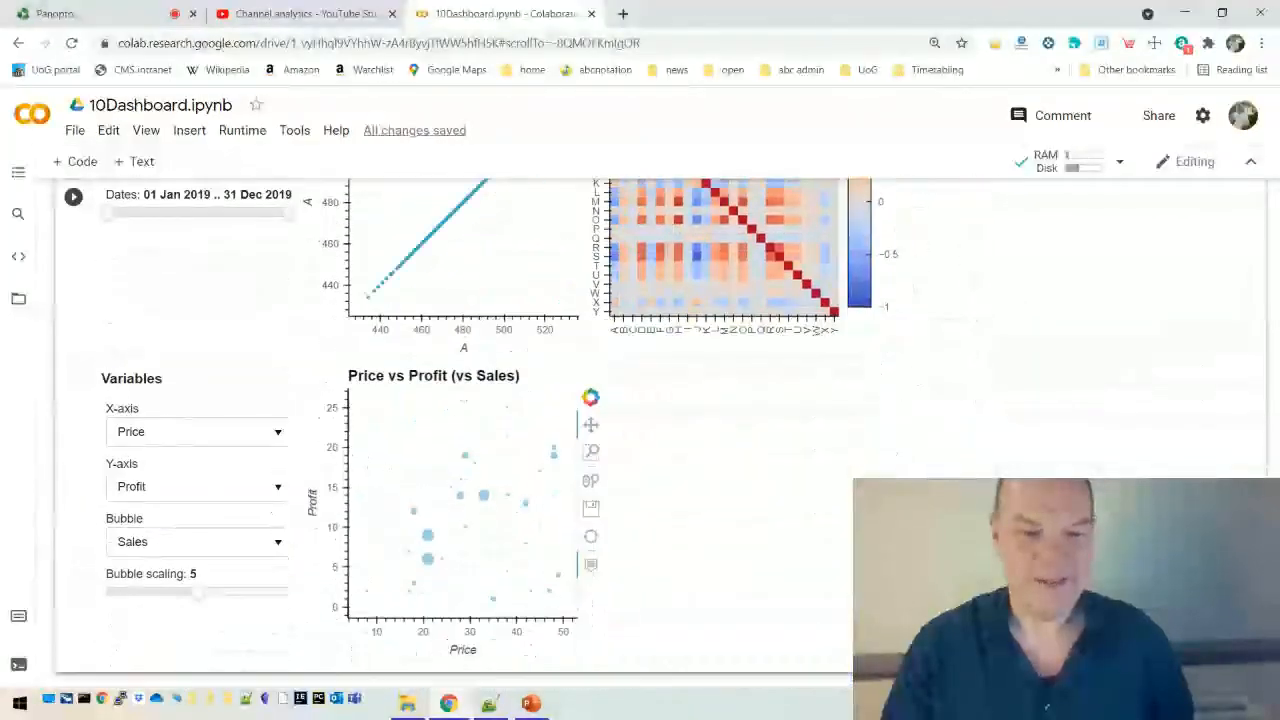
- Put Marketing on the bubble chart's x-axis and Sales on its y-axis, and change the bubble size variable
left_click(197, 431)
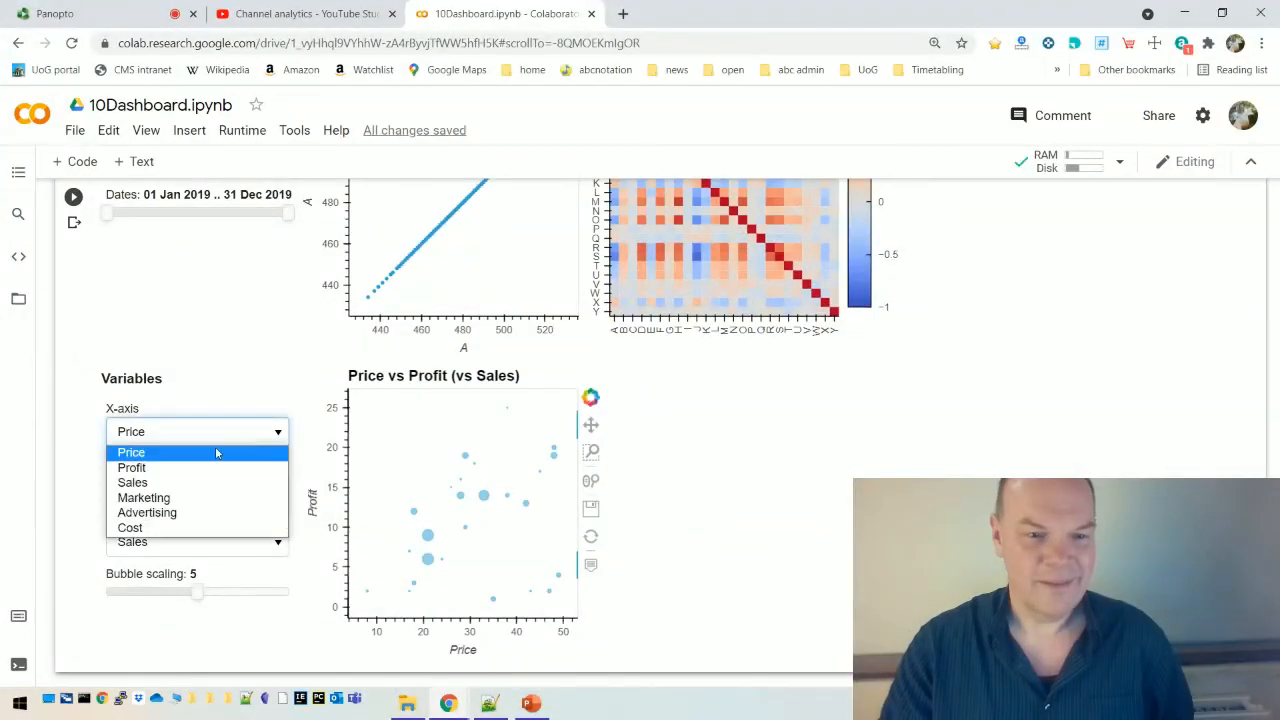
left_click(143, 497)
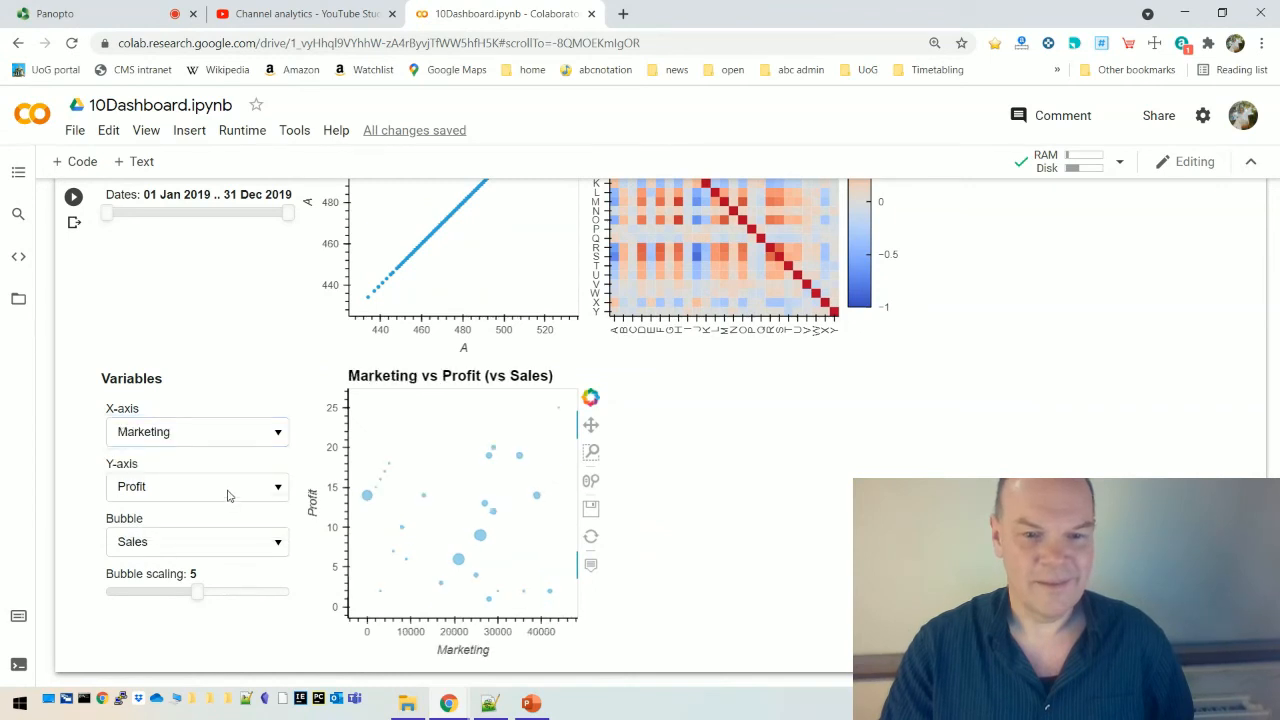
left_click(197, 486)
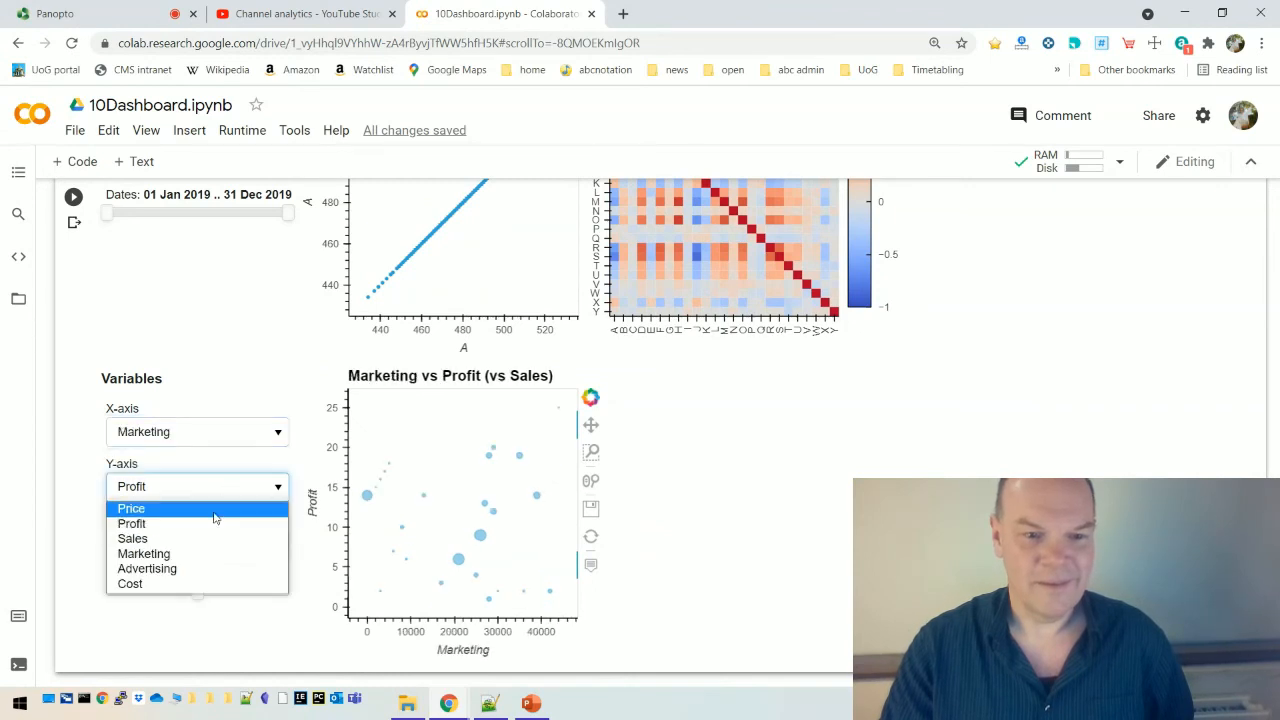
left_click(132, 538)
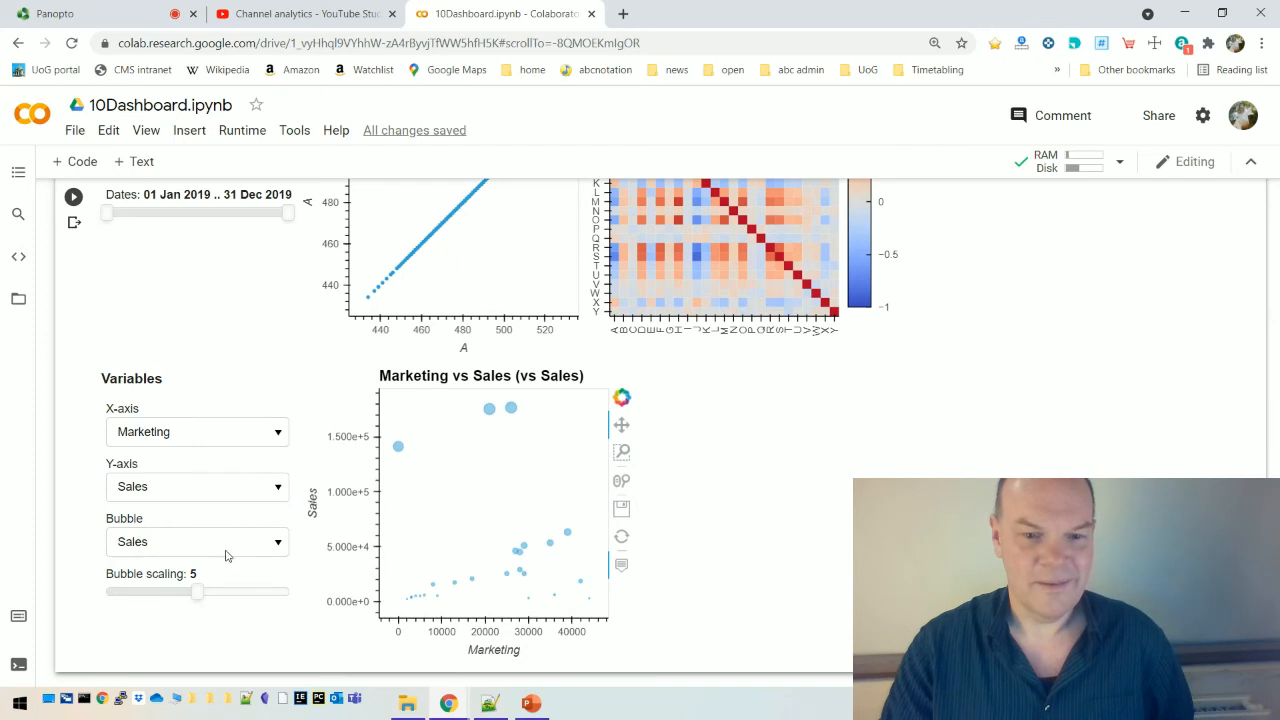
left_click(197, 541)
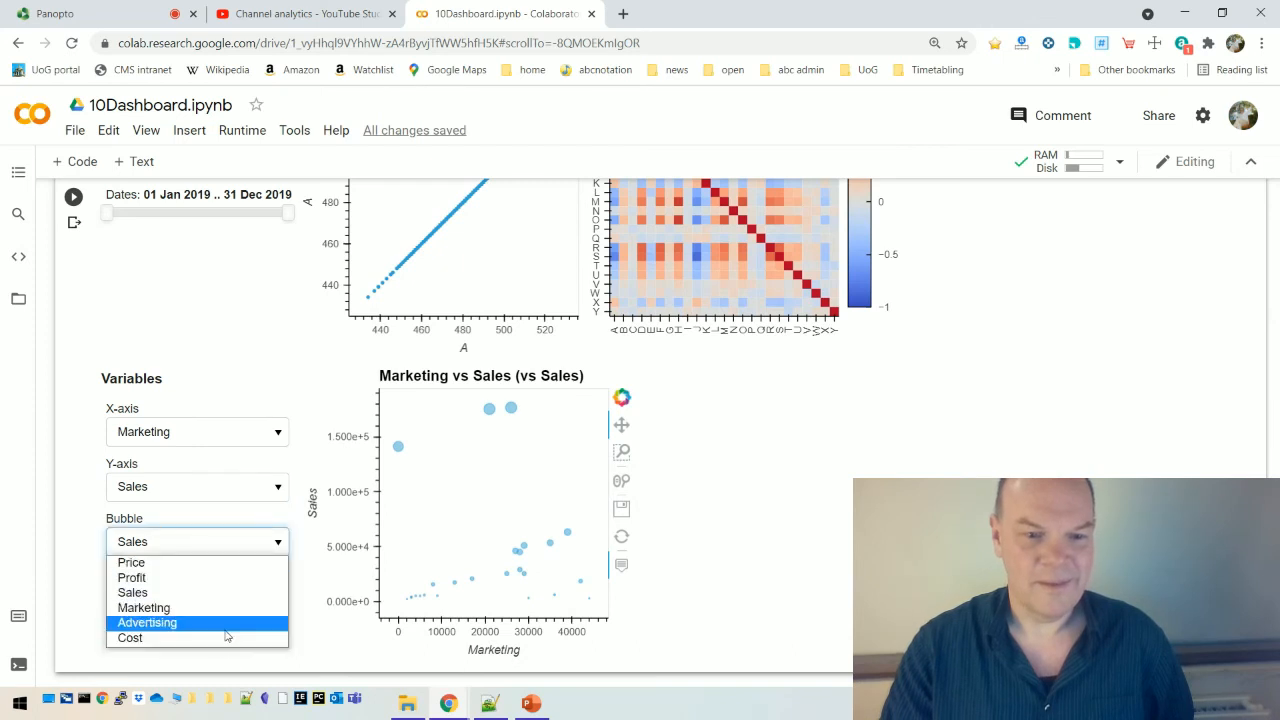
mouse_move(216, 580)
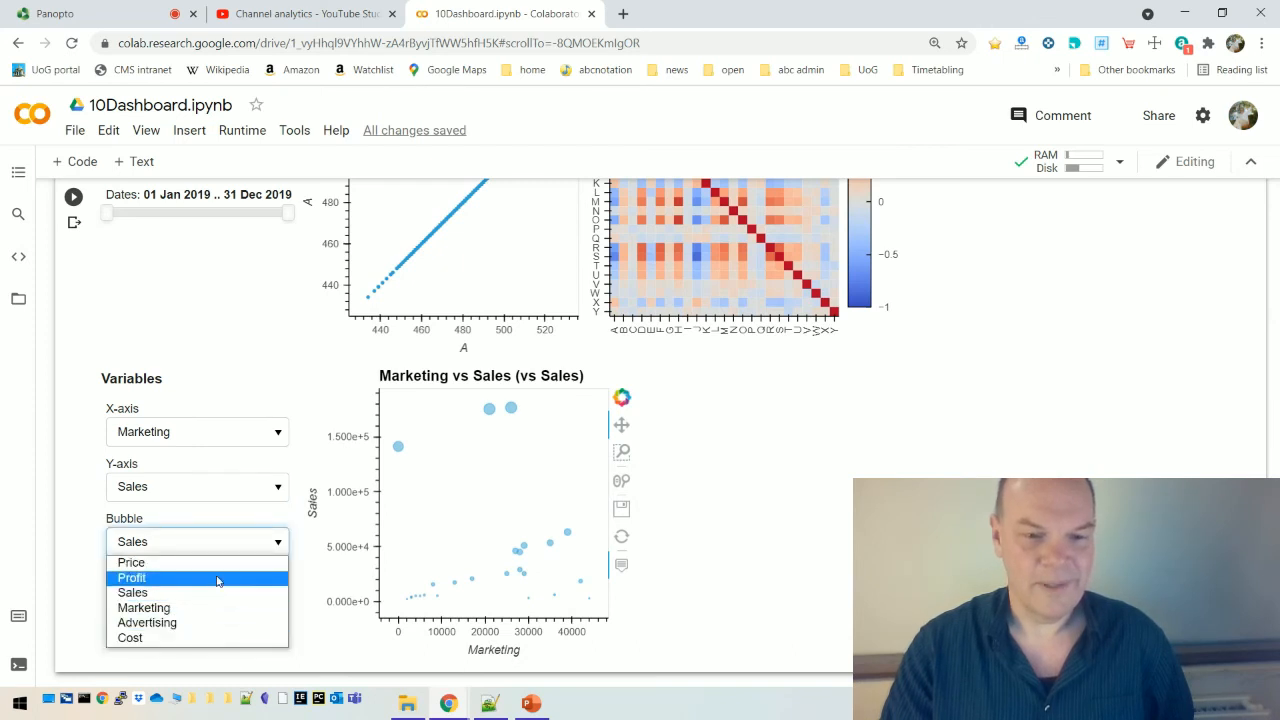
left_click(131, 578)
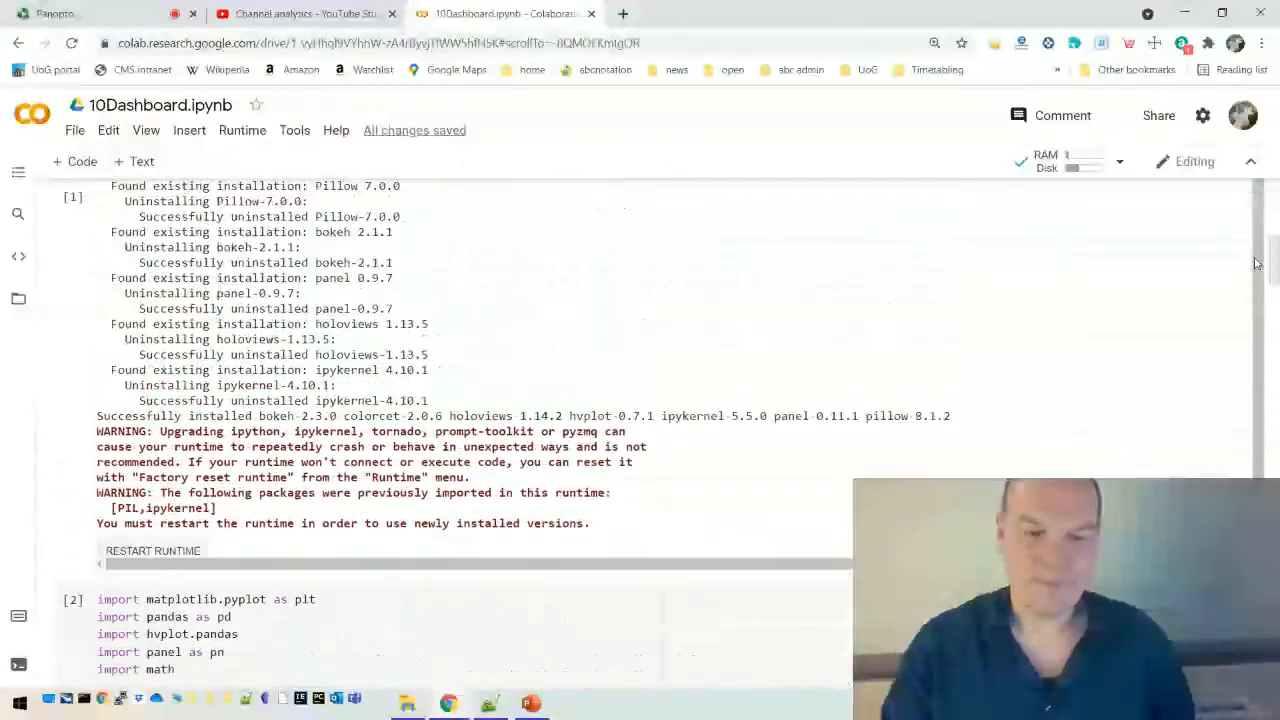
- Scroll through the notebook's code cells and dashboard output, then switch to the Panopto recording tab
scroll("down", 3)
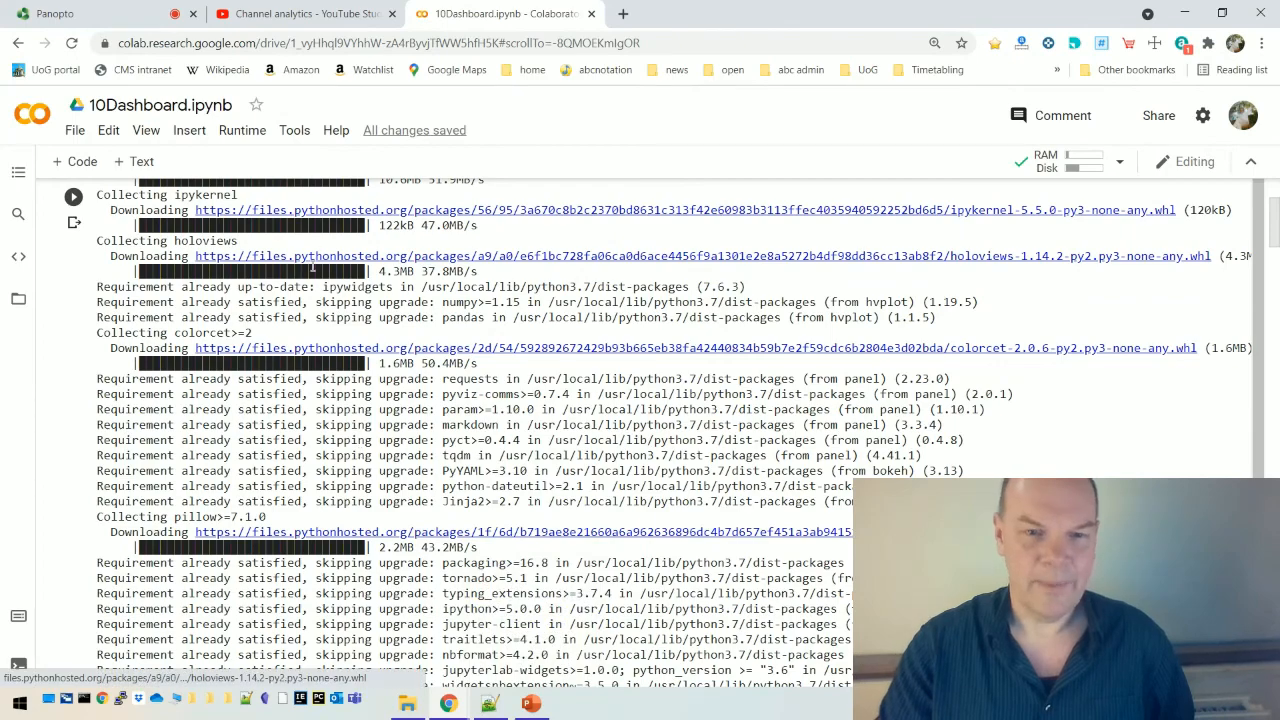
scroll("down", 3)
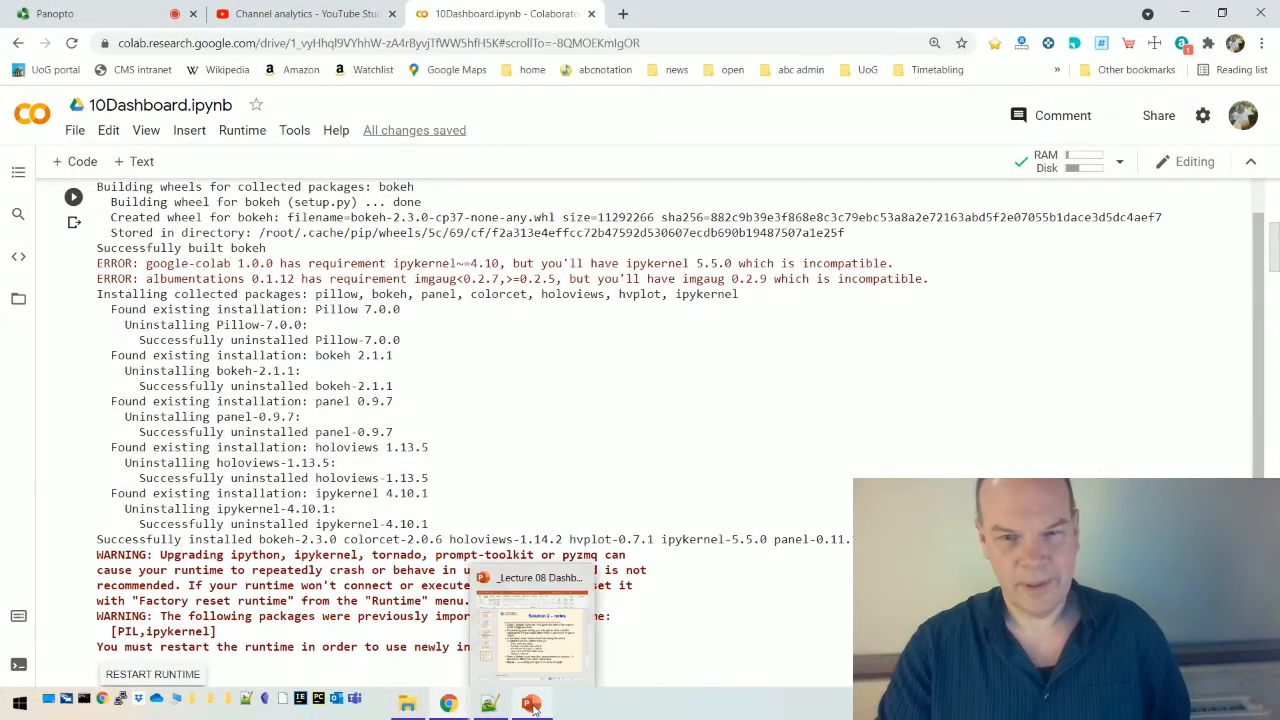
mouse_move(531, 700)
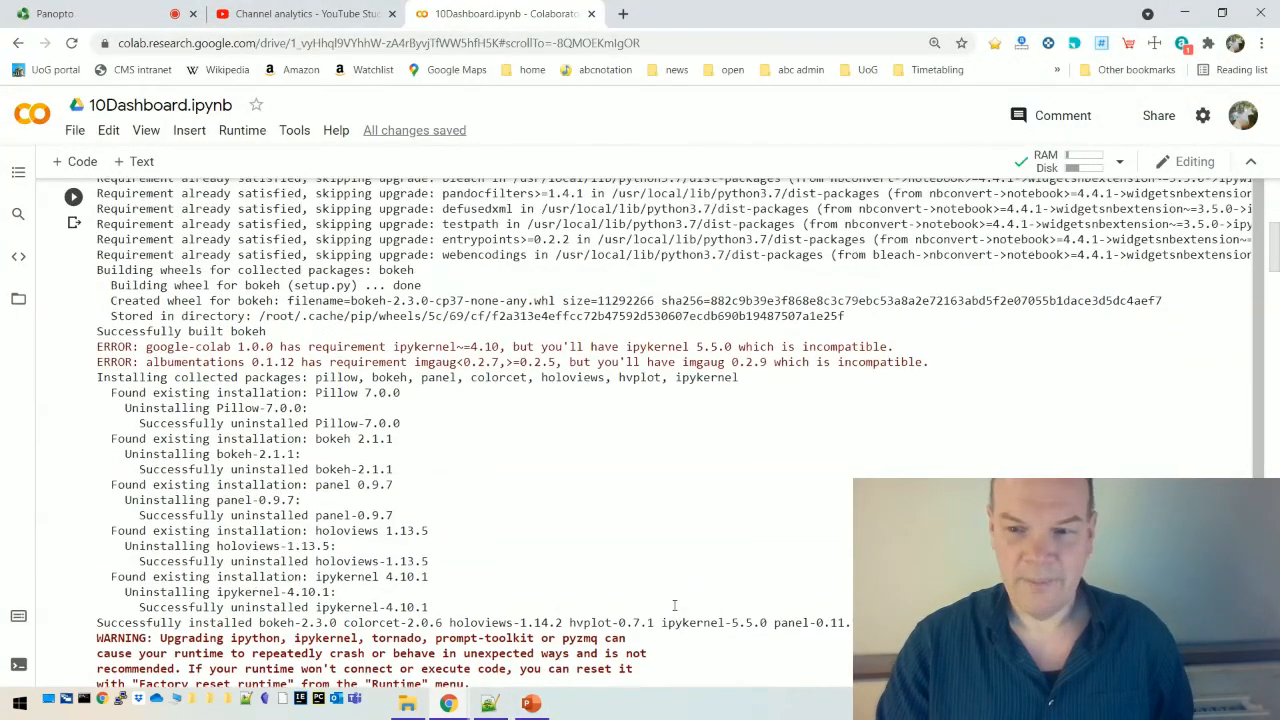
scroll("down", 3)
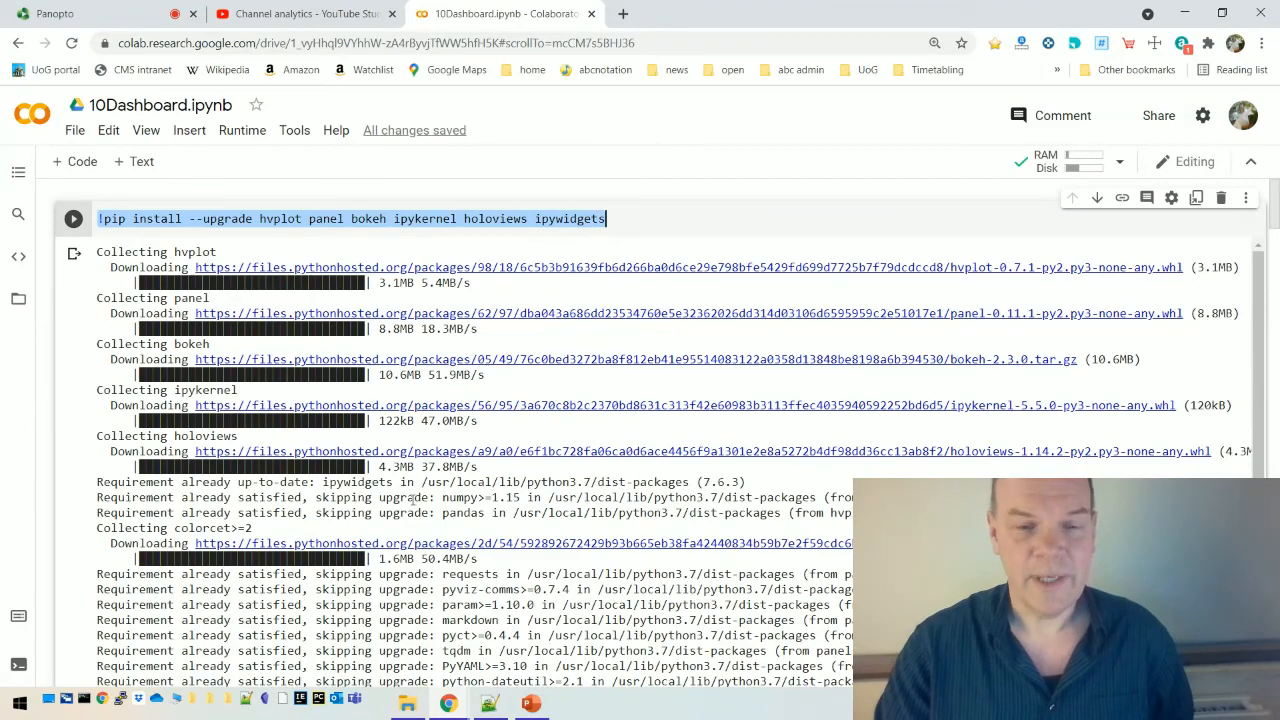
mouse_move(411, 500)
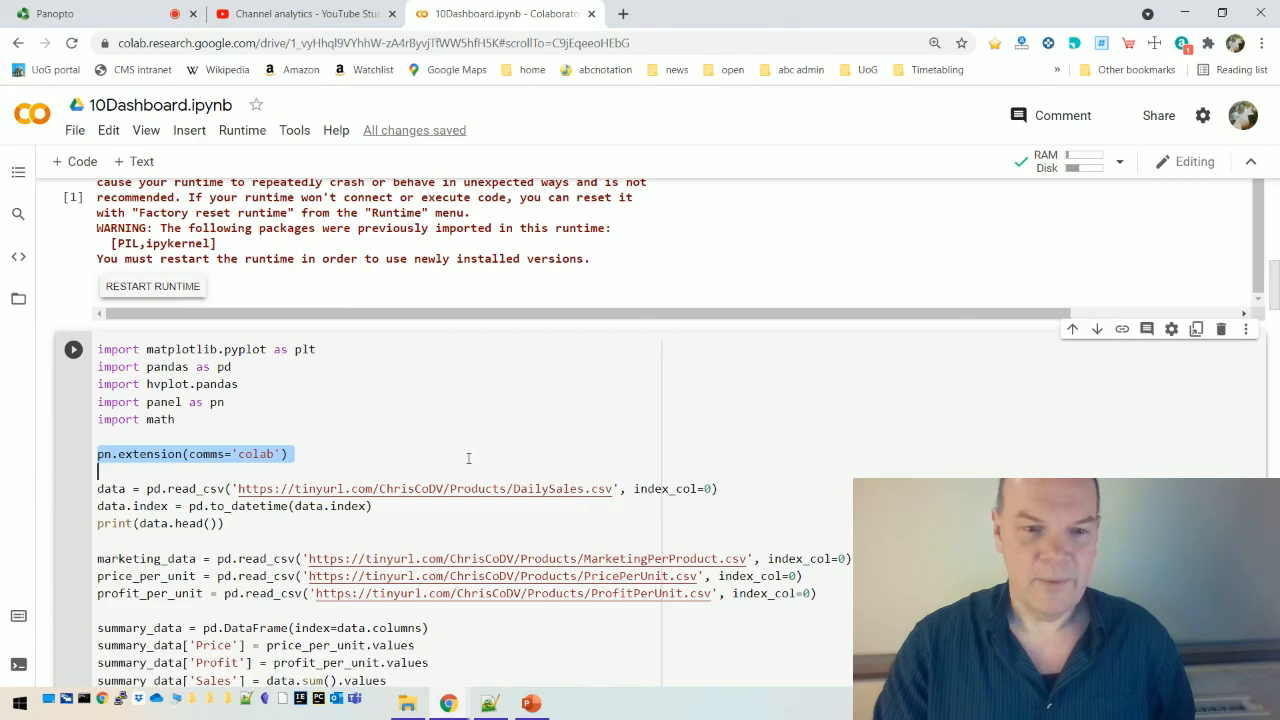
scroll("down", 3)
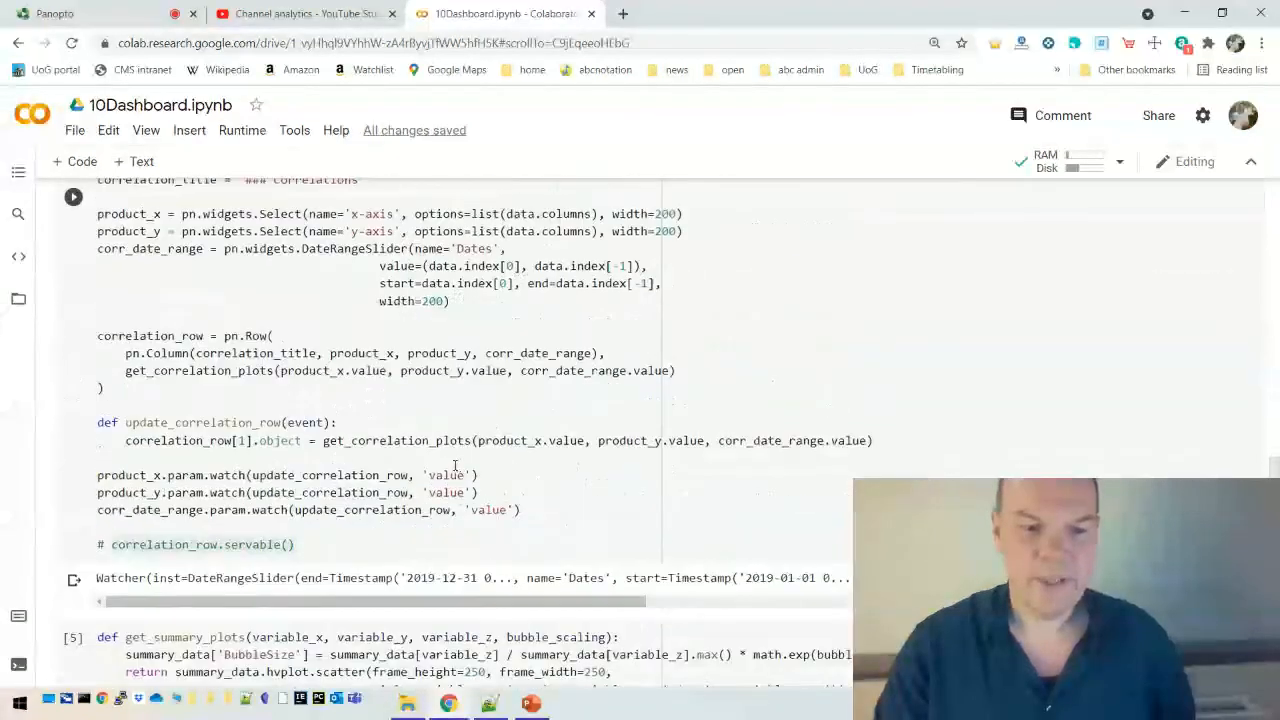
scroll("down", 3)
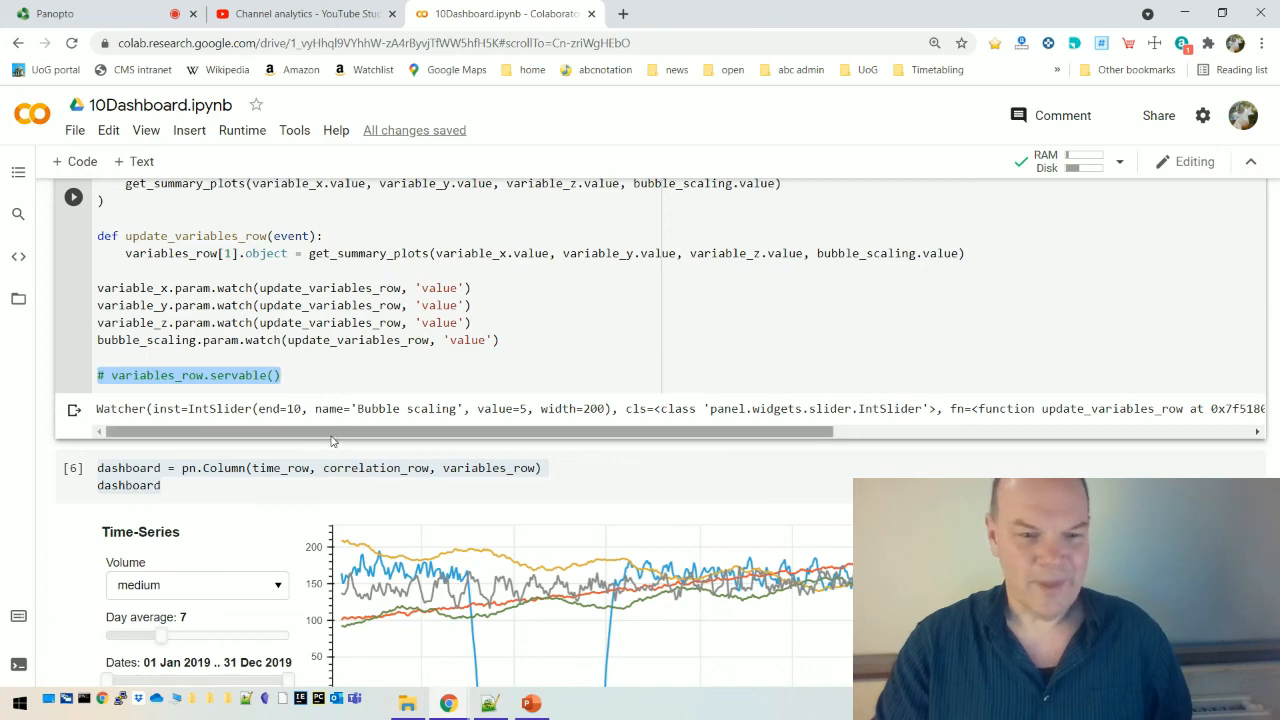
scroll("down", 3)
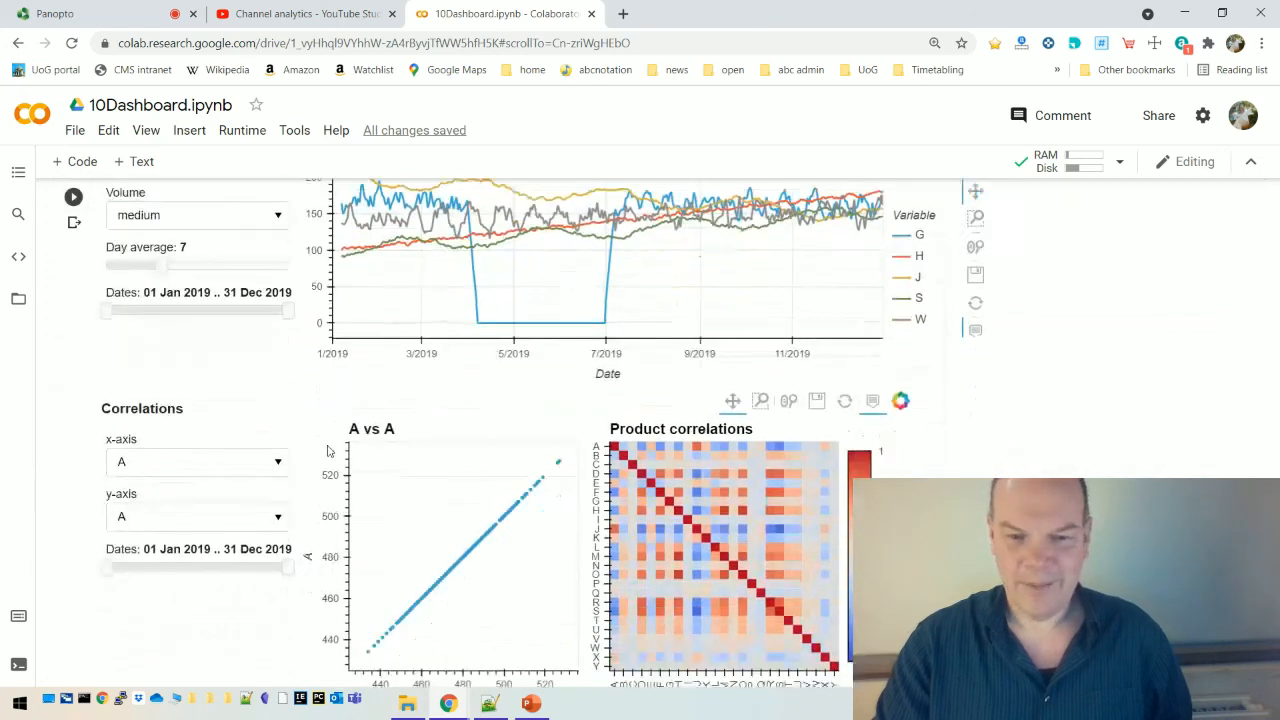
scroll("down", 3)
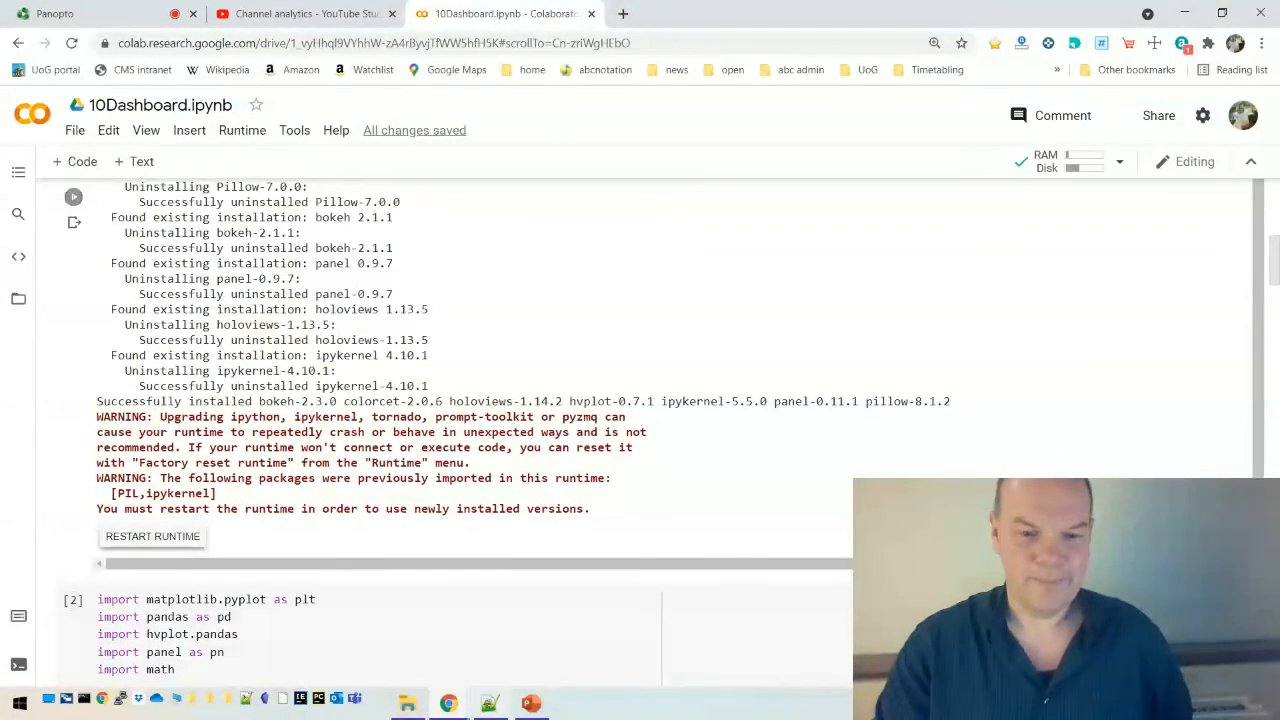
left_click(55, 13)
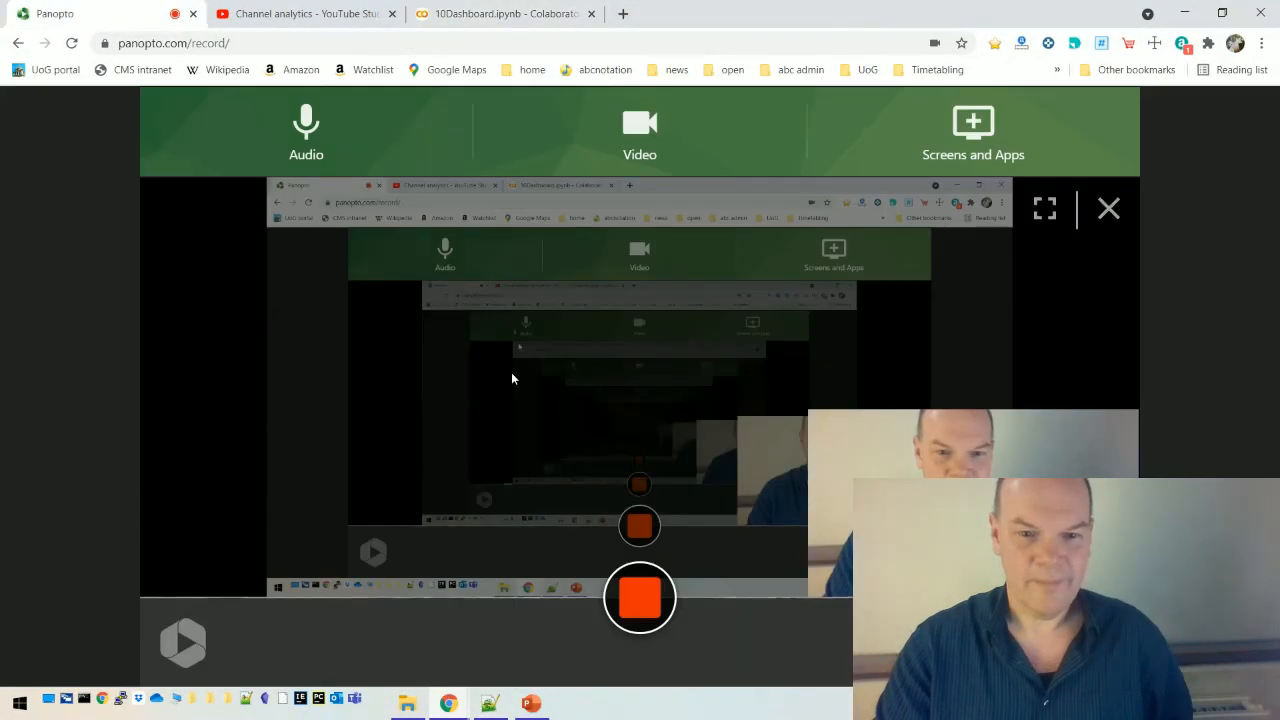